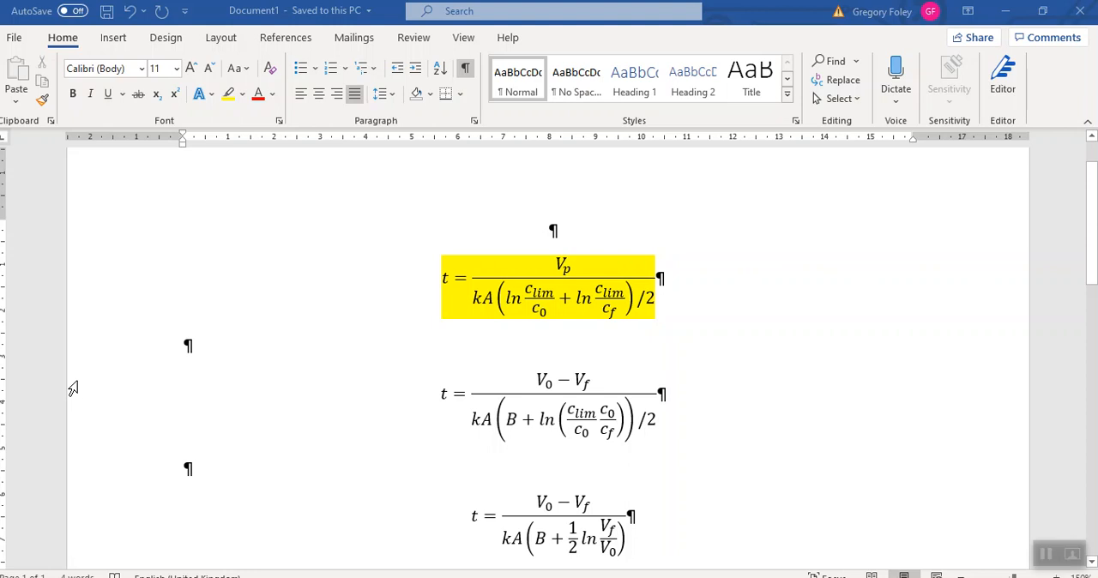
mouse_move(102, 518)
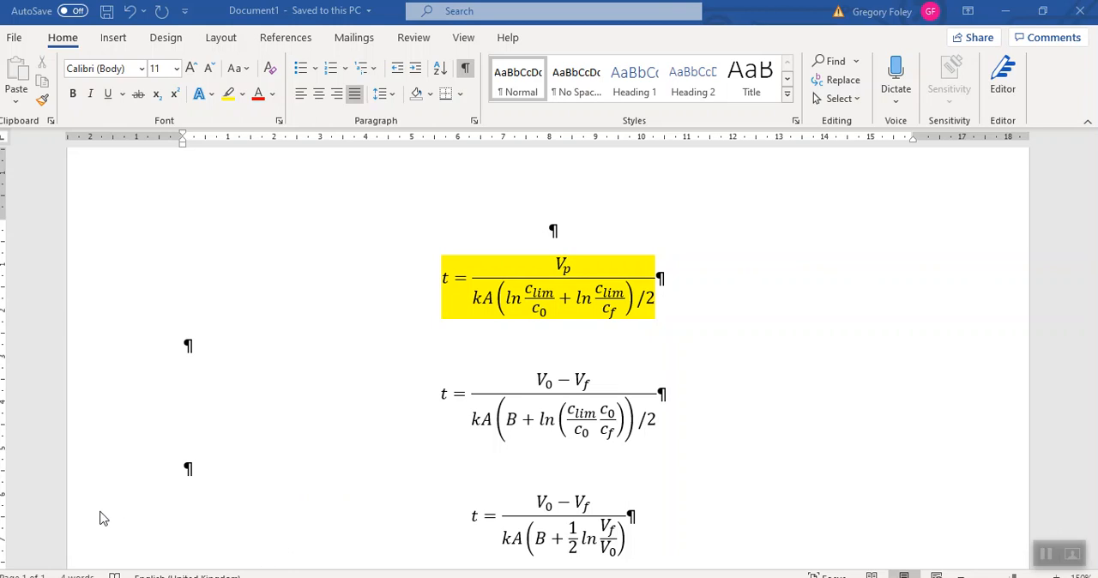
mouse_move(576, 232)
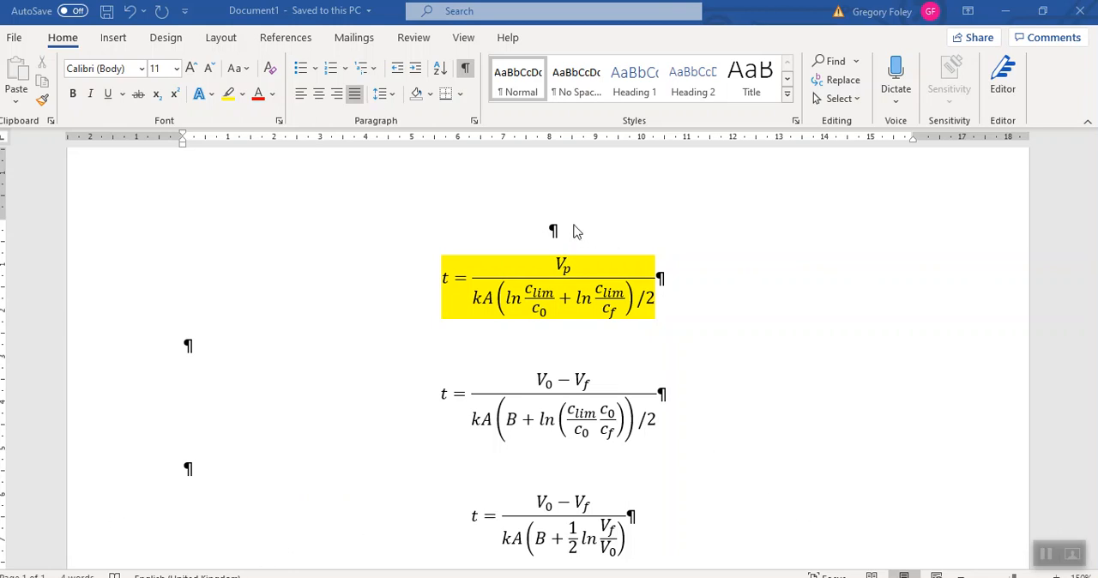
Step: Type the centred label 'Cheryan' above the first yellow-highlighted equation
text(C)
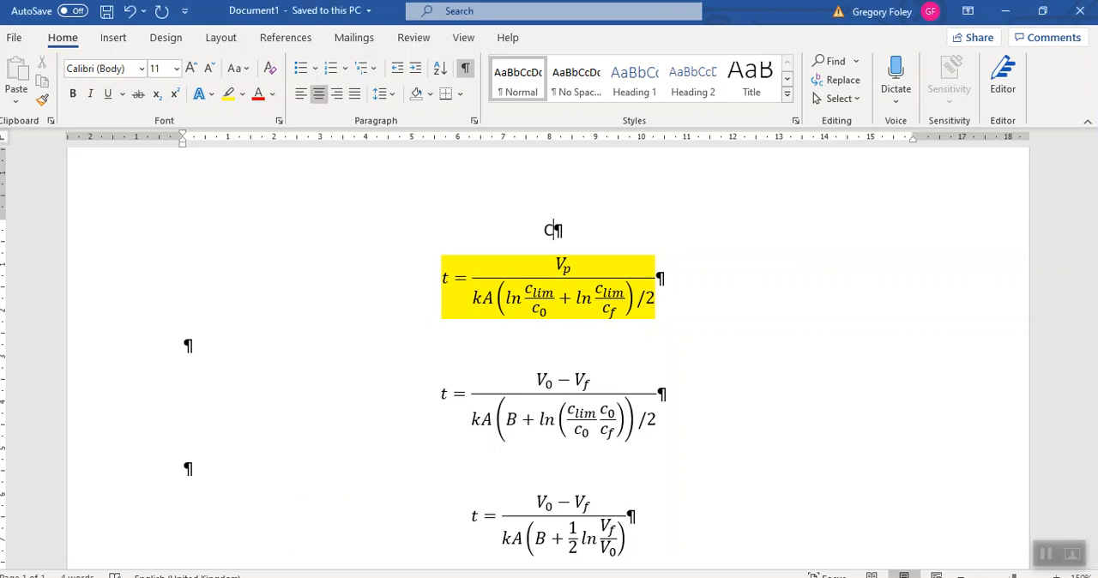
text(heryan)
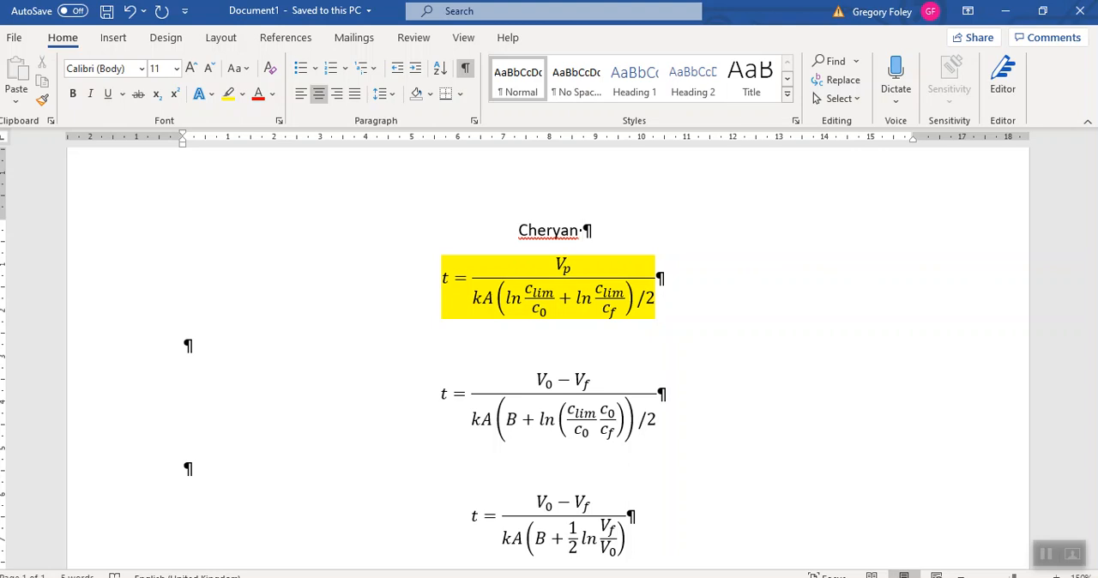
click(582, 230)
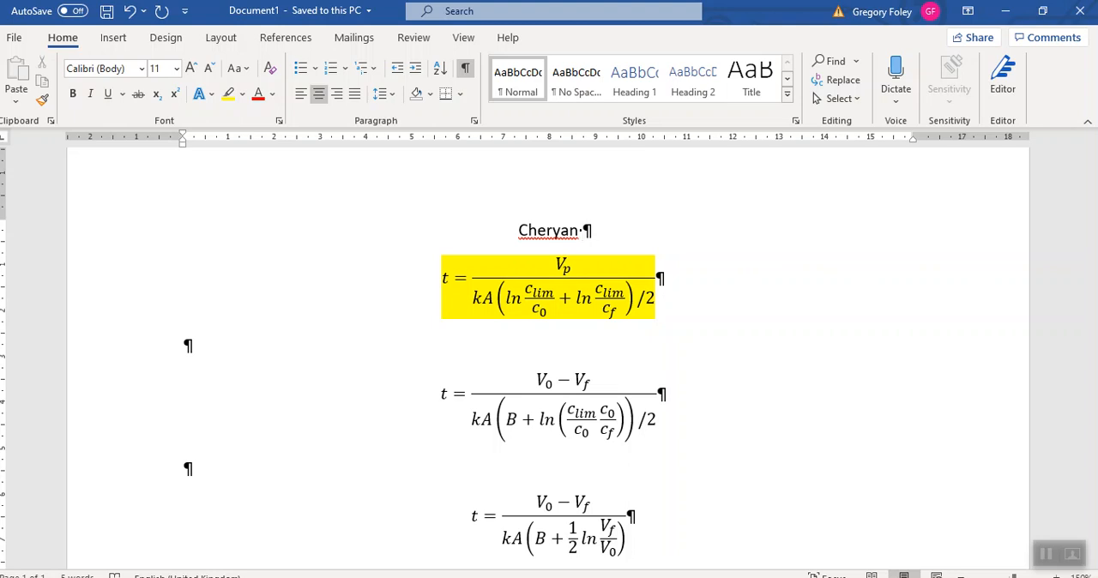
mouse_move(565, 302)
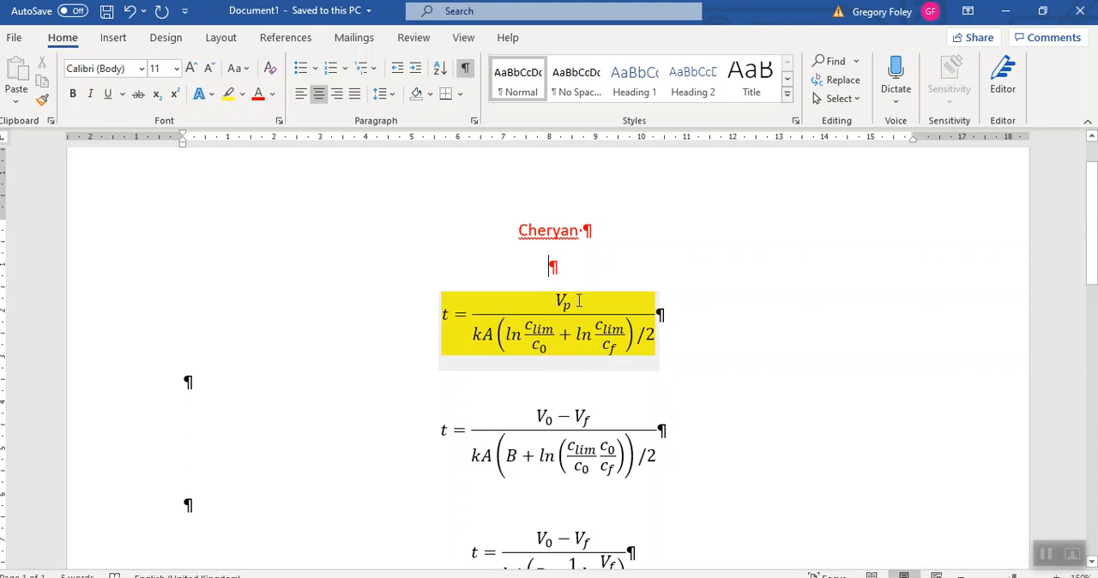
mouse_move(576, 305)
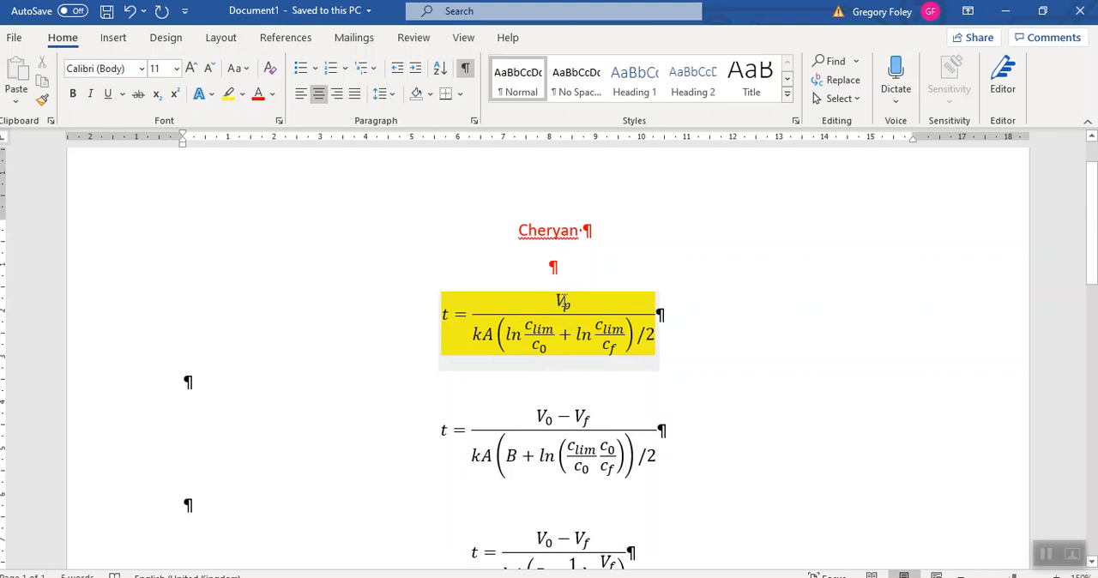
mouse_move(529, 318)
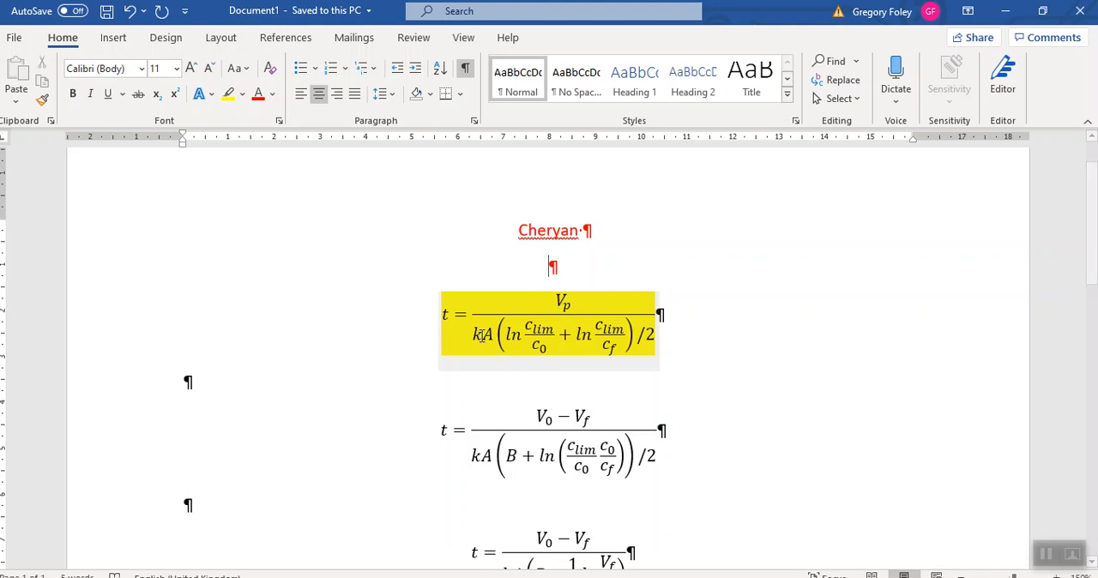
mouse_move(531, 308)
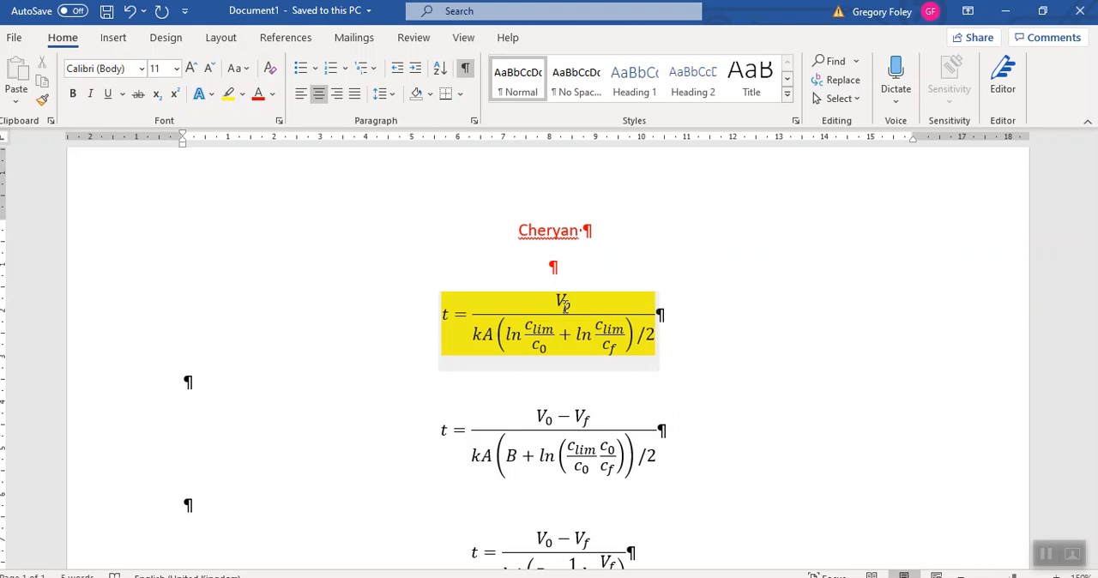
Step: Place the cursor on the empty line below the red Cheryan label
click(549, 267)
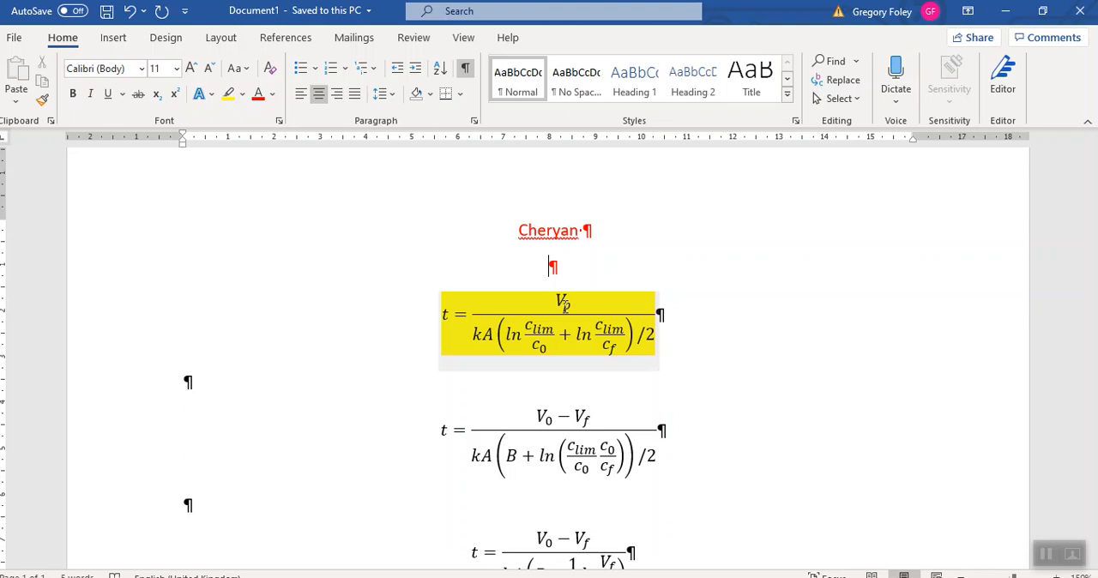
mouse_move(536, 359)
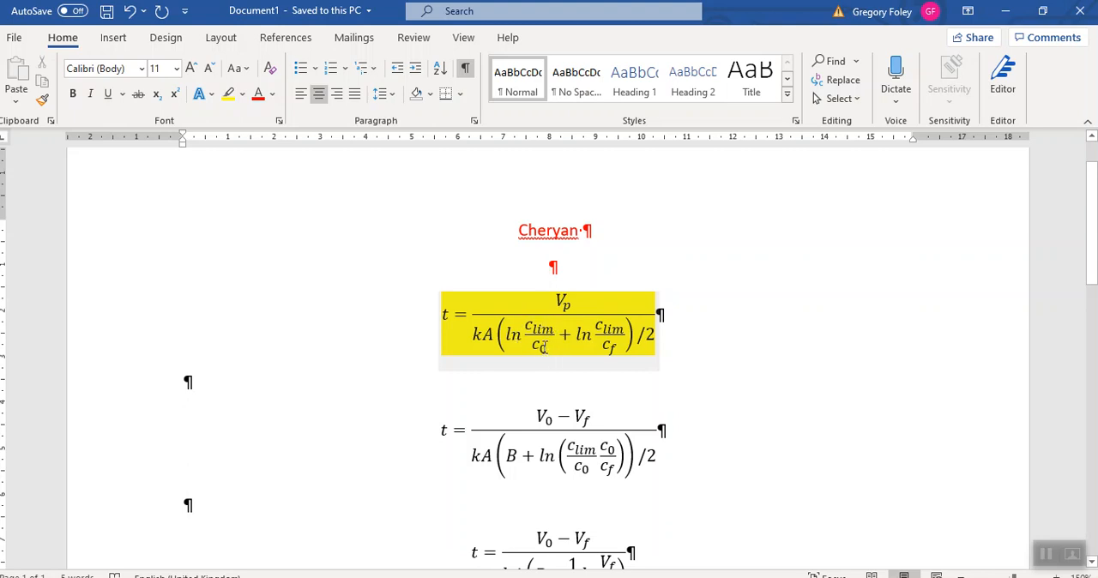
mouse_move(546, 355)
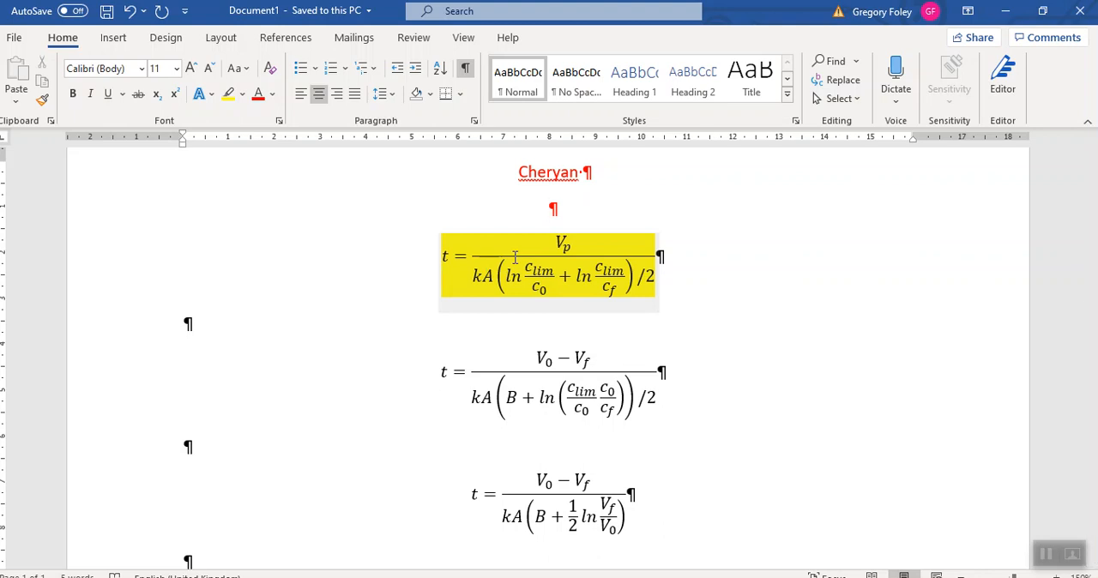
mouse_move(555, 283)
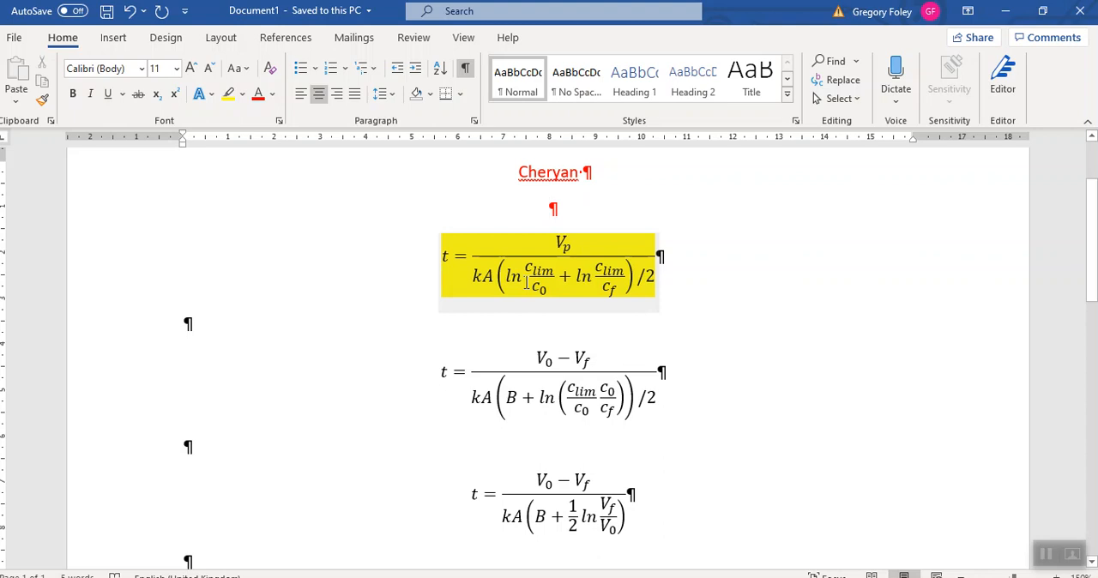
click(549, 209)
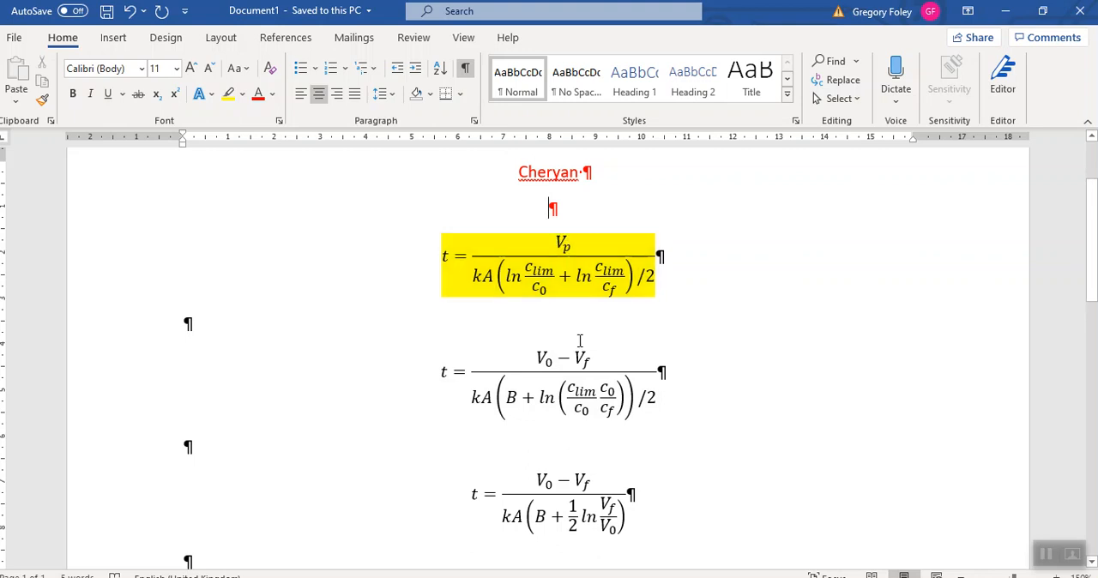
click(562, 383)
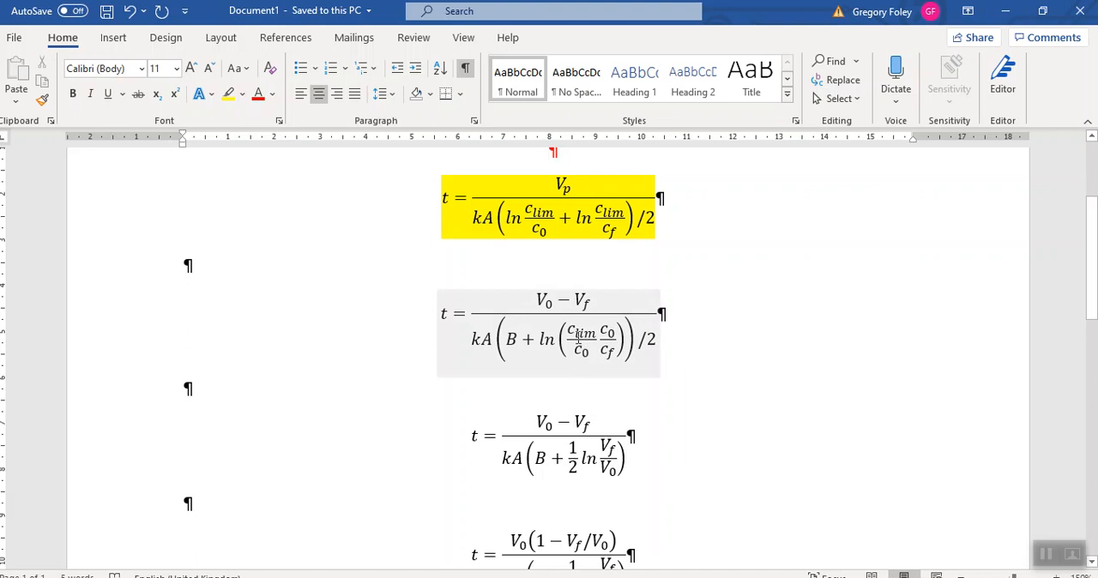
mouse_move(581, 337)
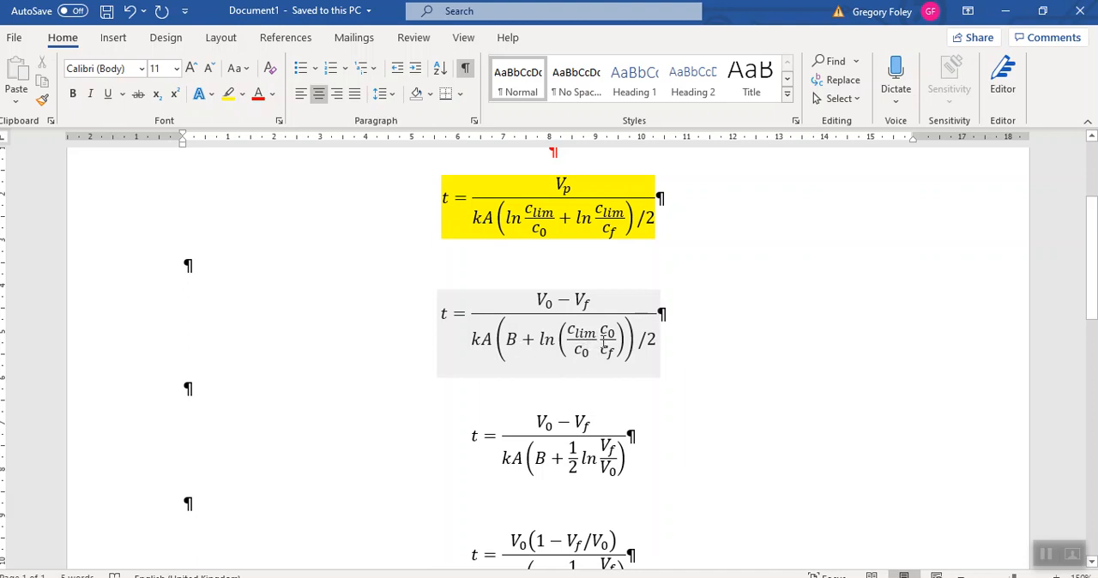
Step: Scroll to the third equation and select its V_f/V_0 fraction
scroll(down, 3)
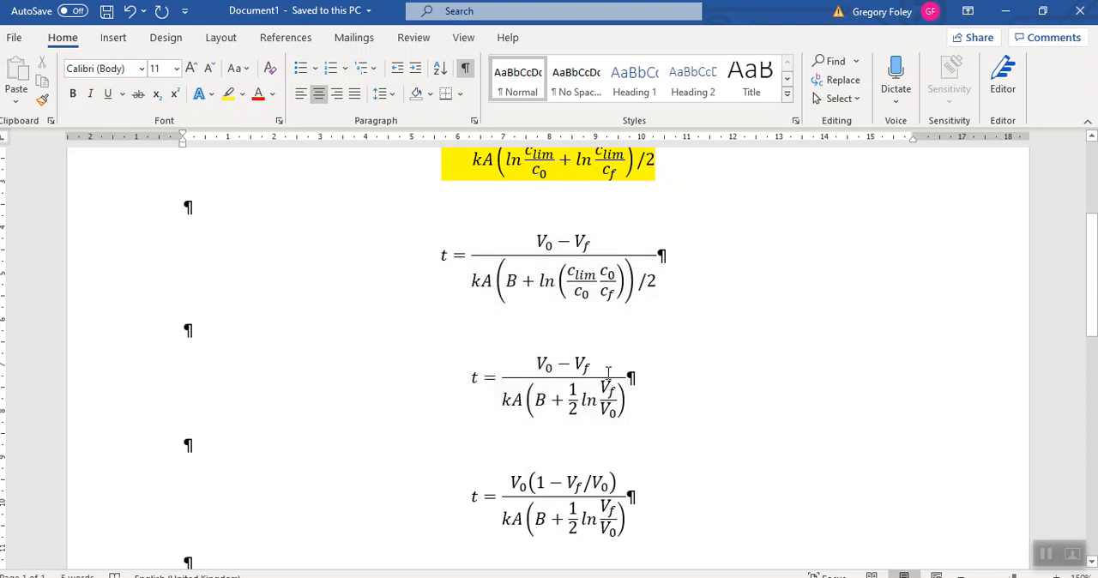
click(549, 395)
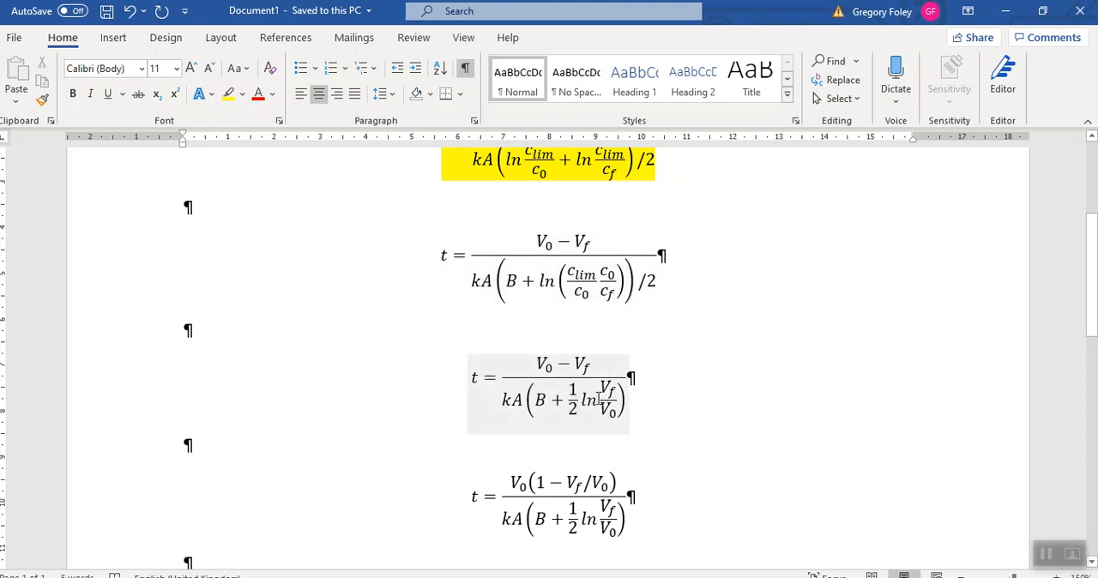
click(549, 279)
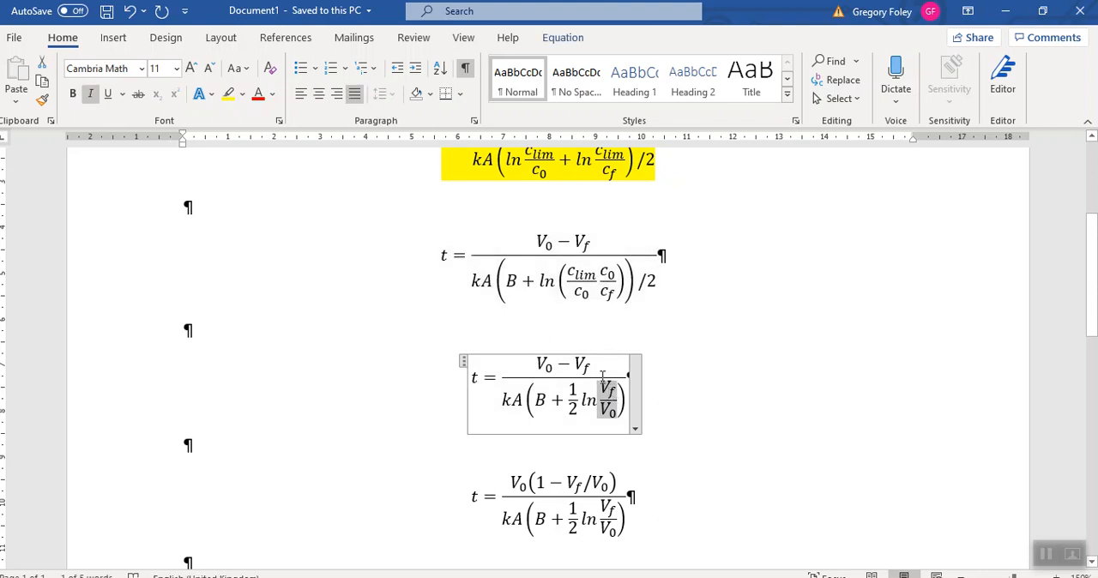
mouse_move(613, 420)
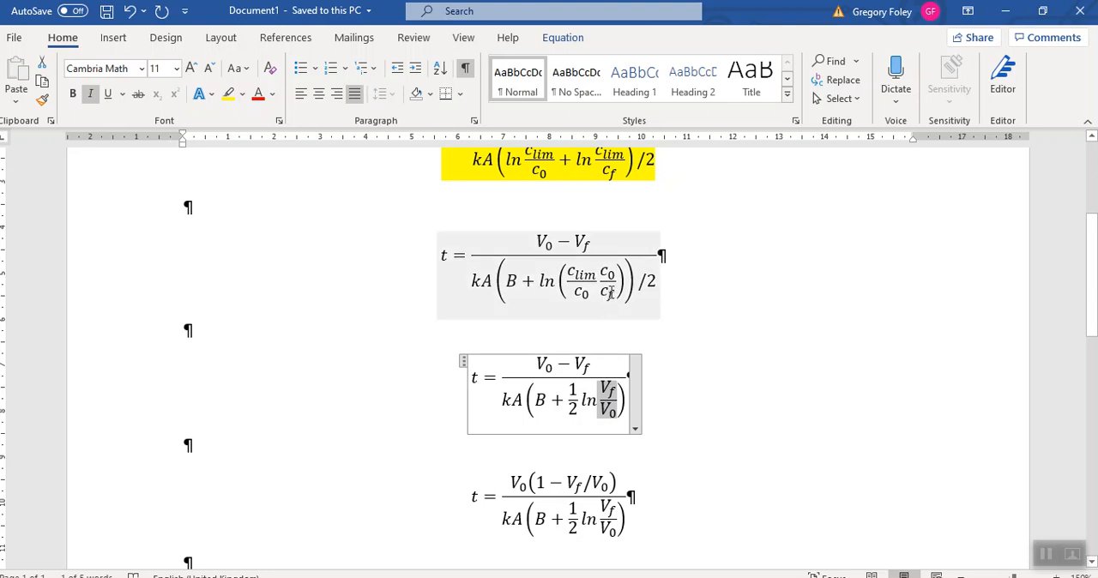
mouse_move(613, 289)
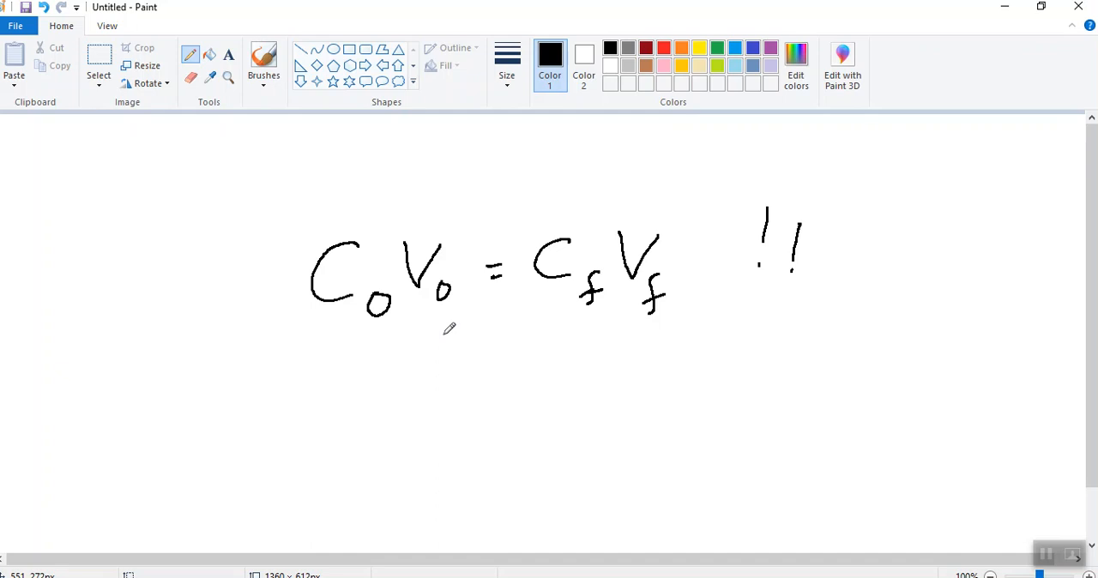
mouse_move(449, 328)
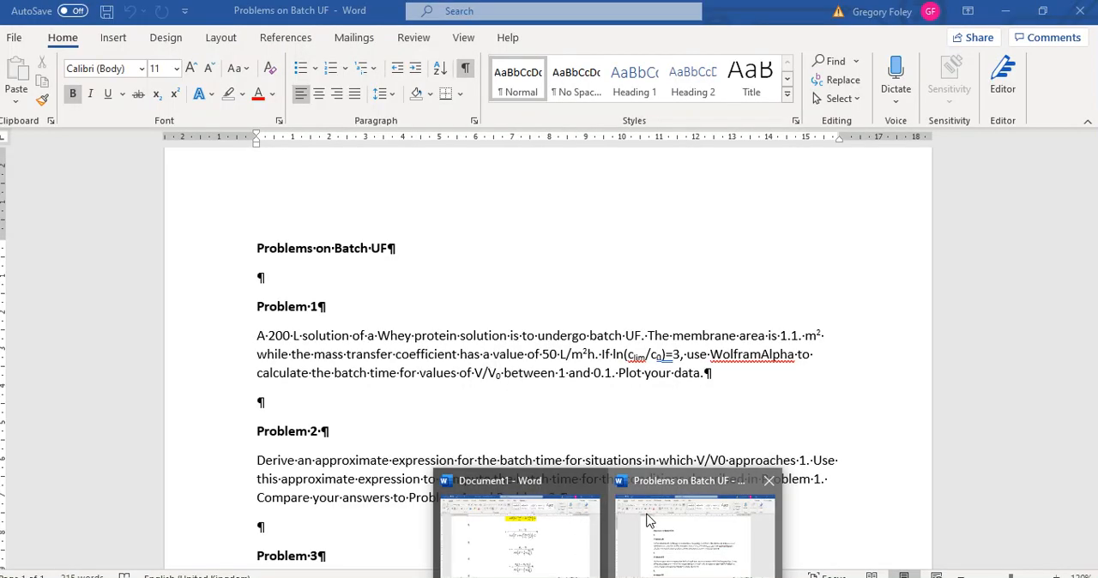
Step: Switch to Document1 showing the two batch-time equations for t
click(517, 531)
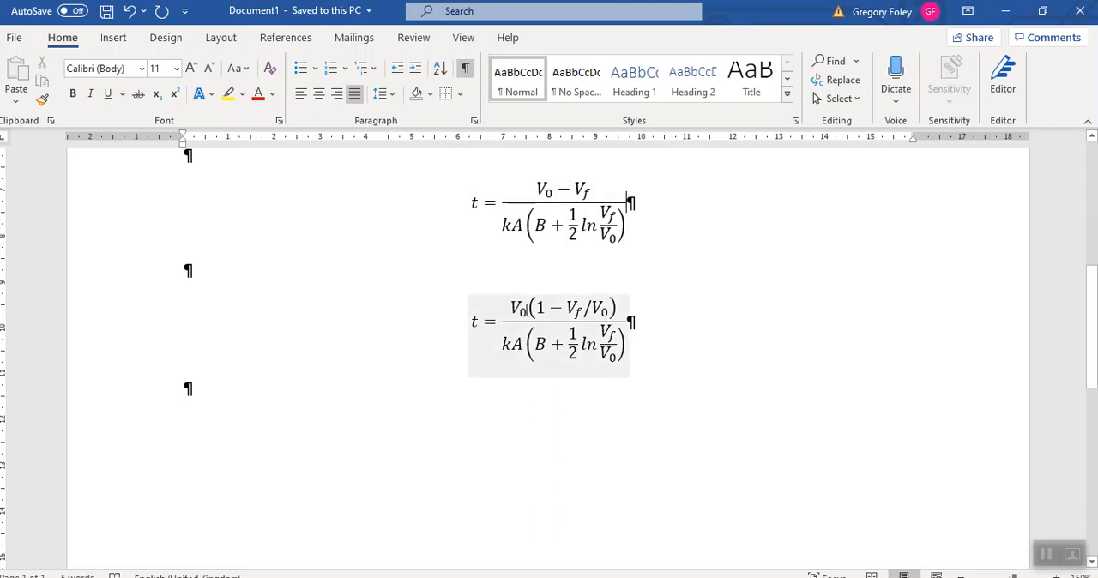
mouse_move(521, 311)
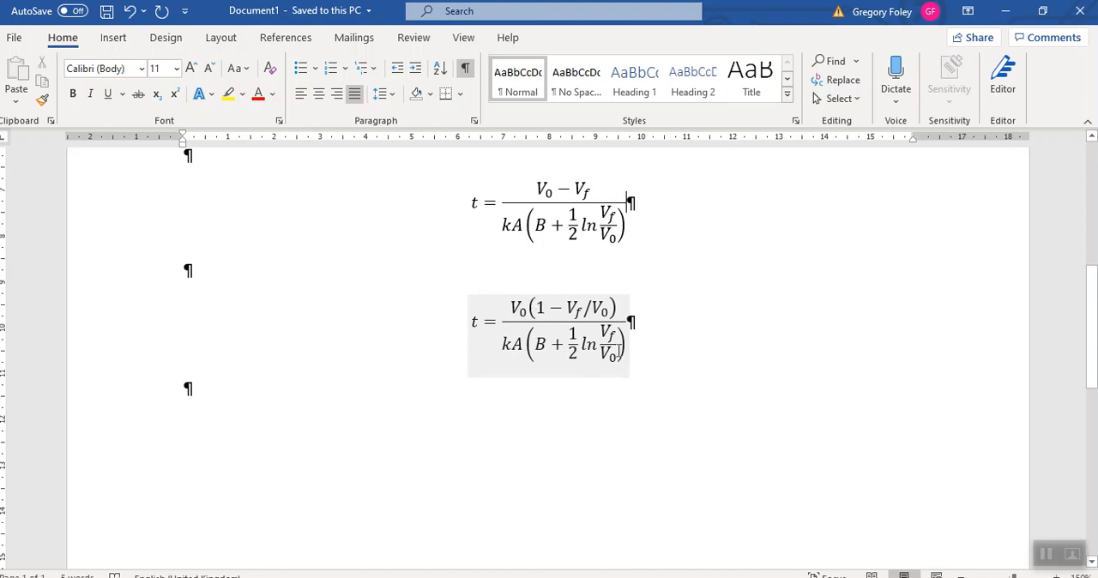
mouse_move(512, 329)
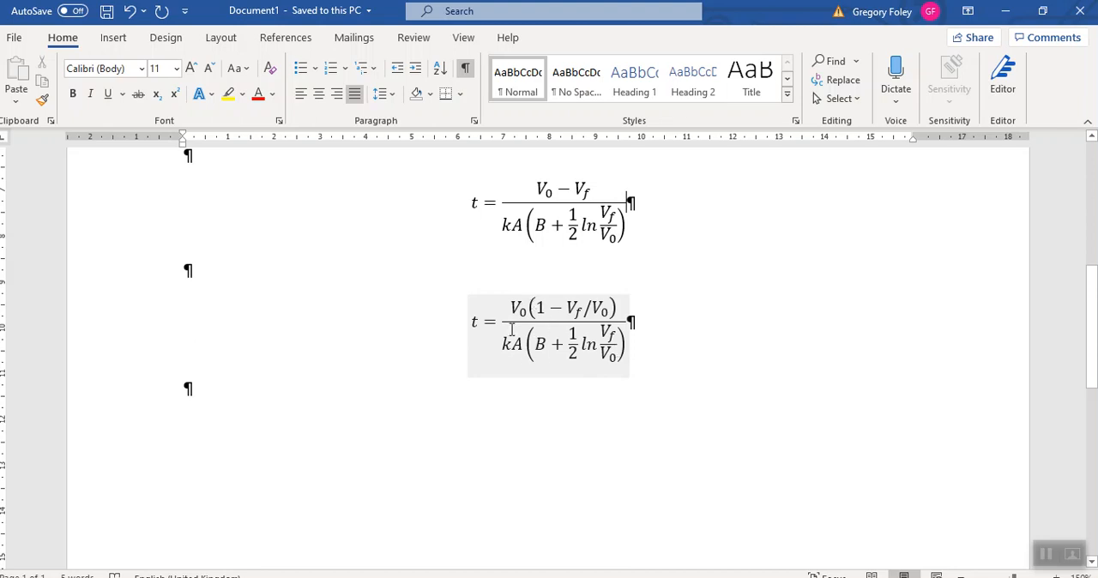
mouse_move(508, 346)
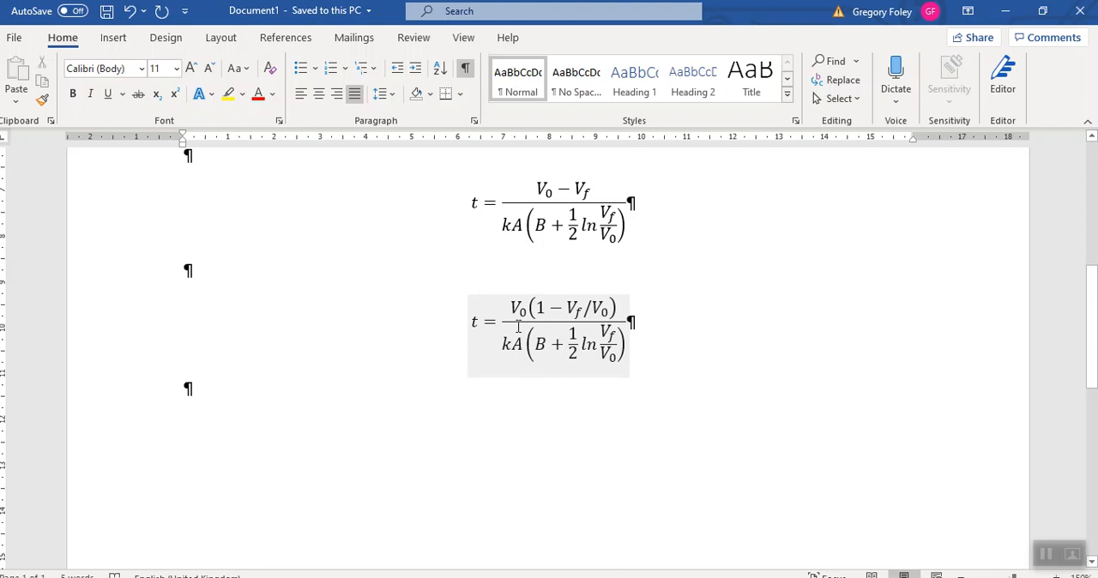
click(627, 203)
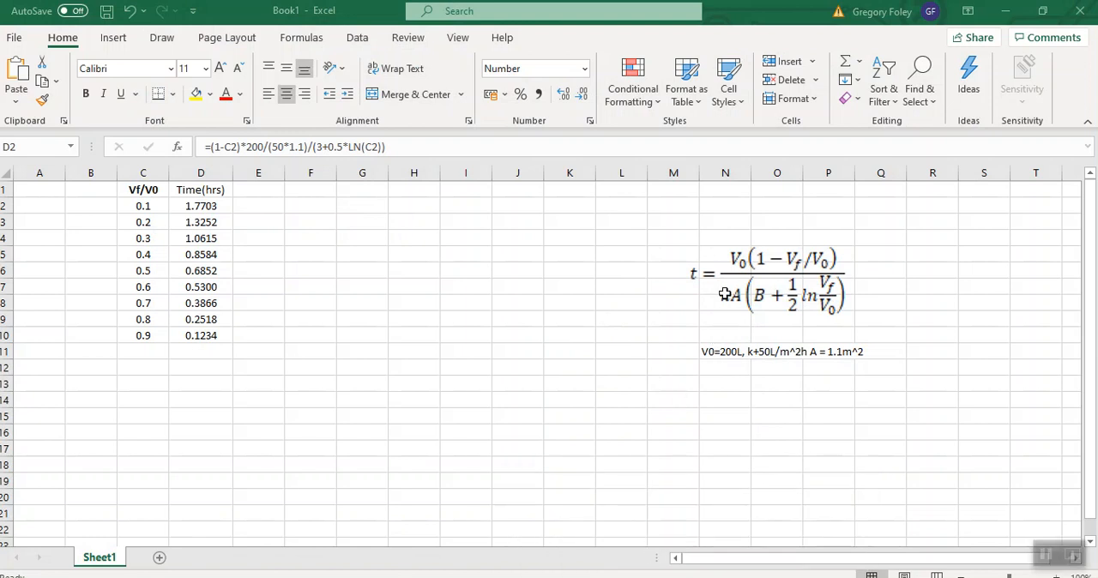
Step: Switch to the Book1 window with the Vf/V0 batch-time table
click(569, 319)
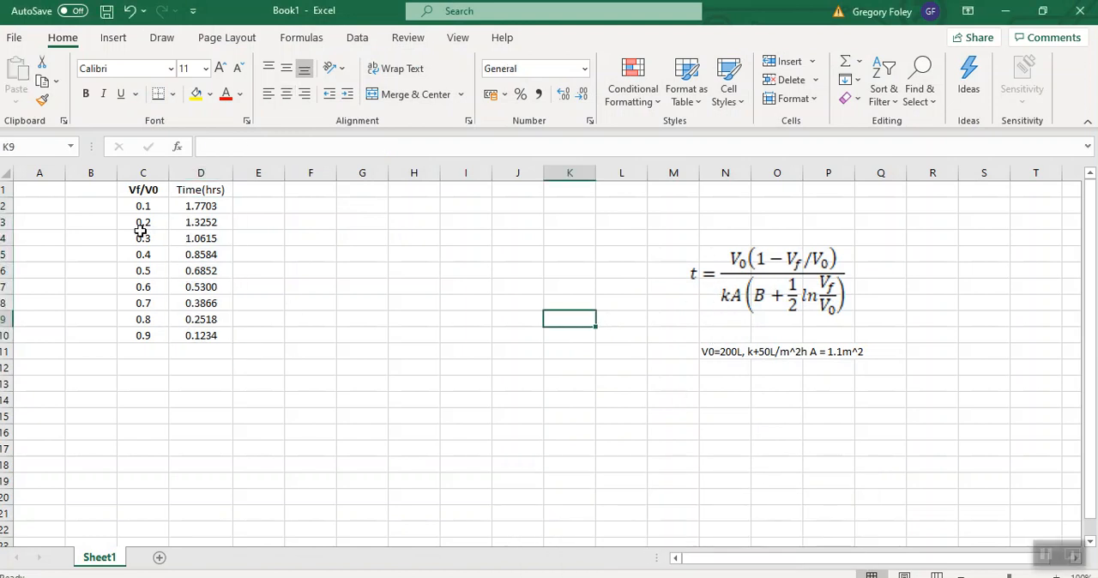
mouse_move(143, 206)
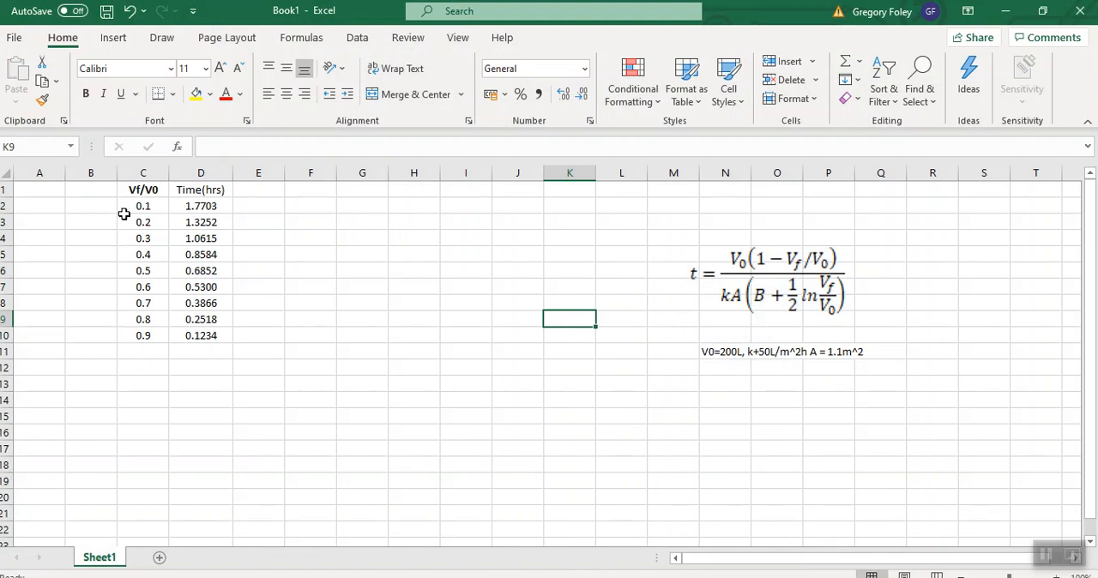
mouse_move(137, 206)
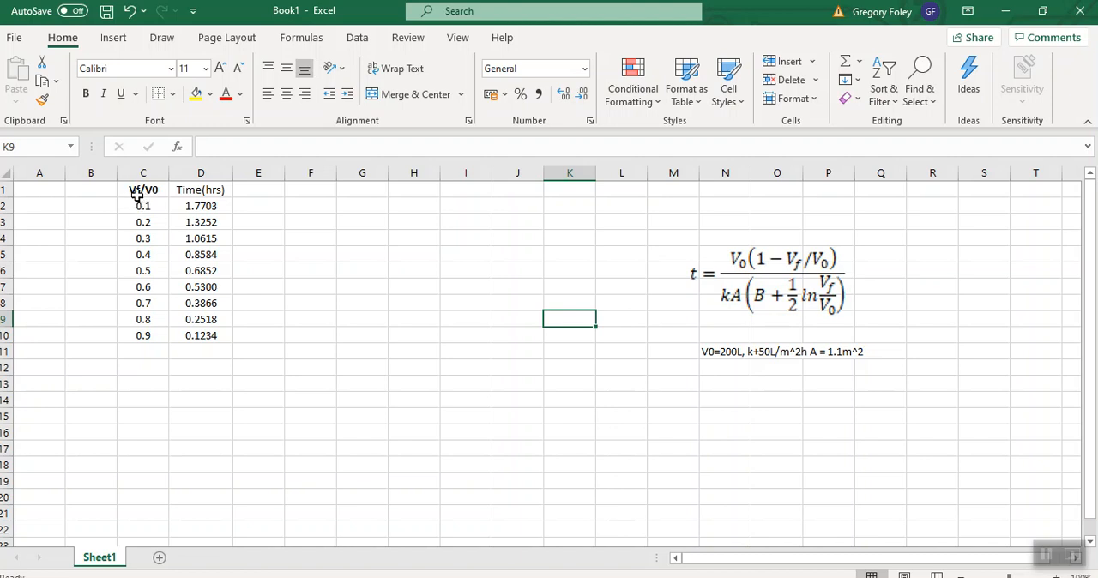
mouse_move(150, 257)
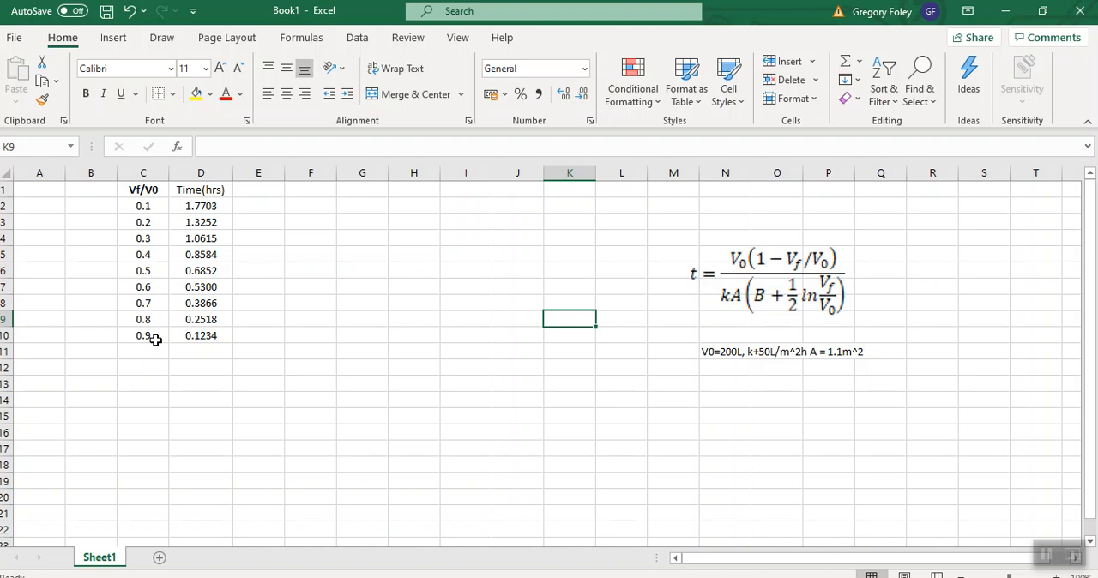
mouse_move(140, 206)
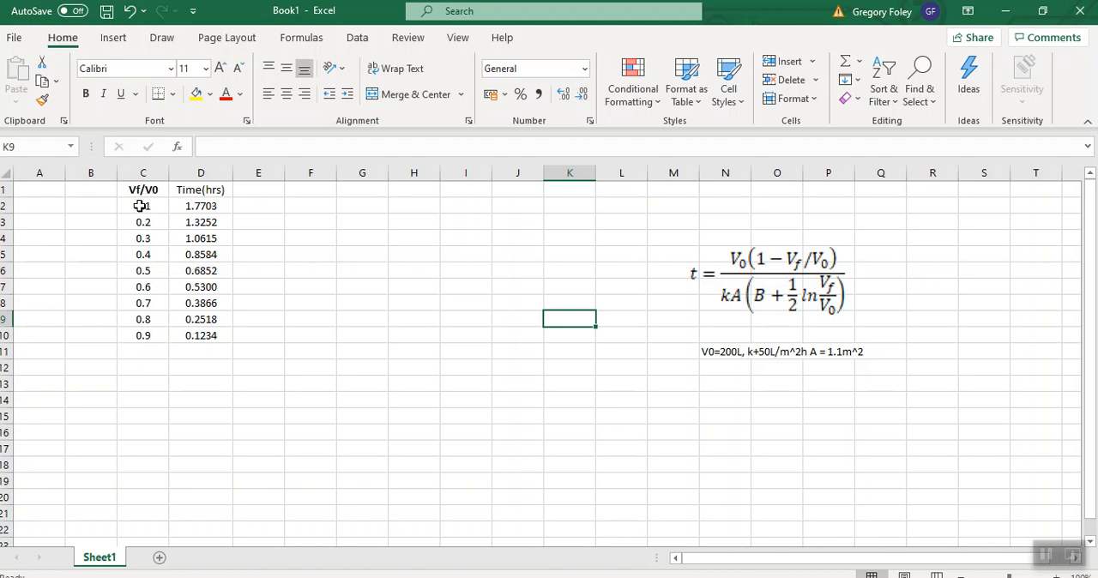
mouse_move(298, 416)
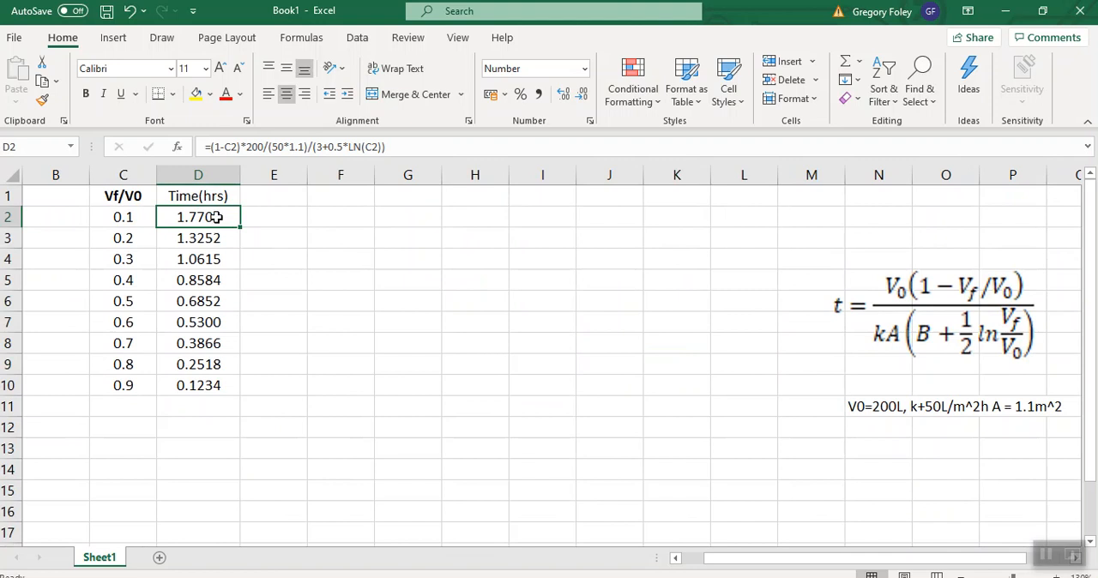
mouse_move(222, 164)
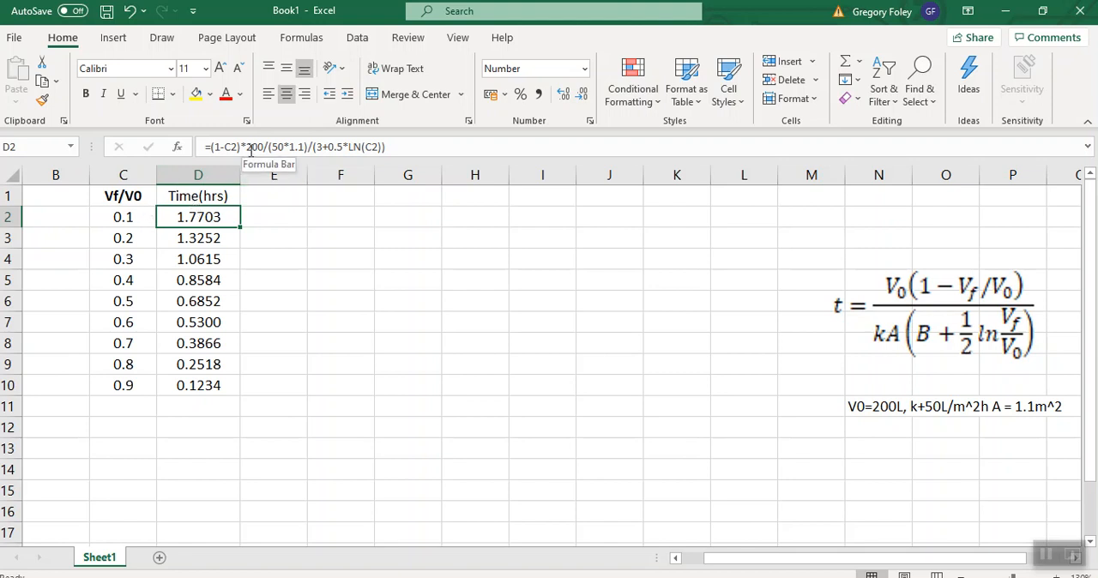
mouse_move(326, 147)
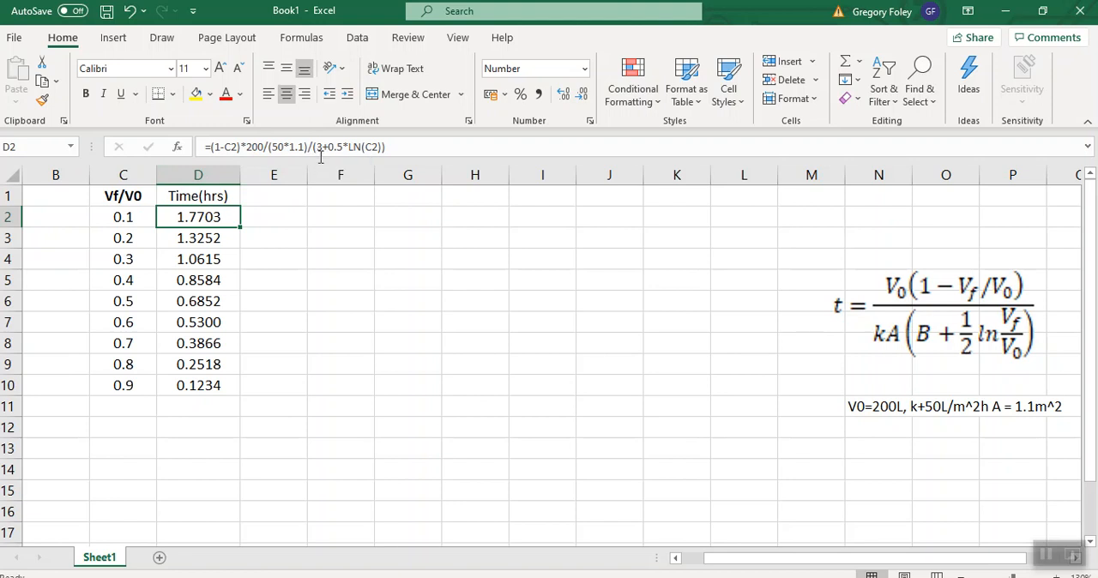
mouse_move(340, 158)
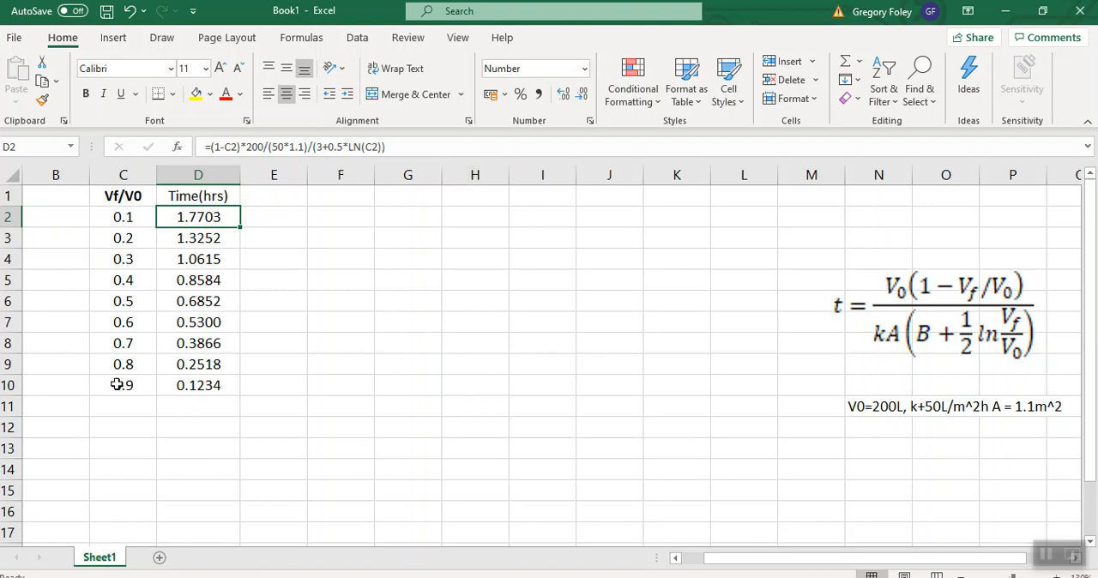
mouse_move(236, 335)
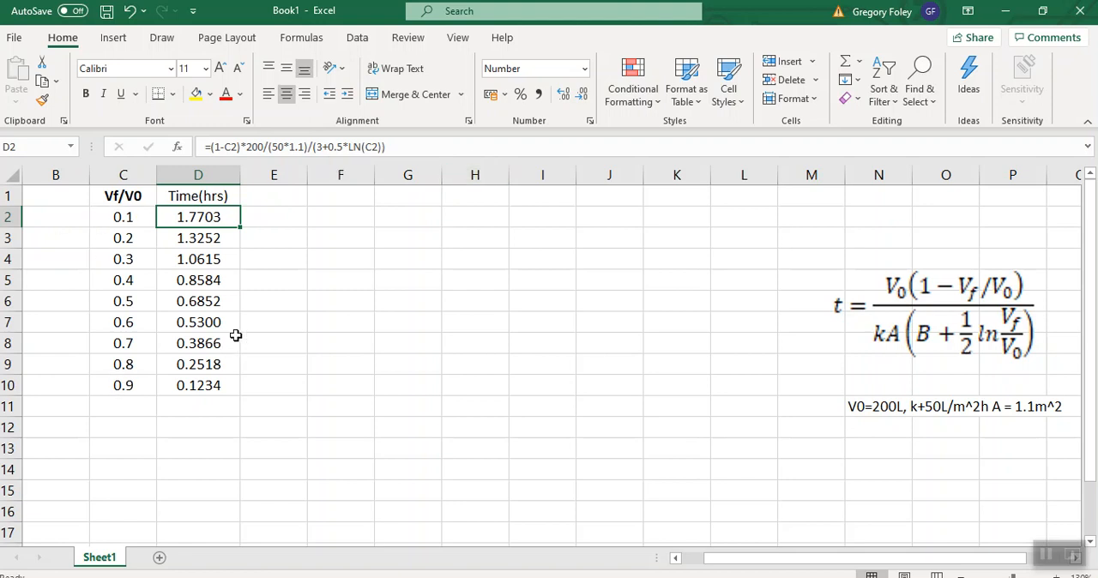
mouse_move(278, 318)
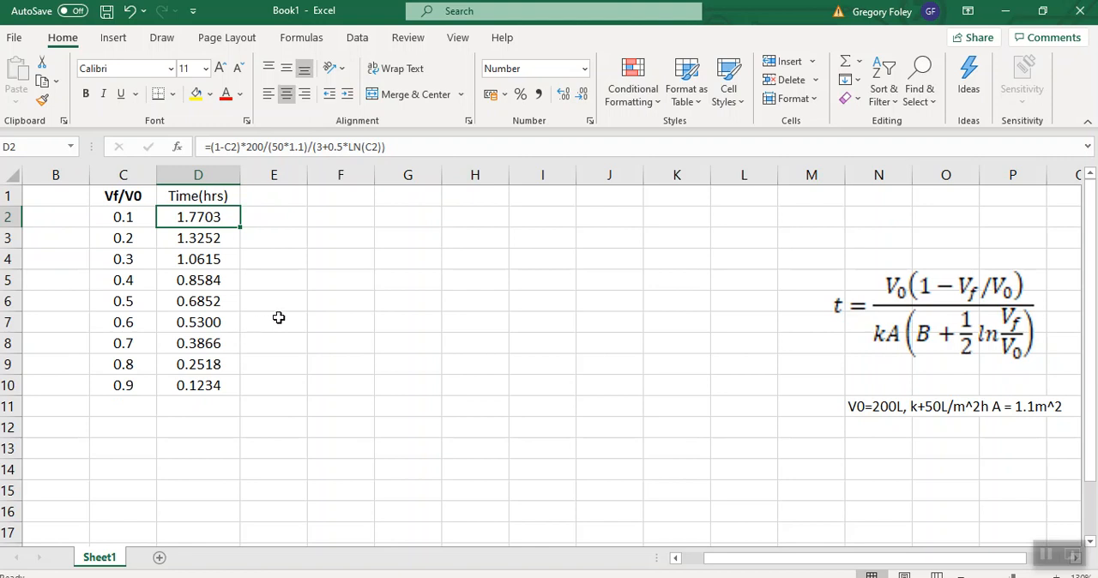
mouse_move(281, 288)
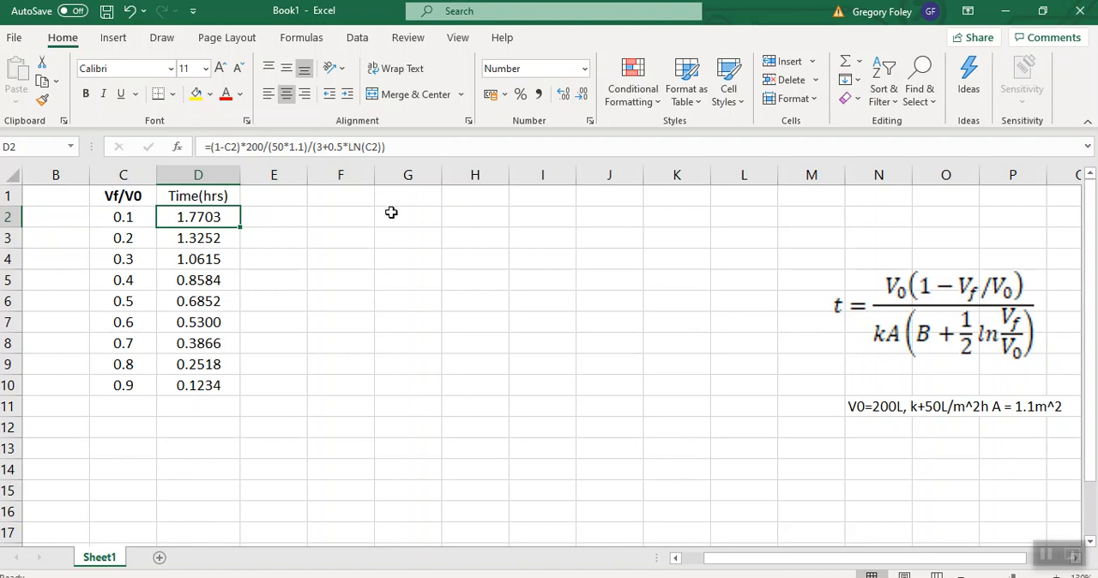
mouse_move(398, 214)
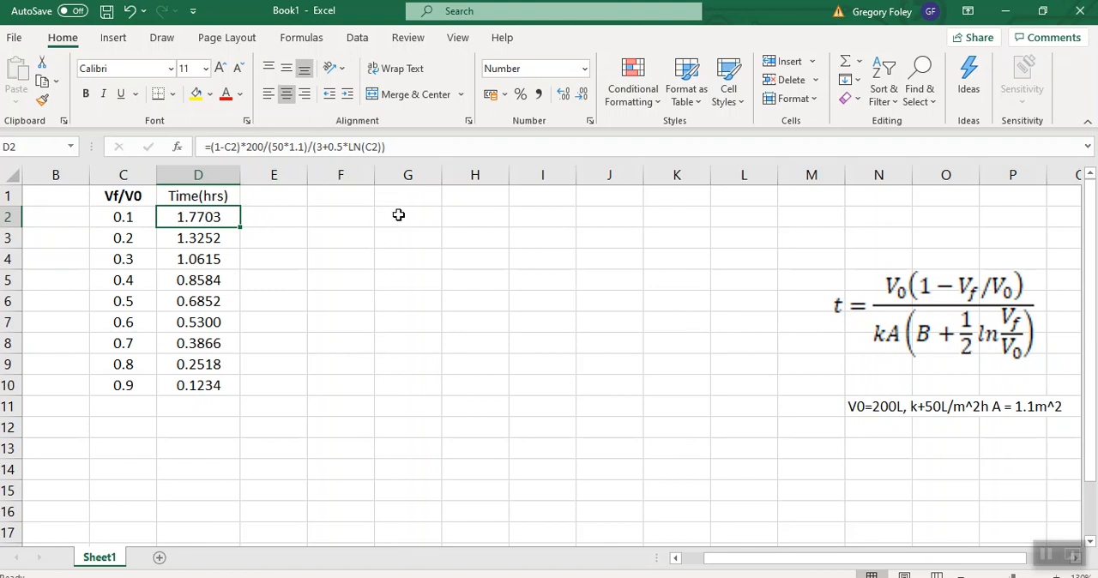
mouse_move(392, 223)
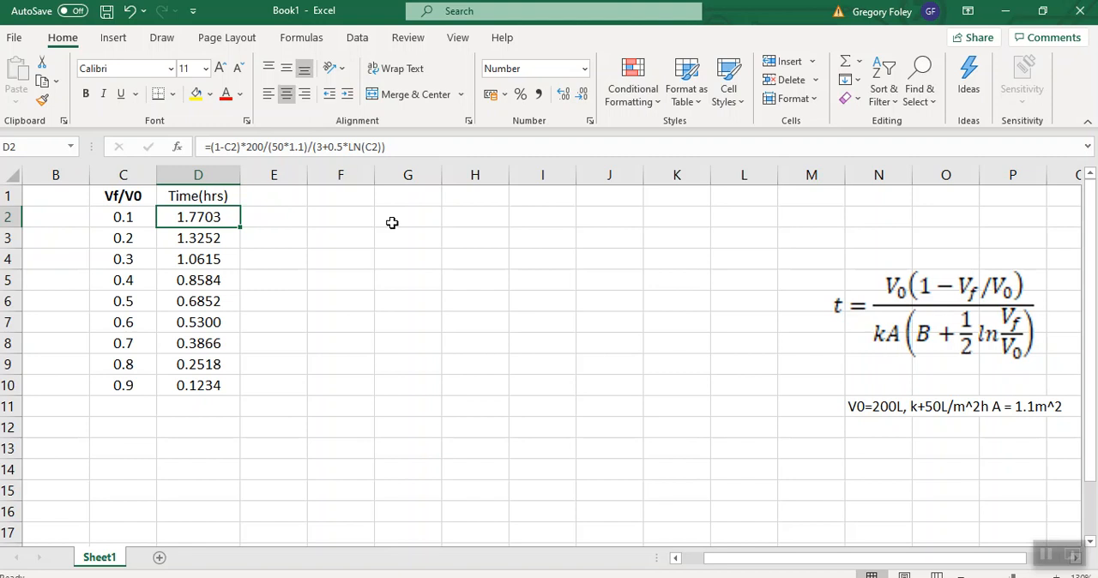
mouse_move(392, 223)
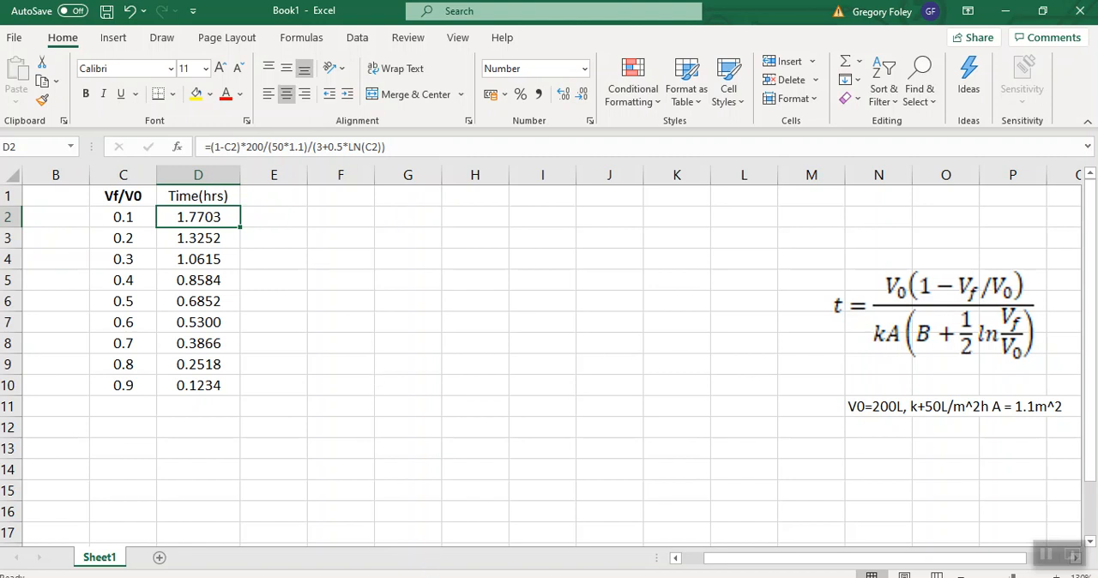
mouse_move(474, 340)
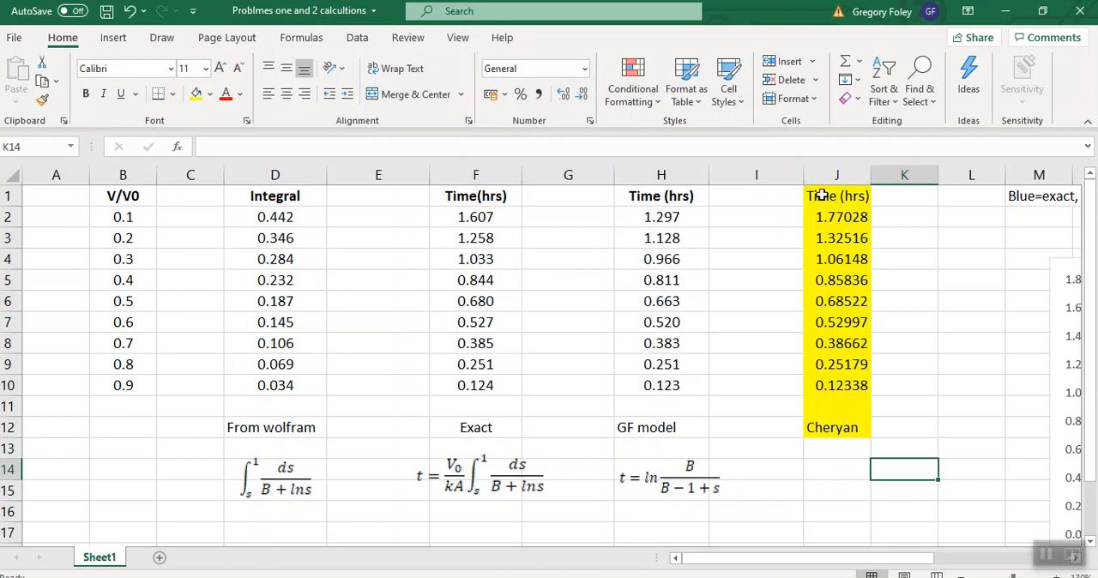
mouse_move(828, 249)
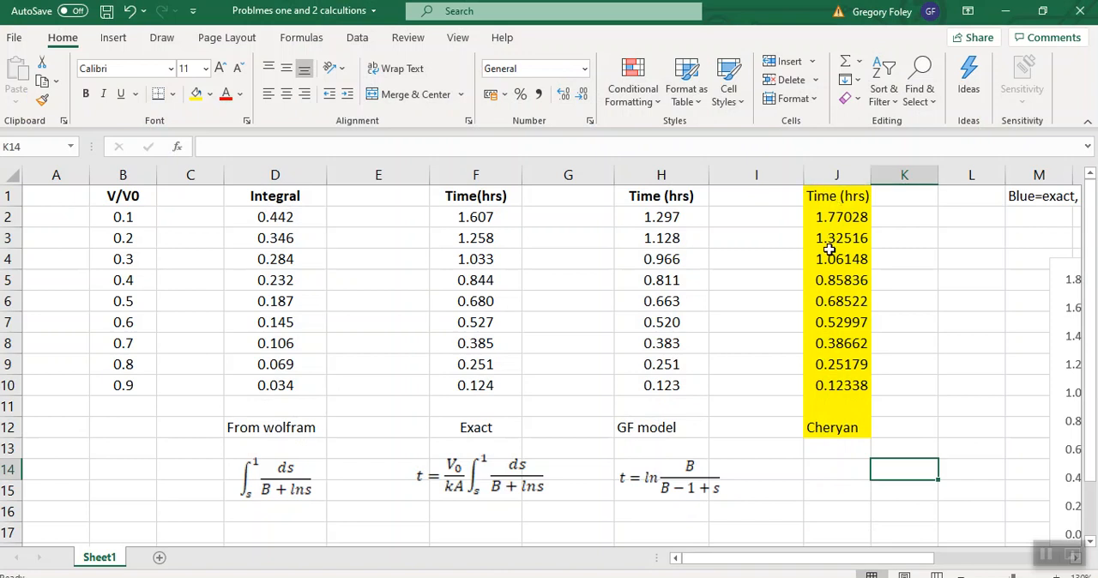
mouse_move(808, 232)
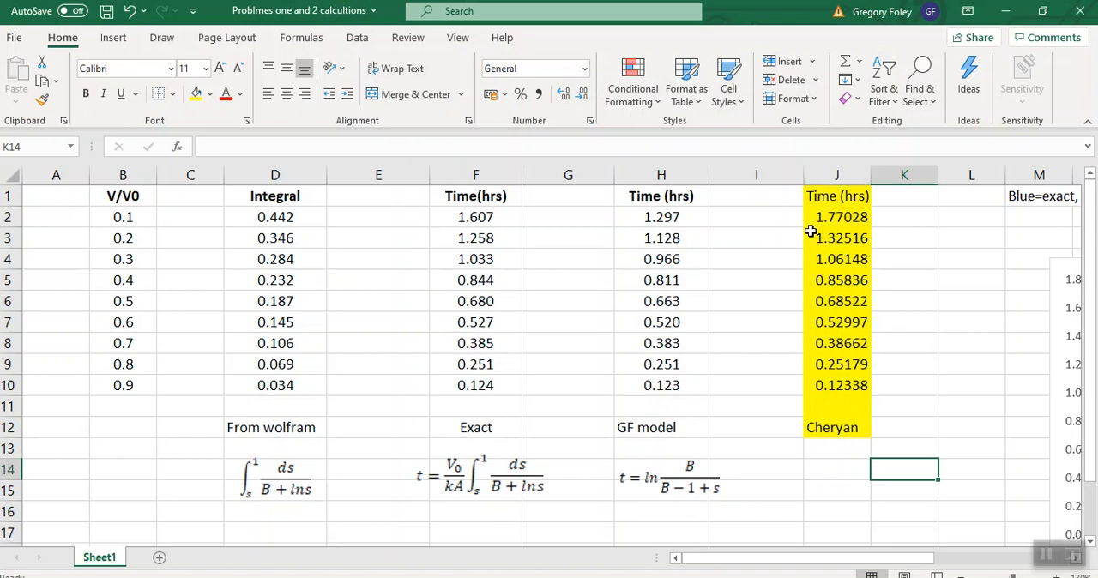
mouse_move(815, 217)
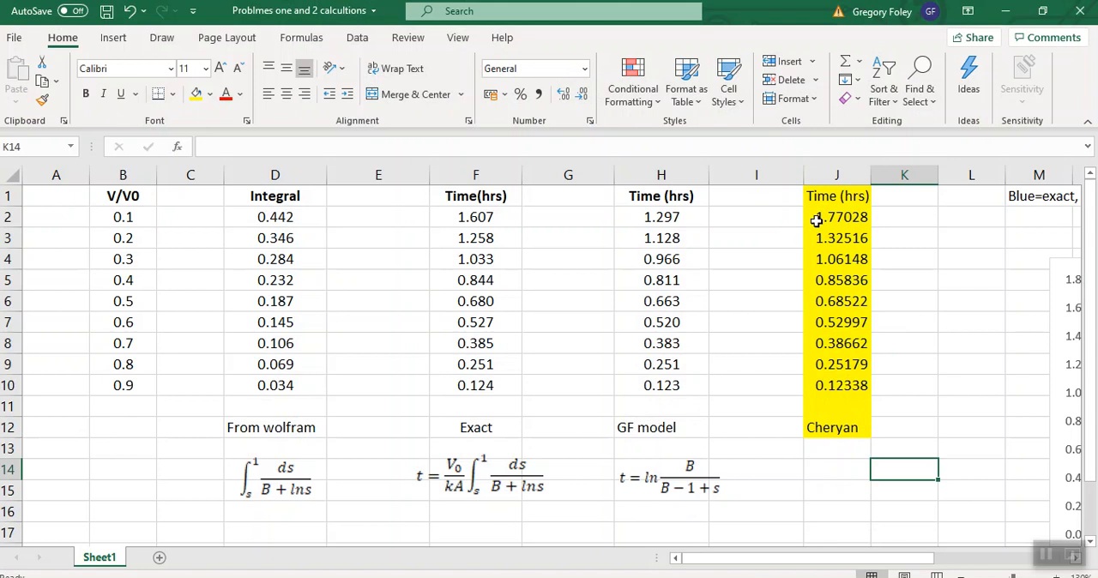
mouse_move(487, 228)
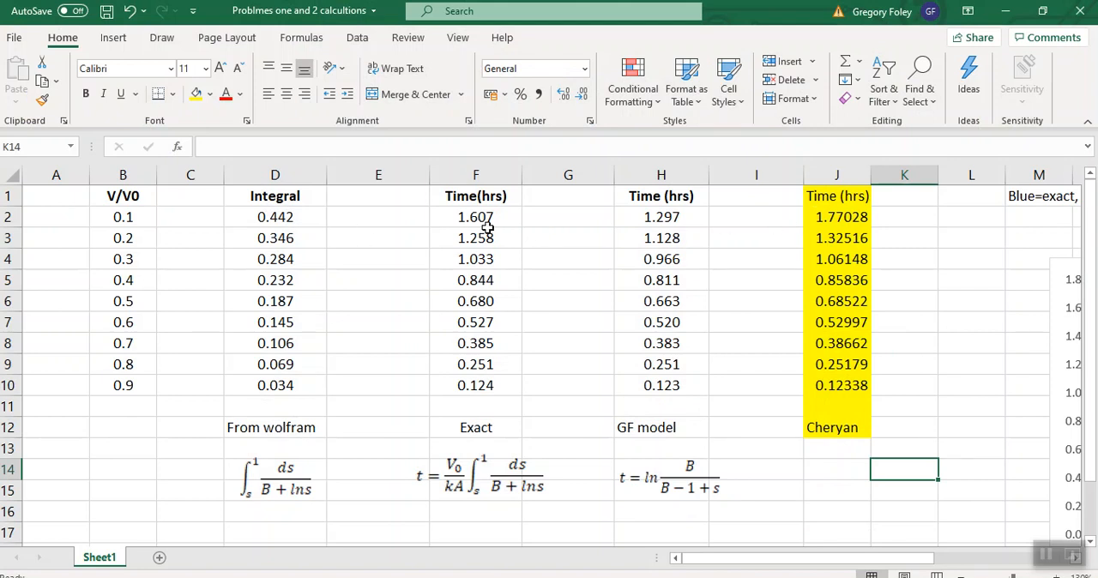
mouse_move(470, 187)
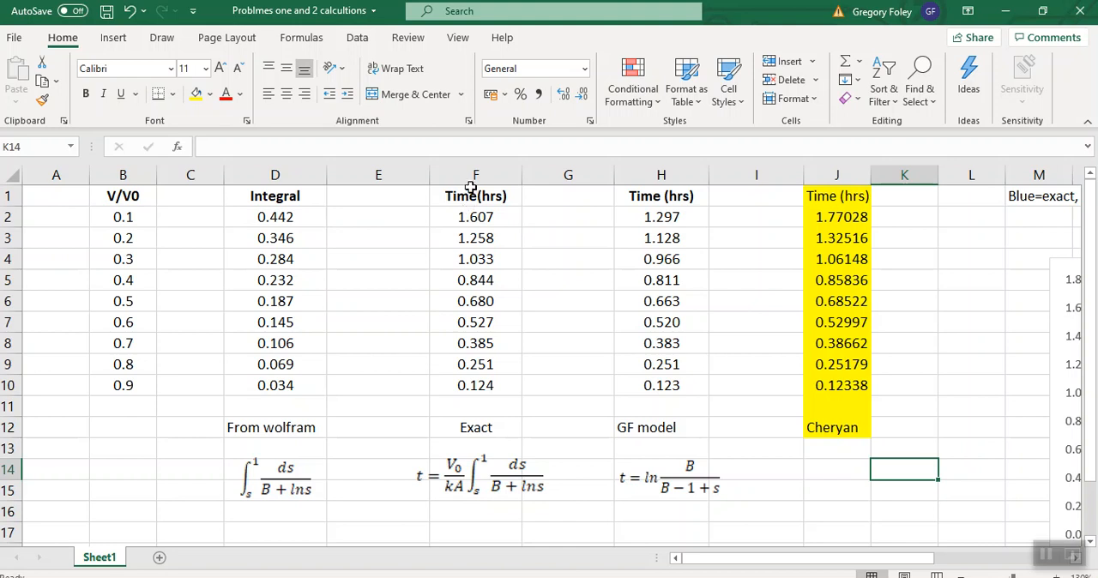
Step: Shade the GF model time column H1:H10 Gold, Accent 4, Lighter 80%
click(475, 175)
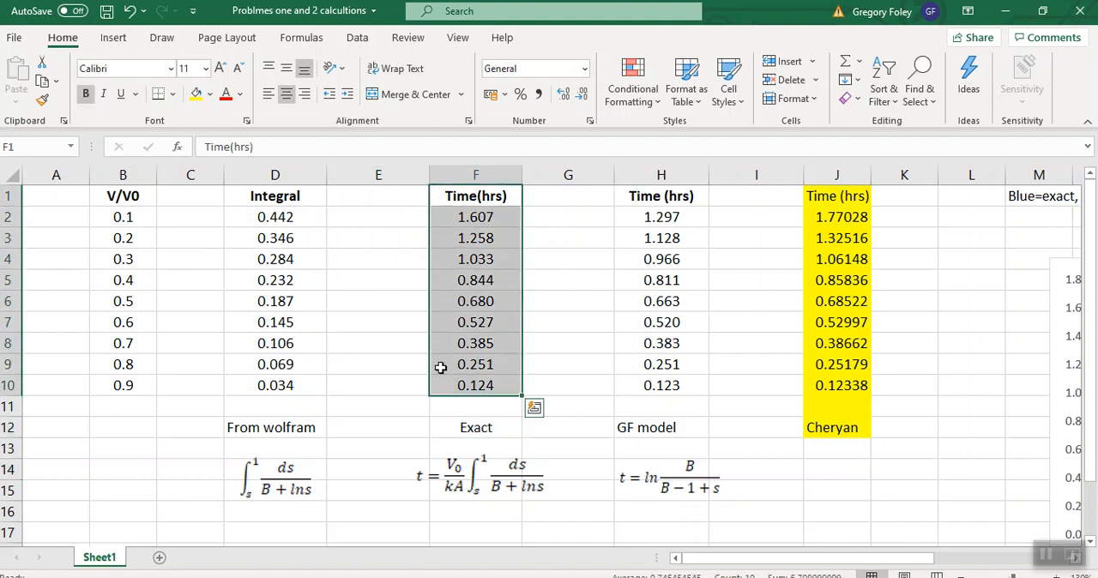
click(212, 94)
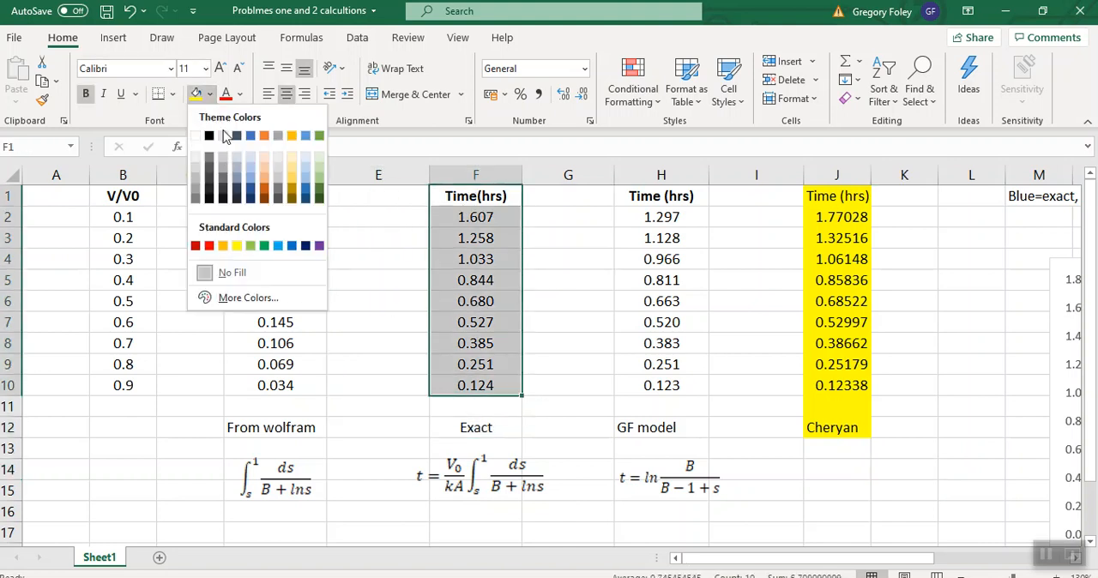
click(278, 247)
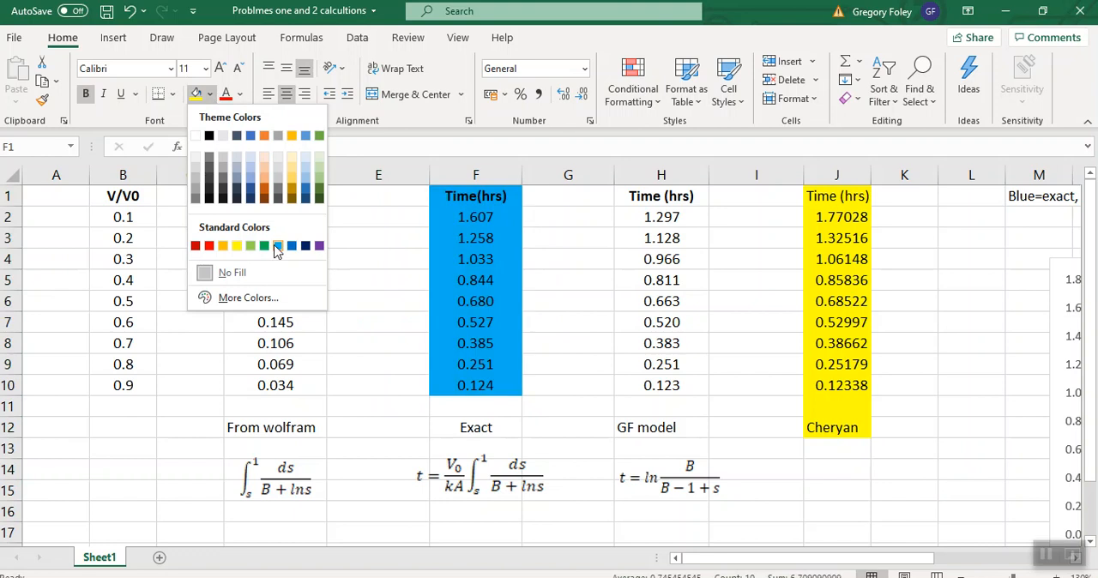
click(263, 246)
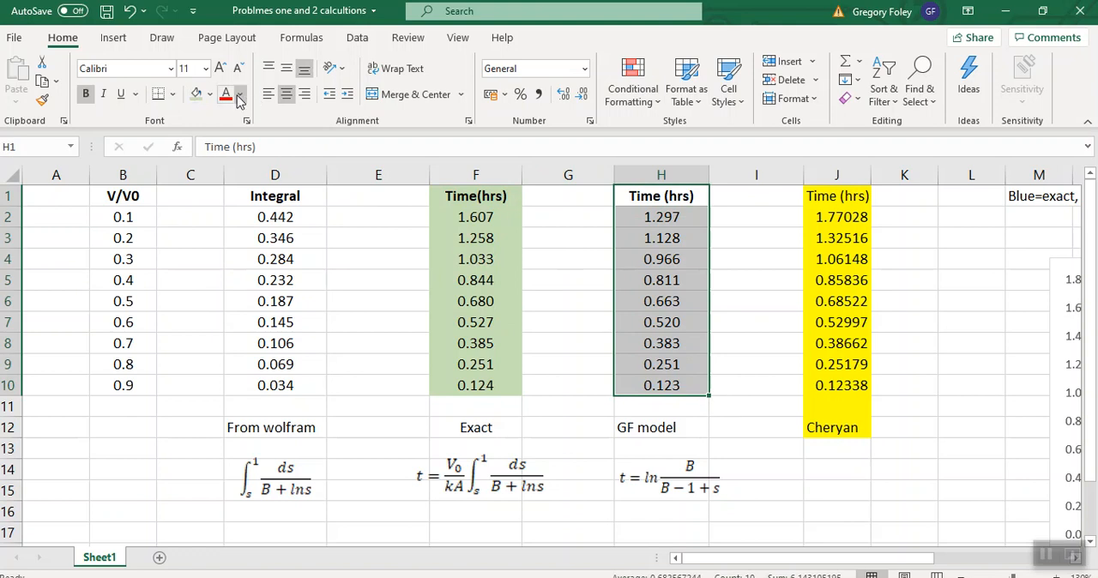
click(241, 95)
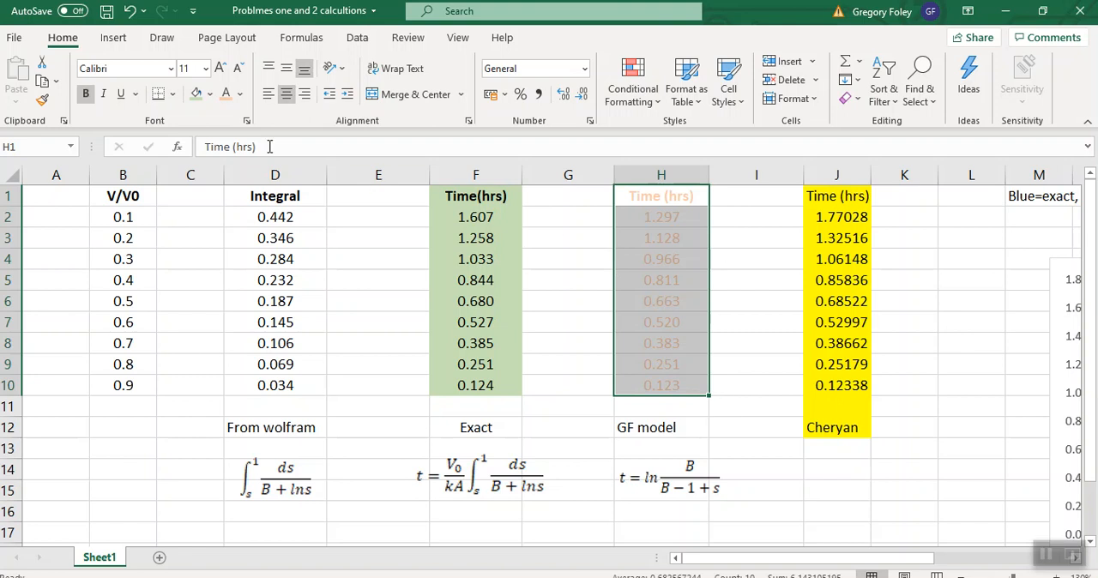
click(243, 93)
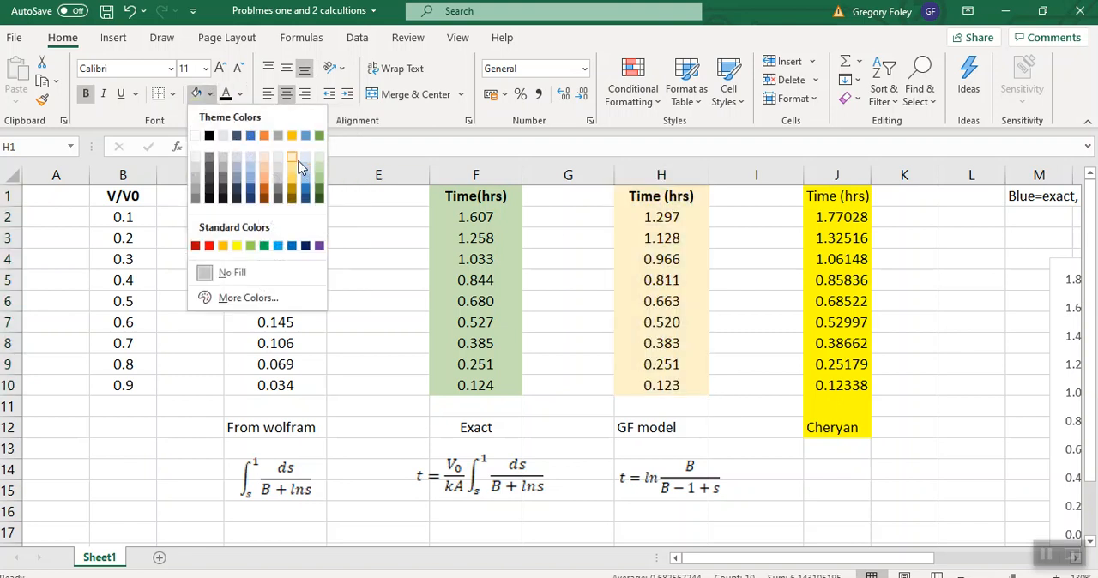
mouse_move(292, 159)
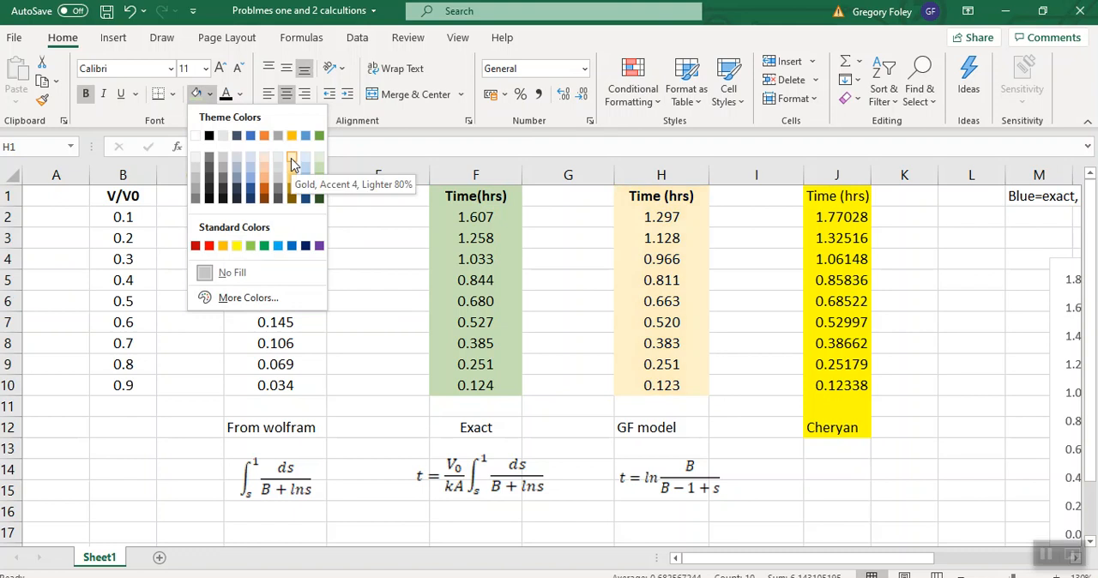
click(970, 279)
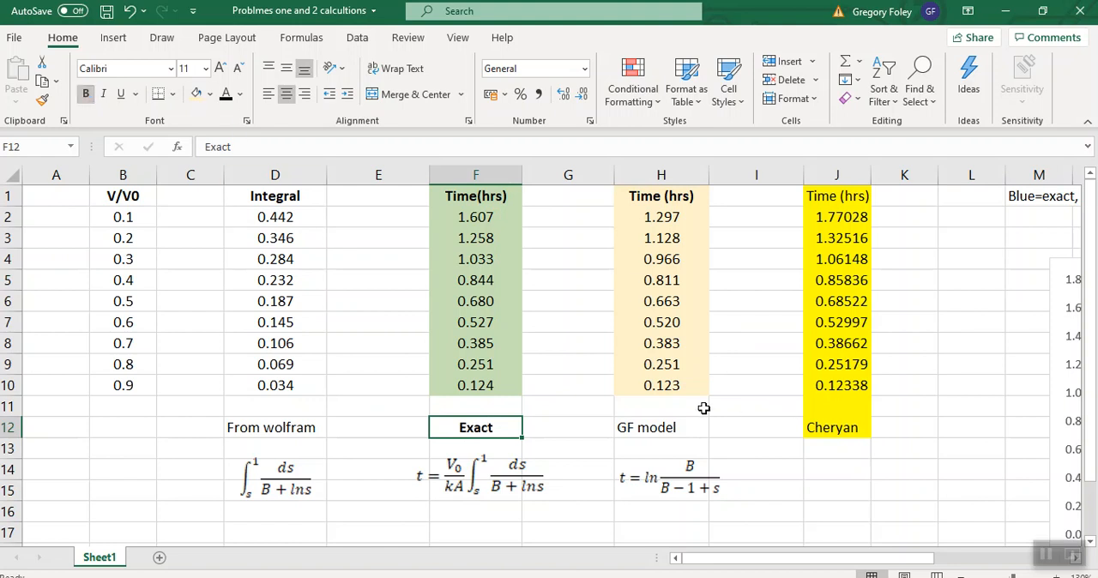
Step: Make the Exact, GF model and Cheryan labels bold
click(660, 427)
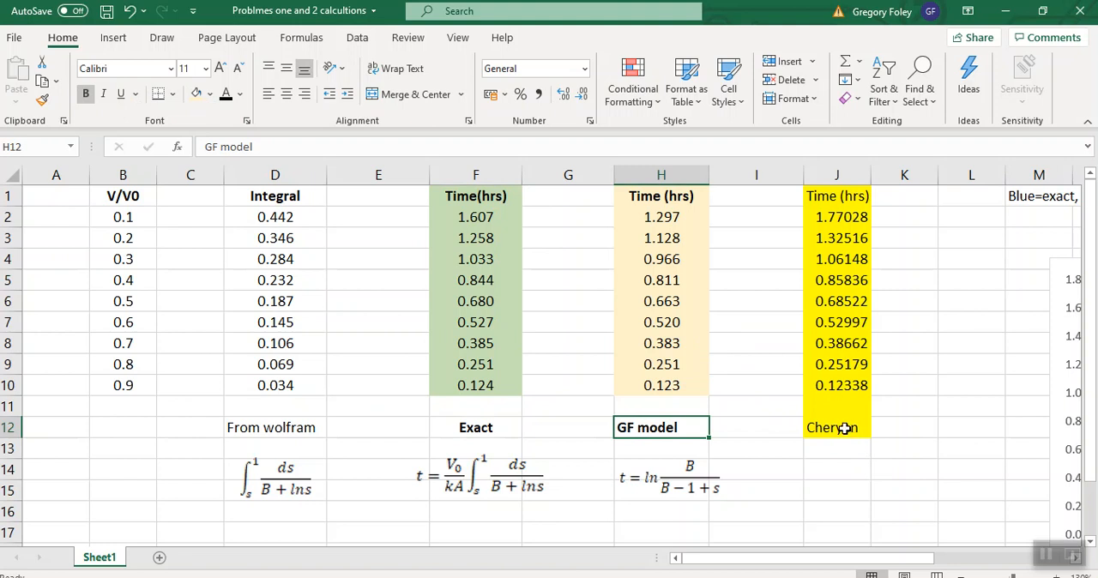
click(831, 427)
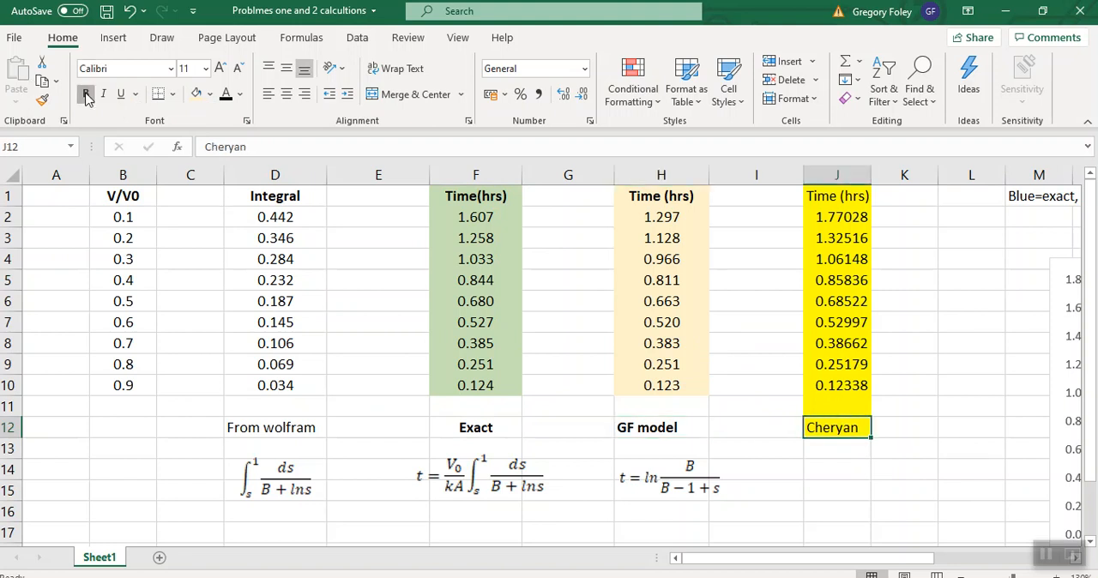
scroll(down, 3)
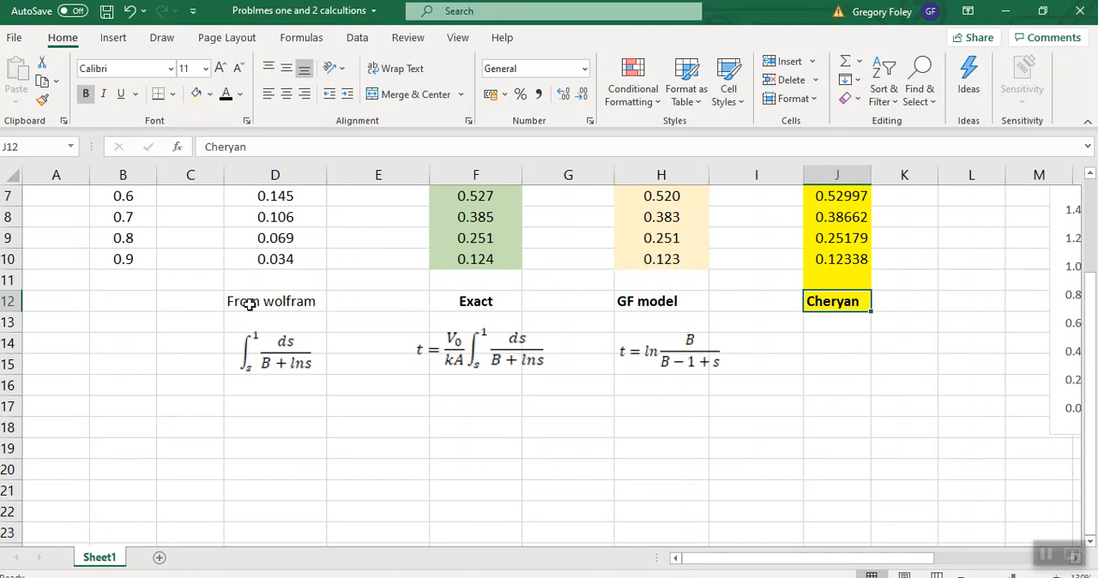
Step: Select and delete the equation images under the From wolfram, Exact and GF model labels
click(275, 350)
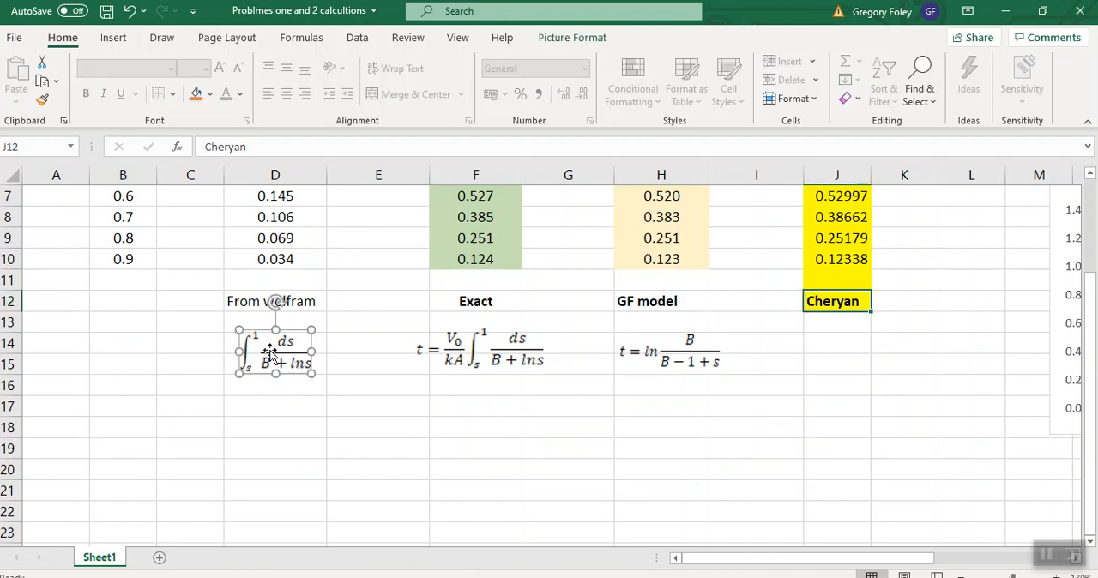
drag(275, 350, 485, 350)
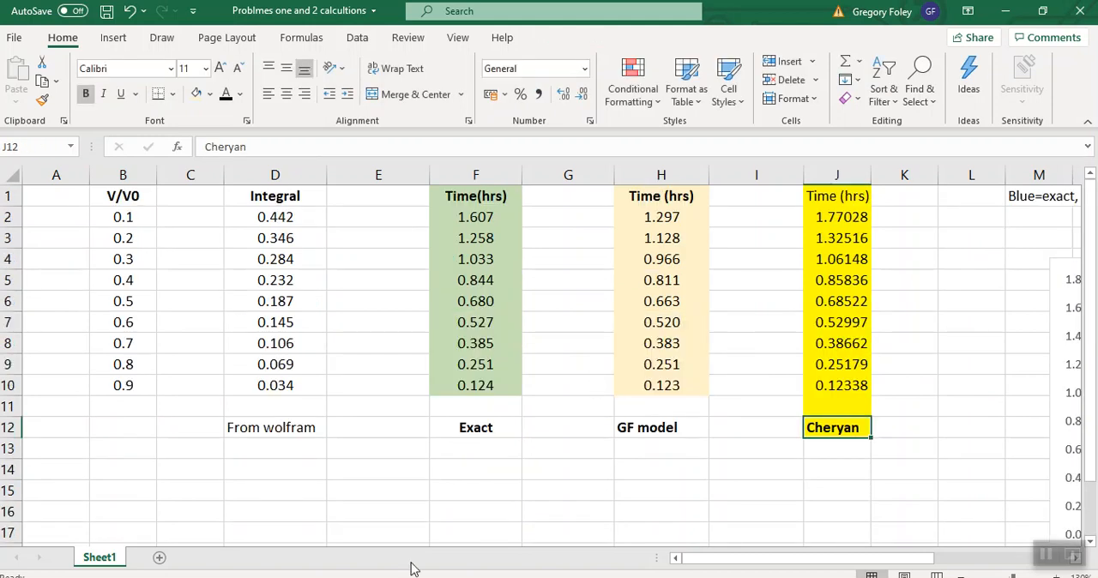
click(568, 175)
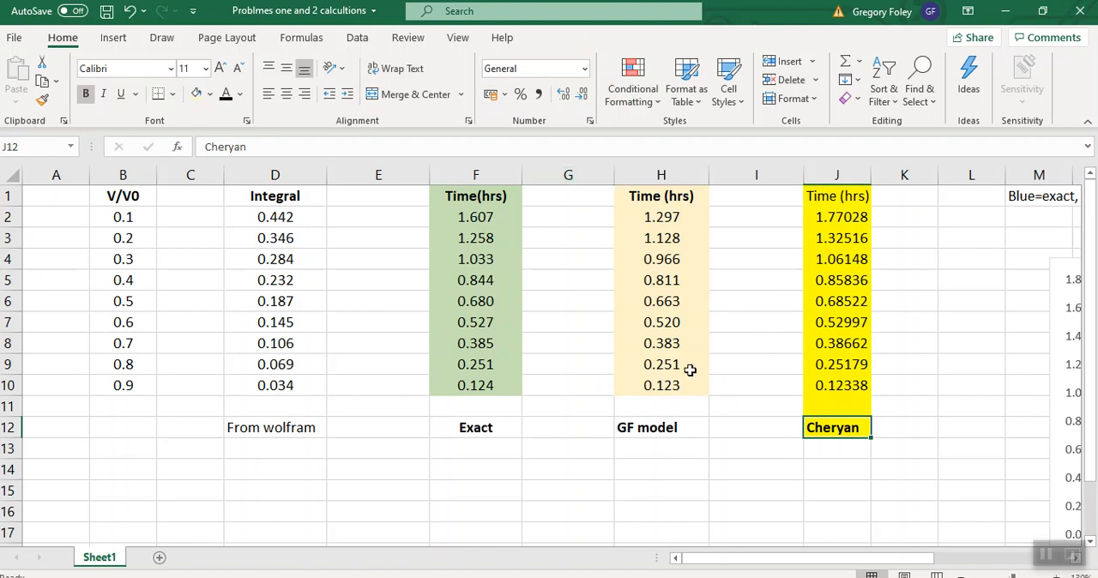
mouse_move(716, 220)
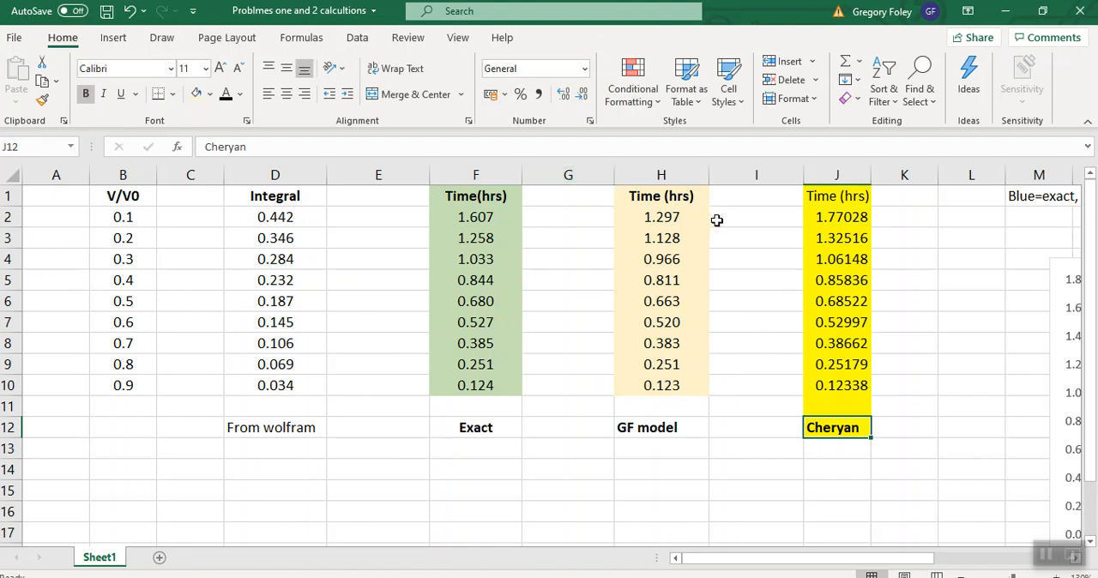
Step: Build a relative-error formula in I2 comparing F2 and H2, multiplied by 100
click(756, 216)
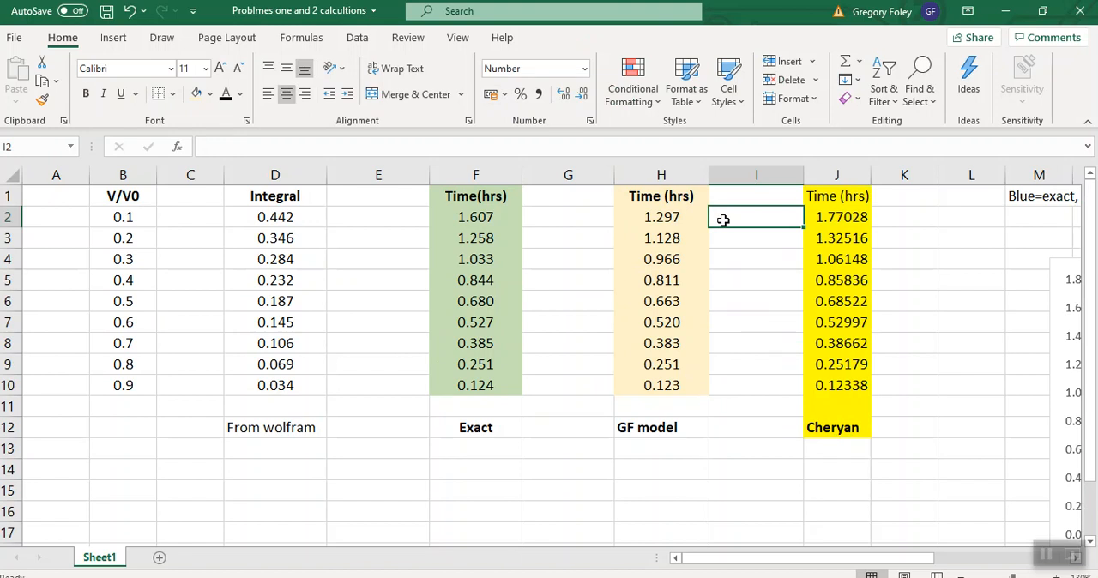
text(=()
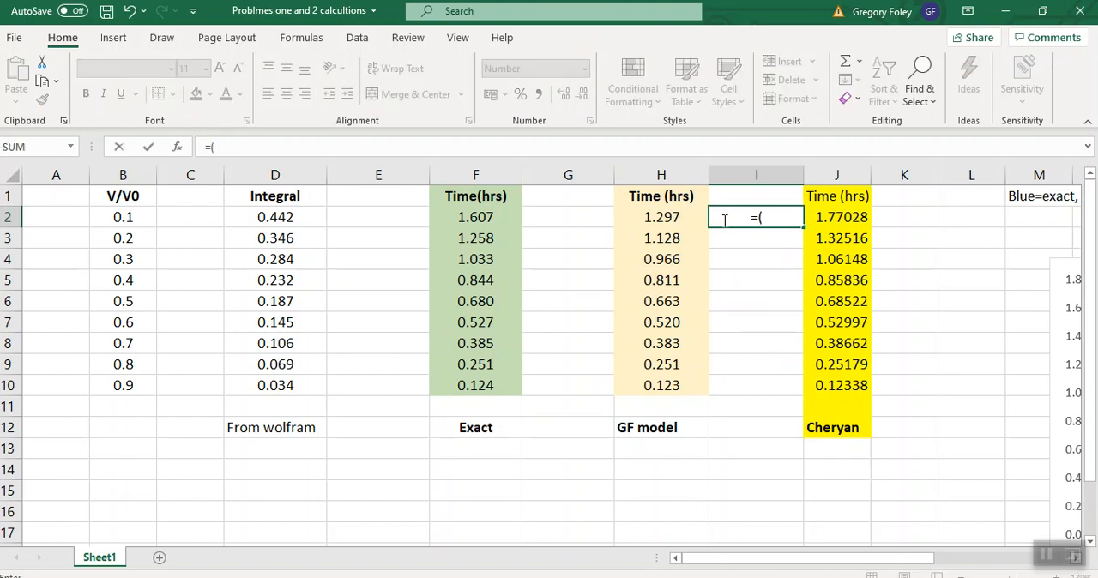
click(475, 216)
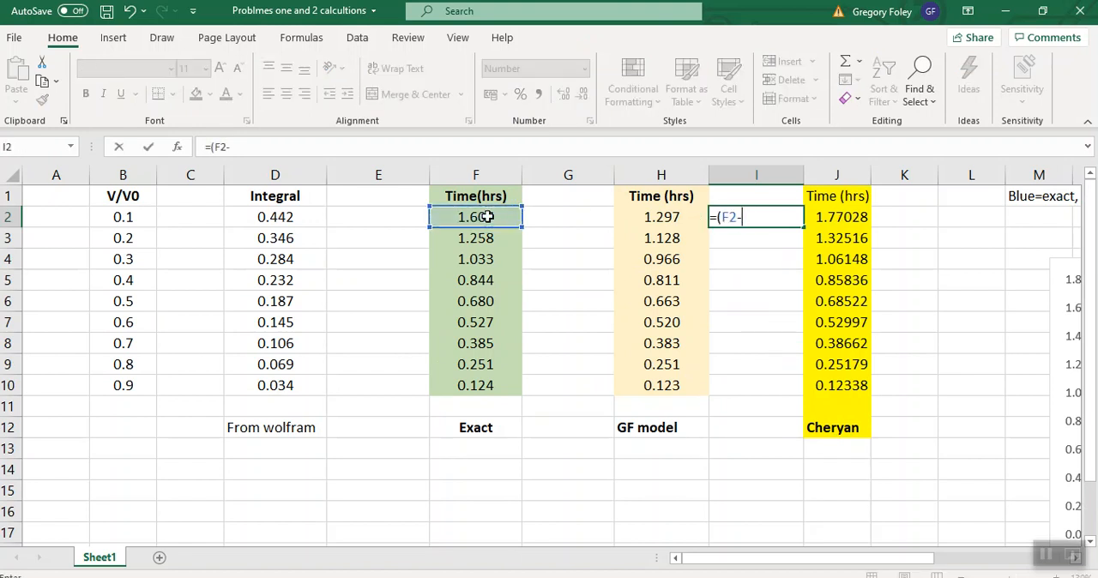
click(661, 216)
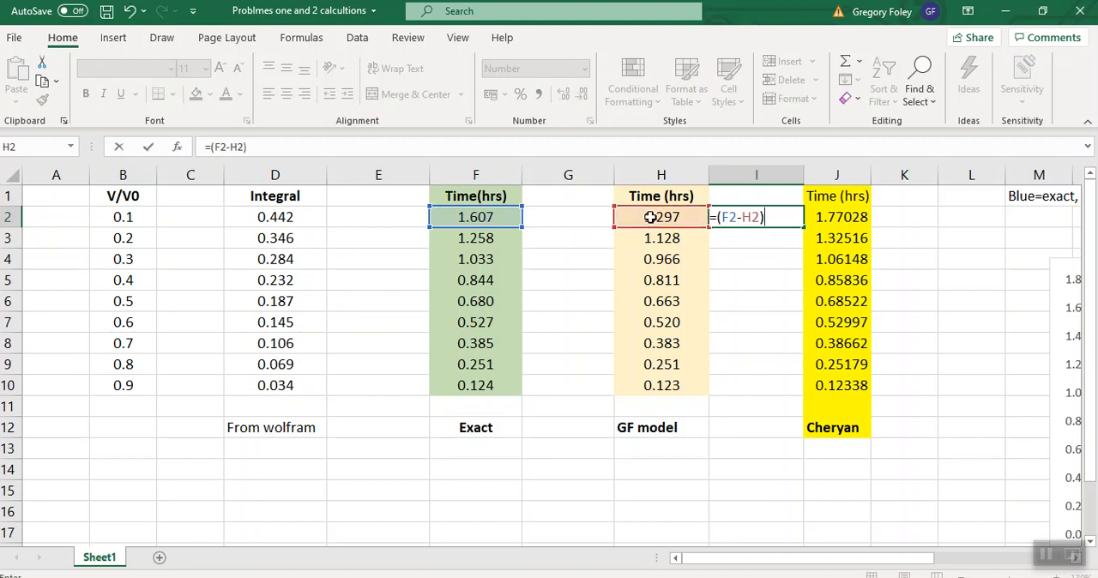
text(^)
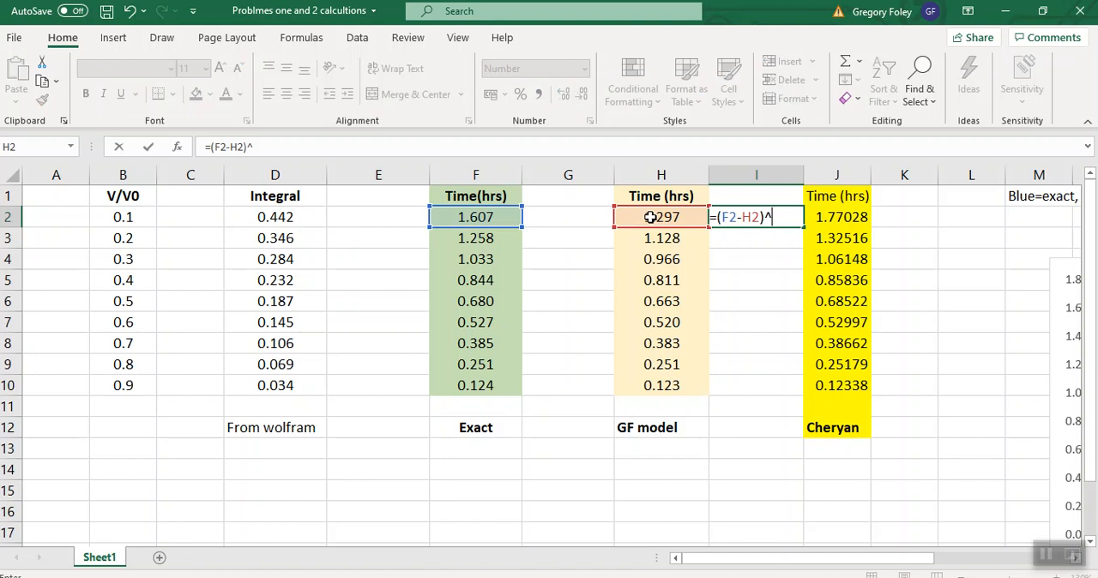
text(2)
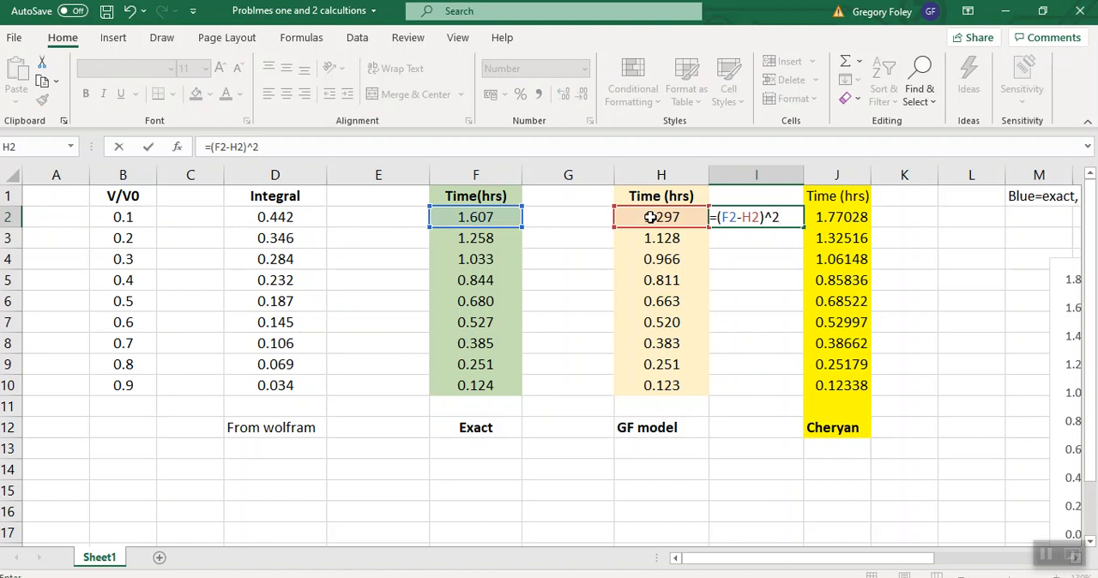
key(Enter)
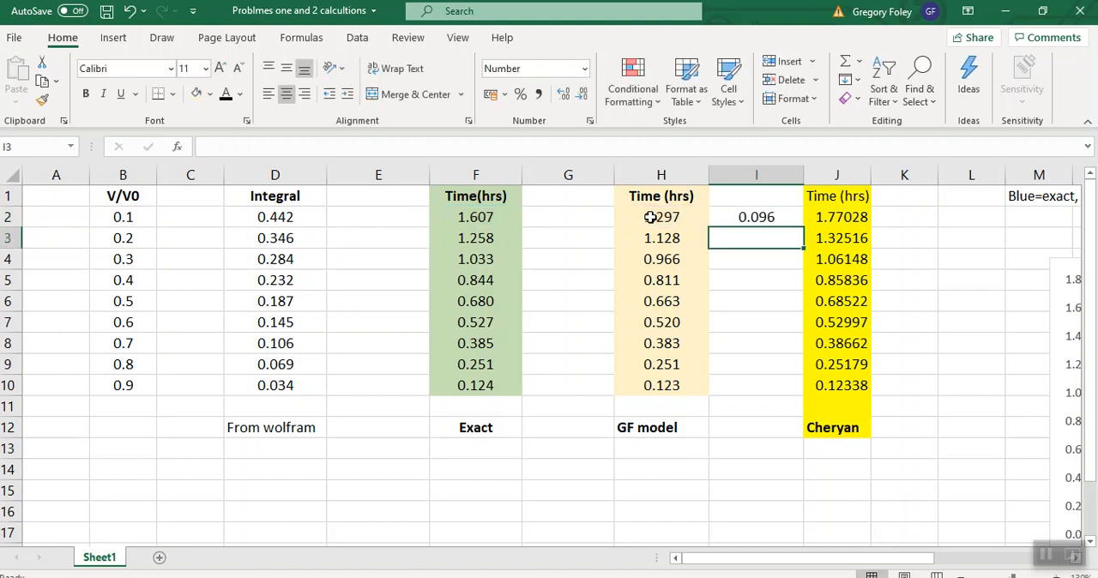
click(756, 216)
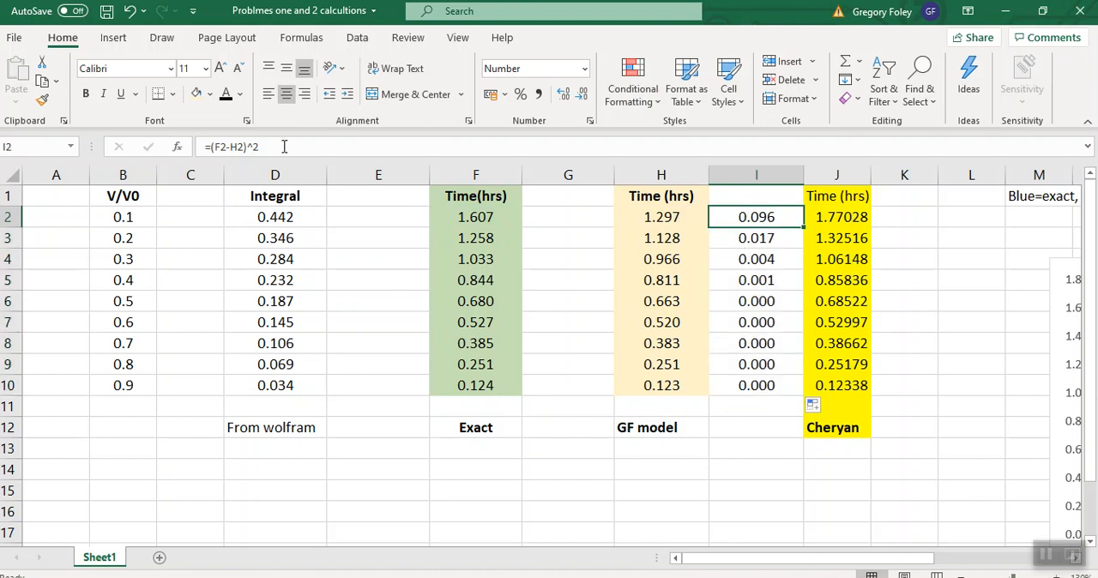
text(*100)
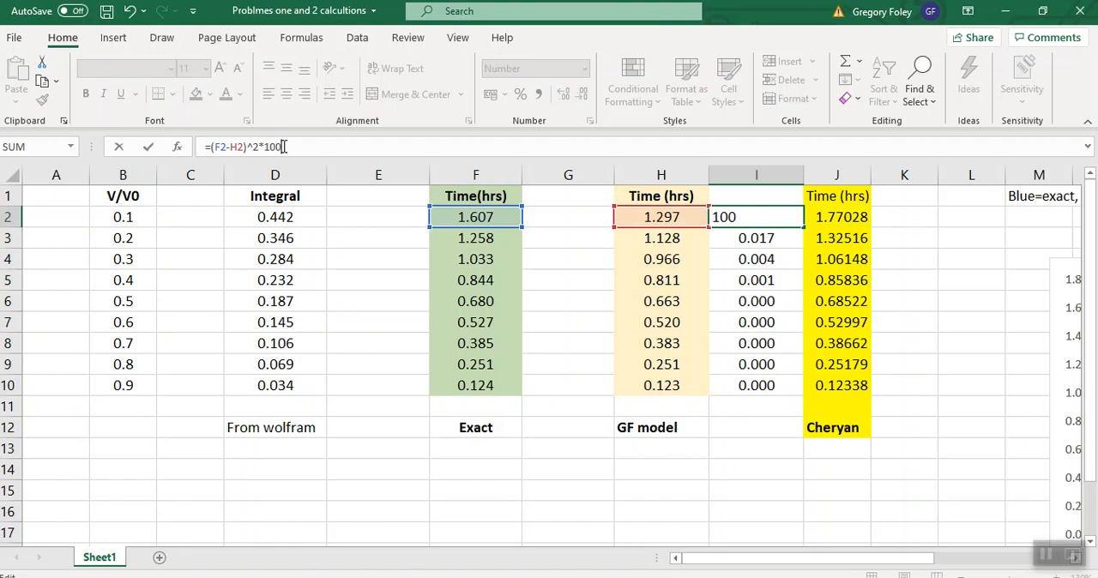
key(Backspace)
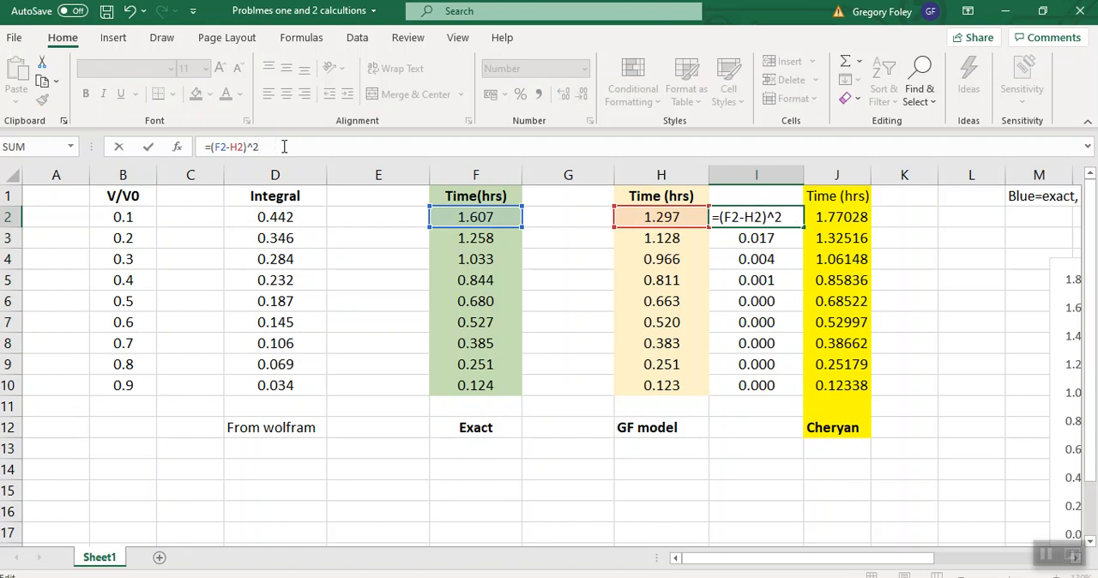
text(/F2)
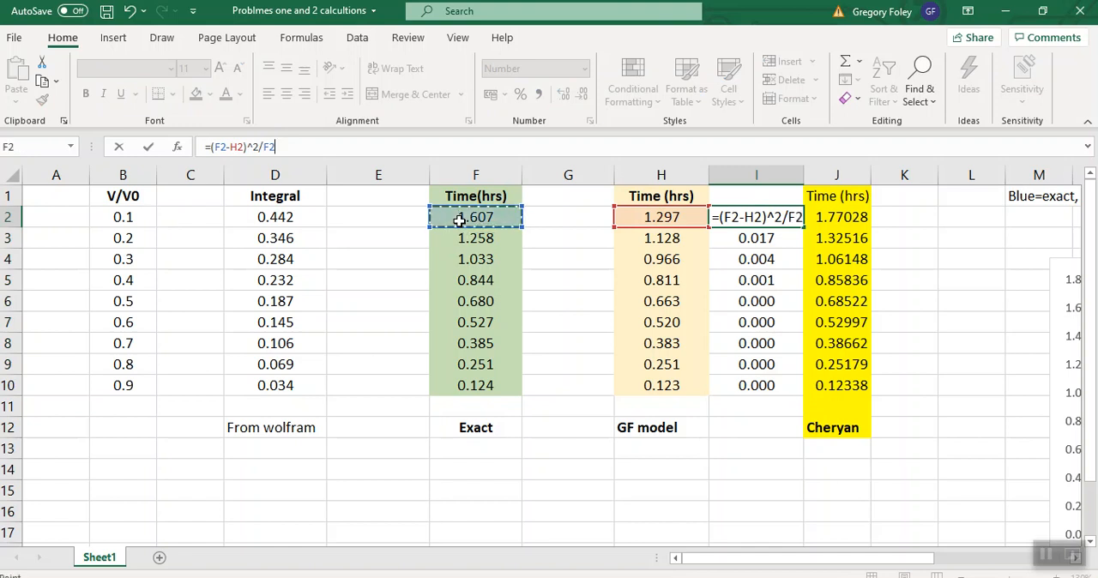
text(*100)
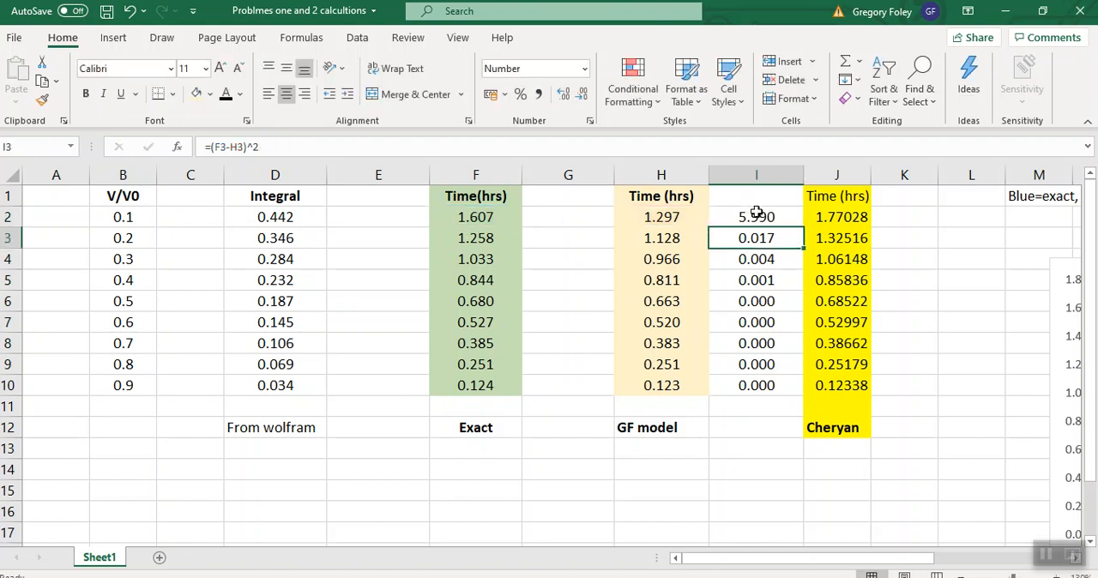
Step: Wrap it as =ABS((F2-H2)/F2)*100 and fill it down to I10
click(756, 216)
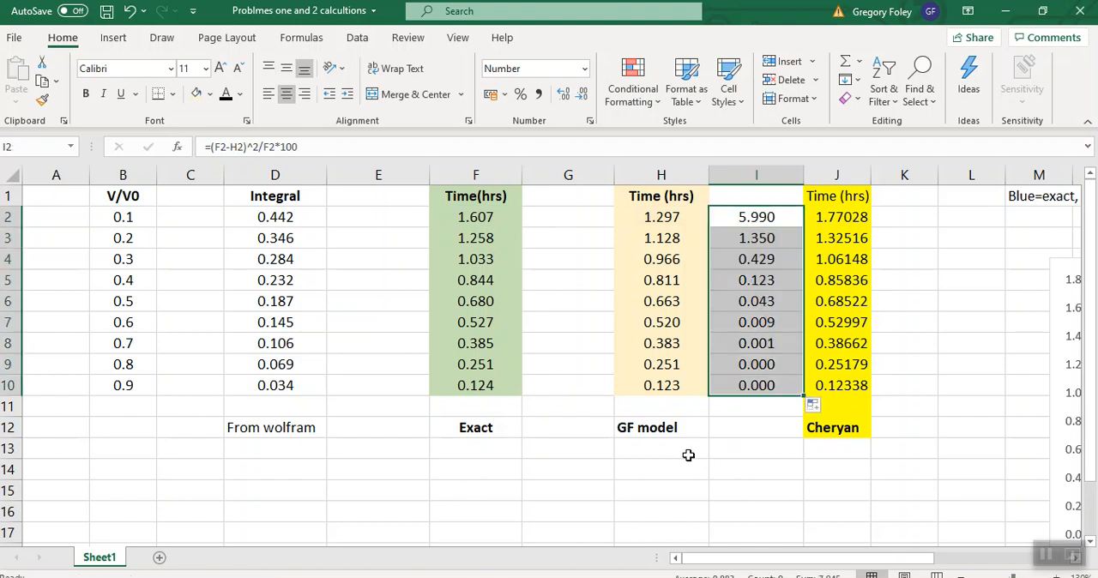
mouse_move(769, 387)
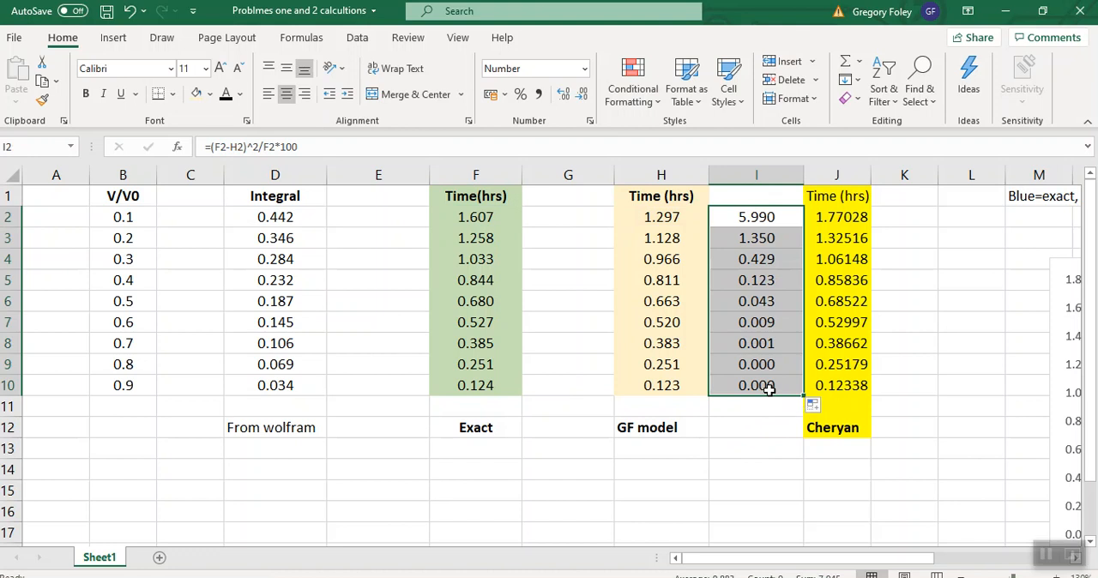
click(756, 385)
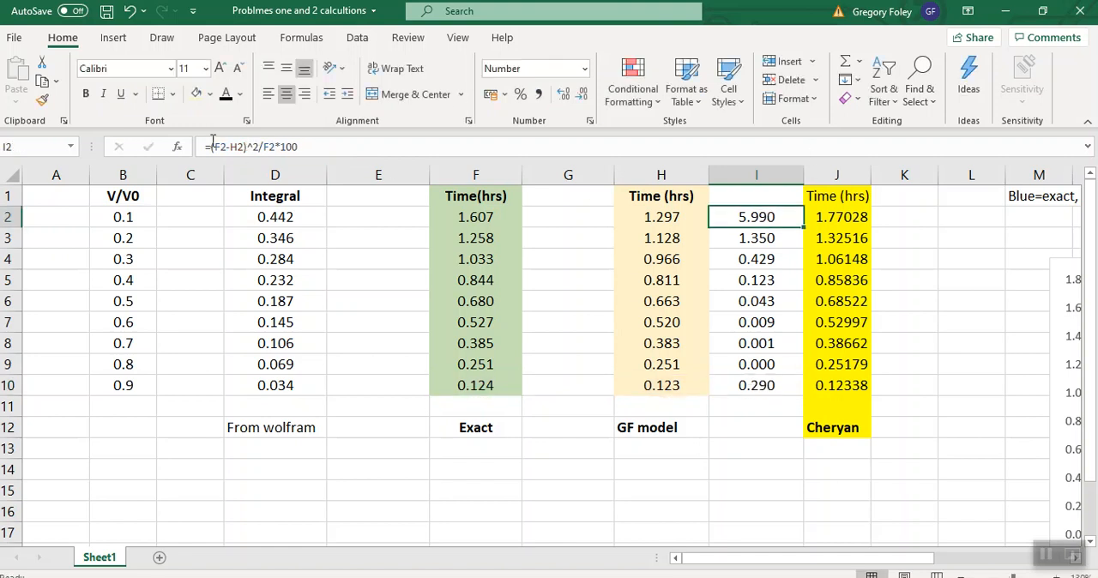
text(abs()
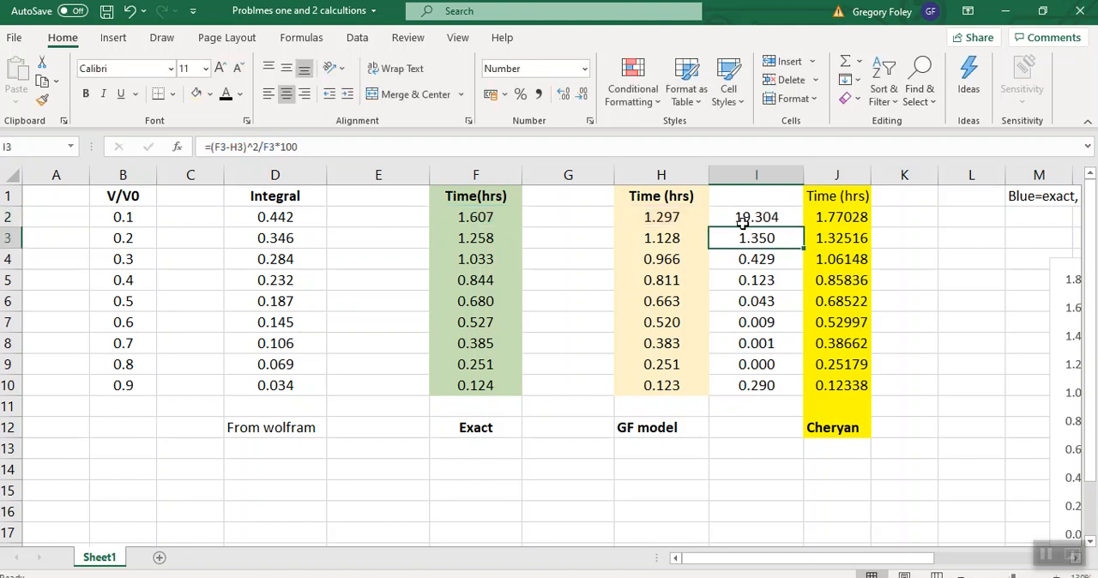
click(755, 216)
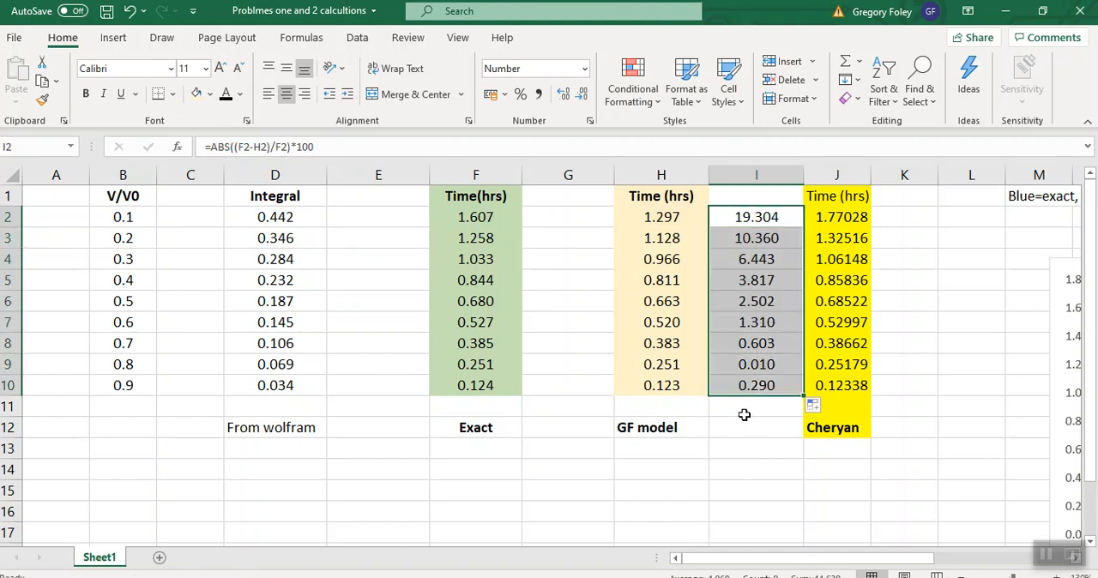
click(756, 385)
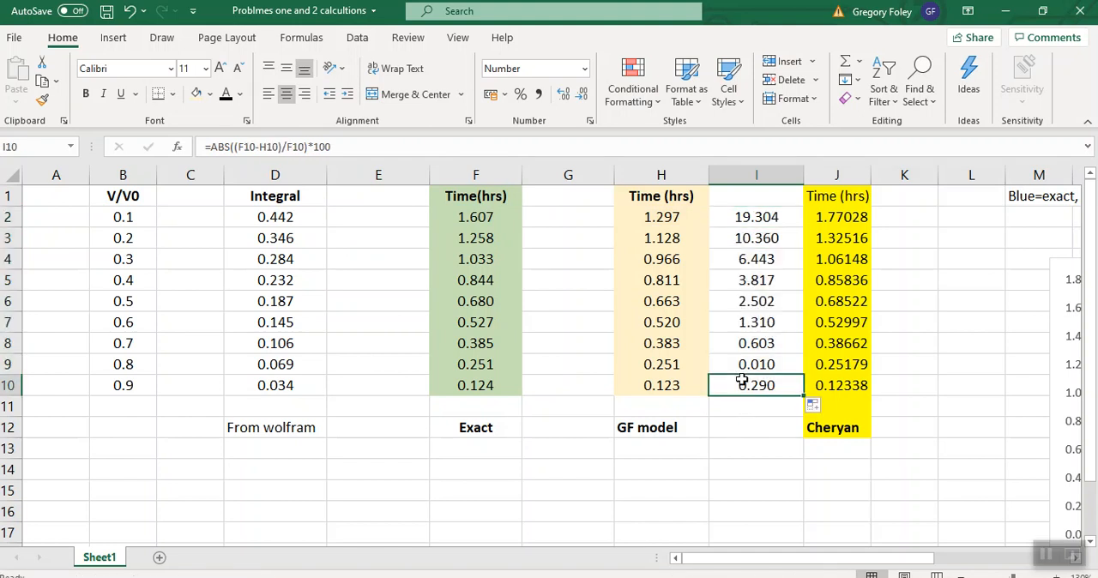
click(755, 405)
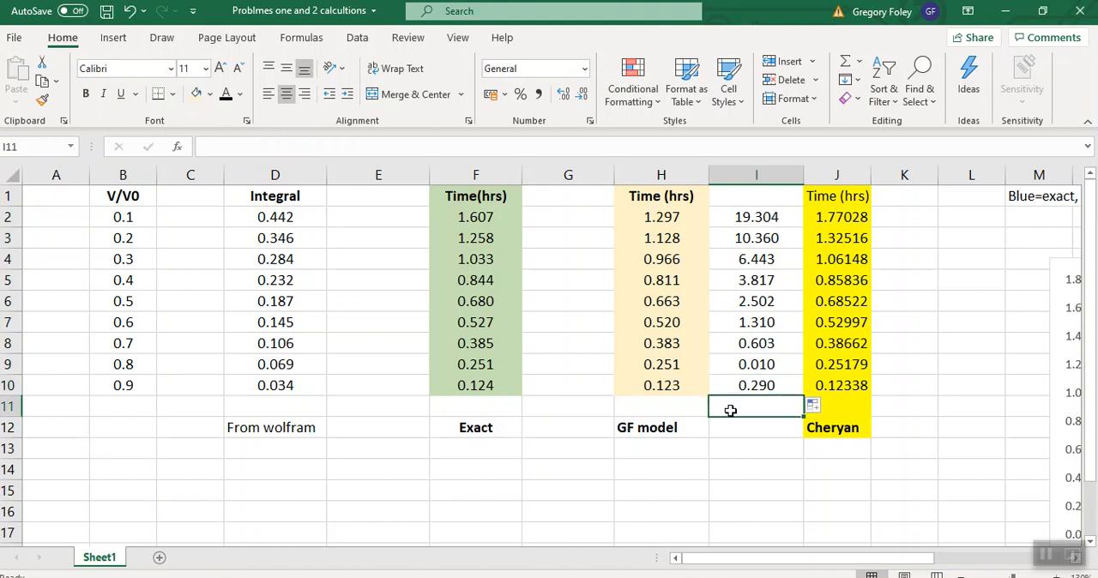
Step: Enter =AVERAGE(I2:I10) in I11, fixing the missing parenthesis, to get 4.960
text(=ac)
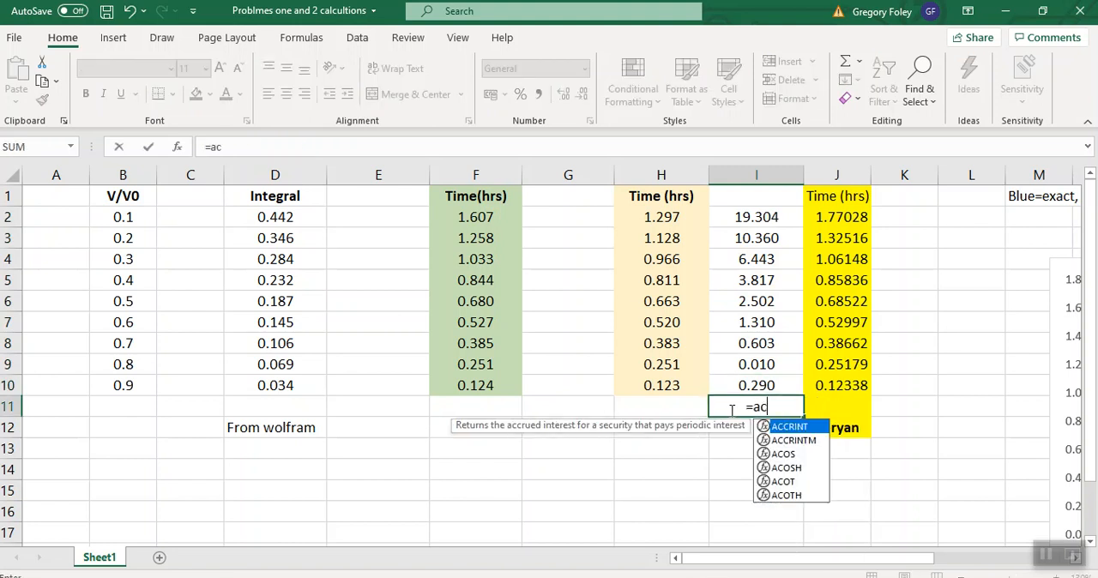
key(Backspace)
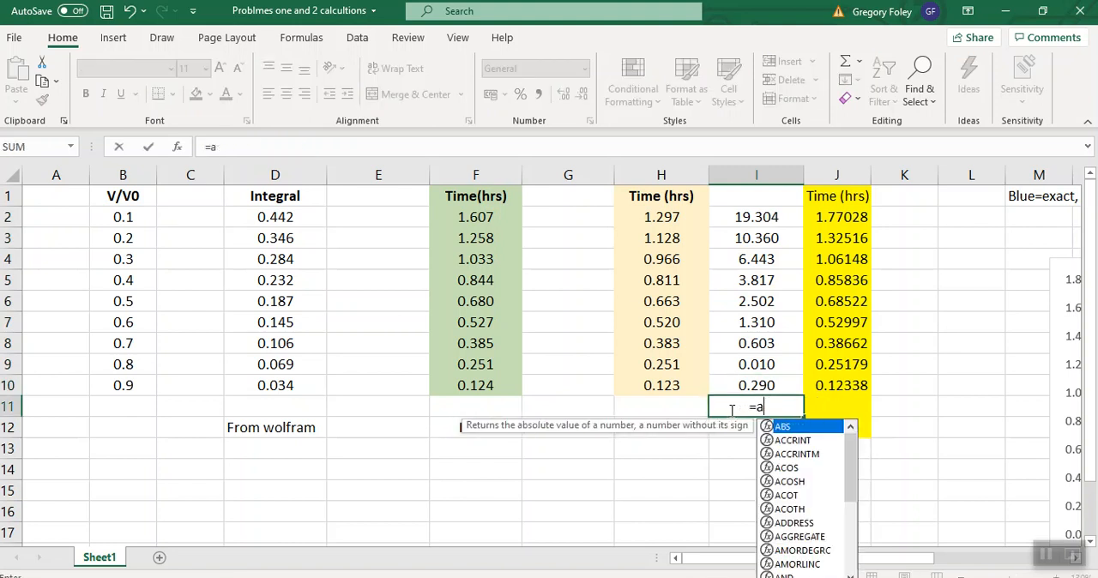
text(ver)
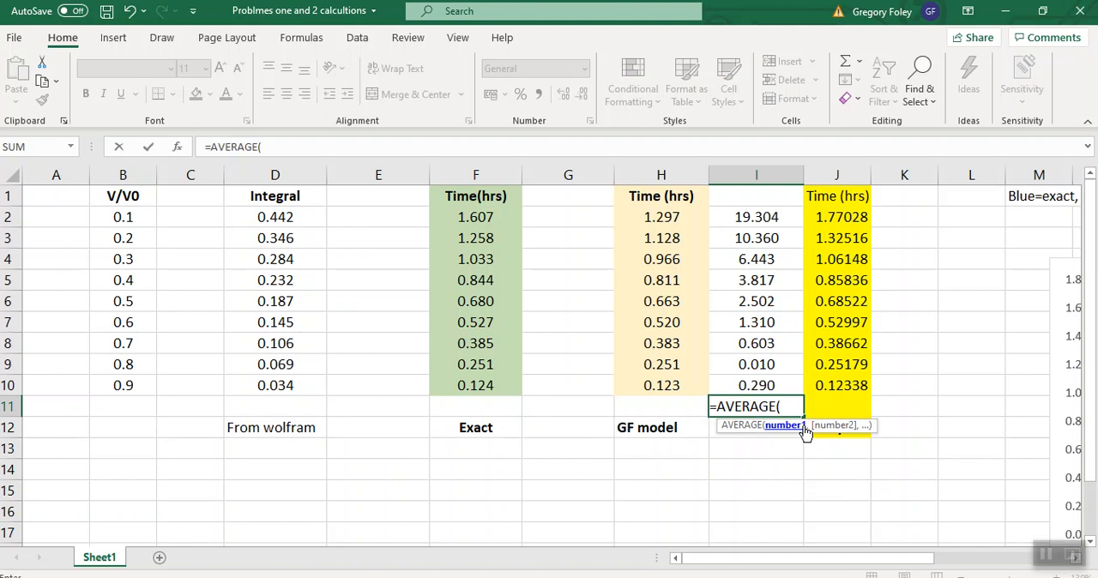
text(()
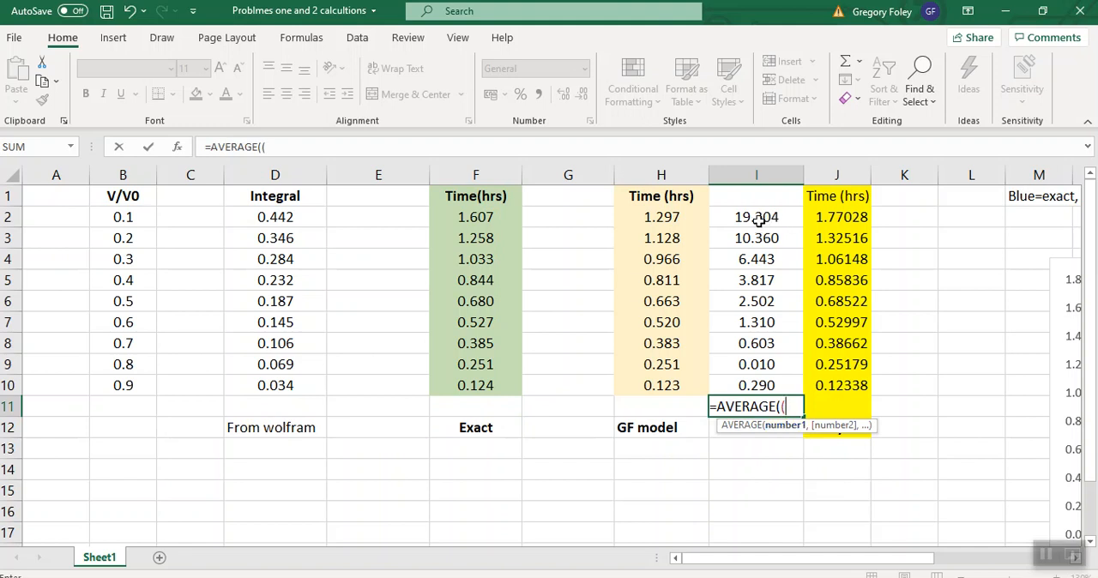
click(756, 217)
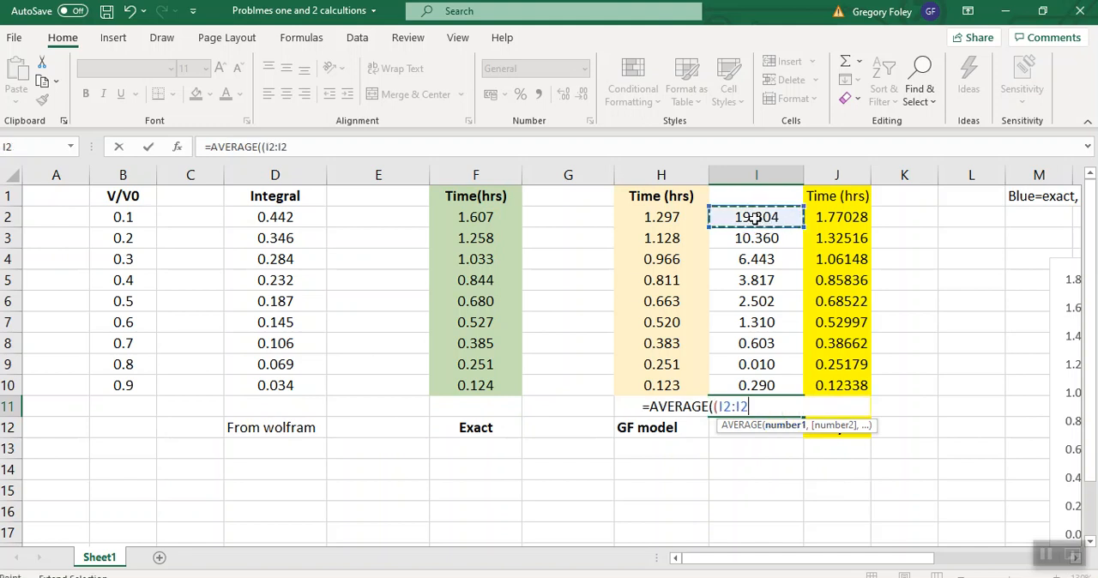
drag(756, 216, 756, 385)
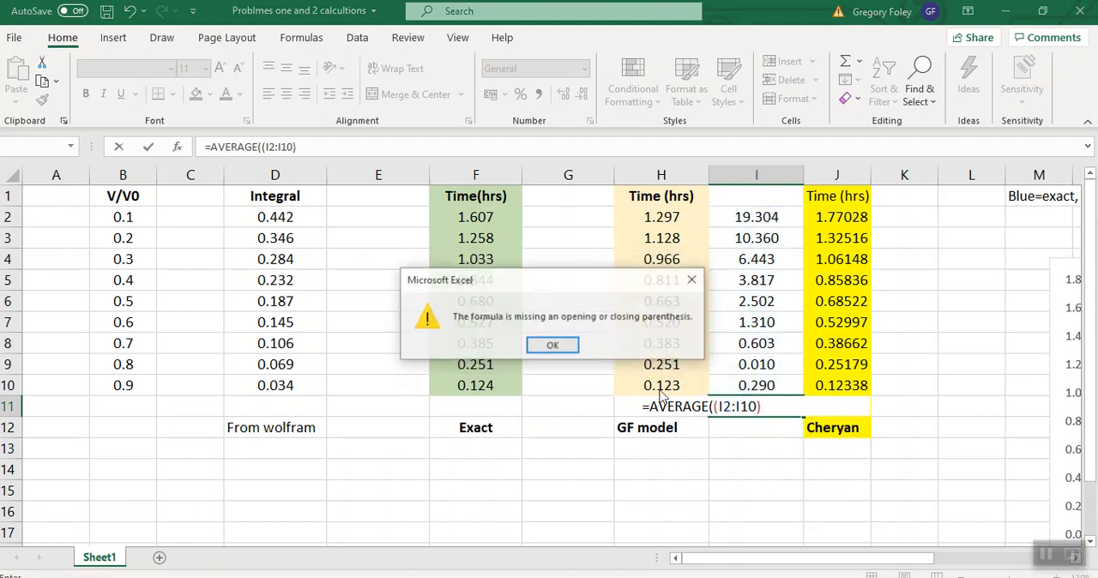
click(552, 344)
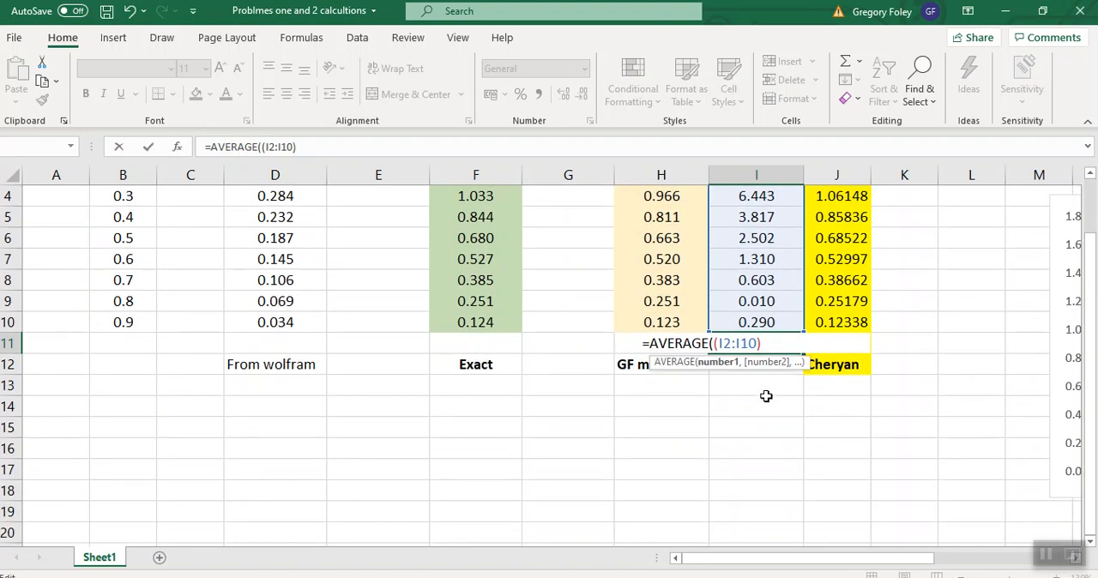
text(()
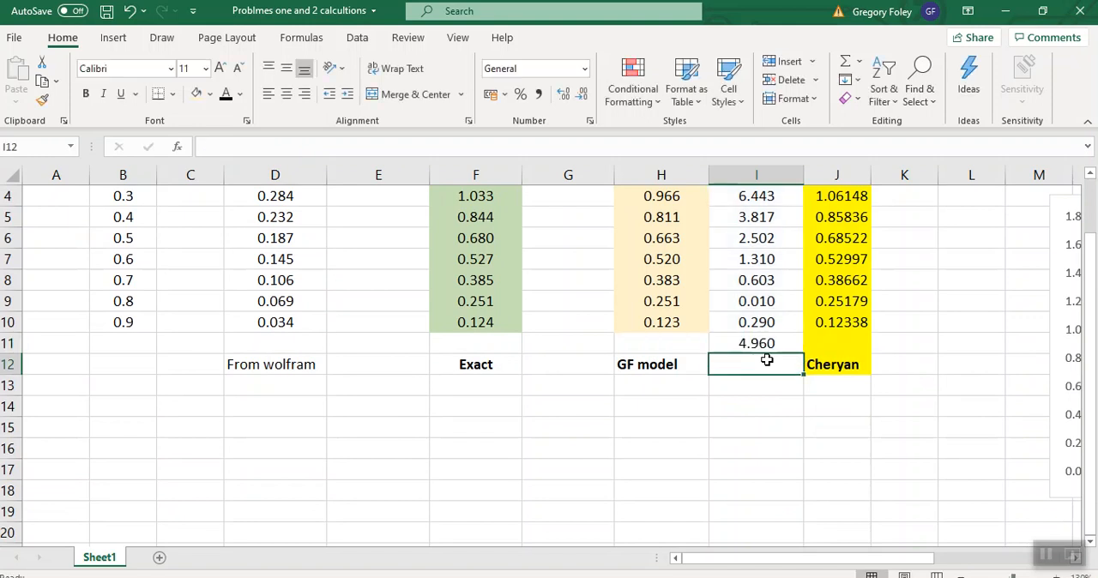
Step: Format the 4.960 average error in I11 bold and red
click(755, 343)
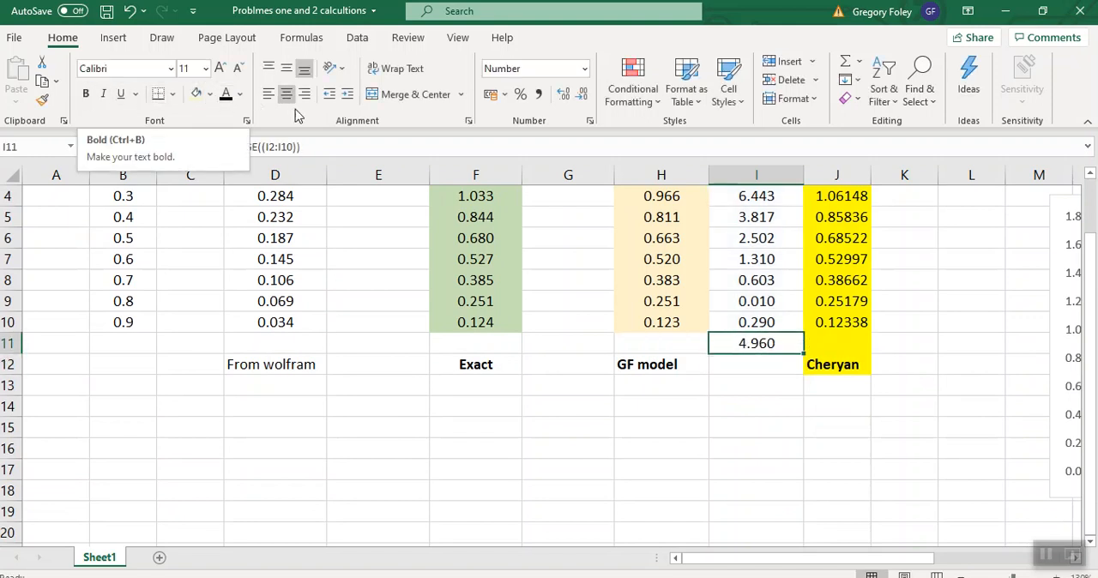
click(241, 94)
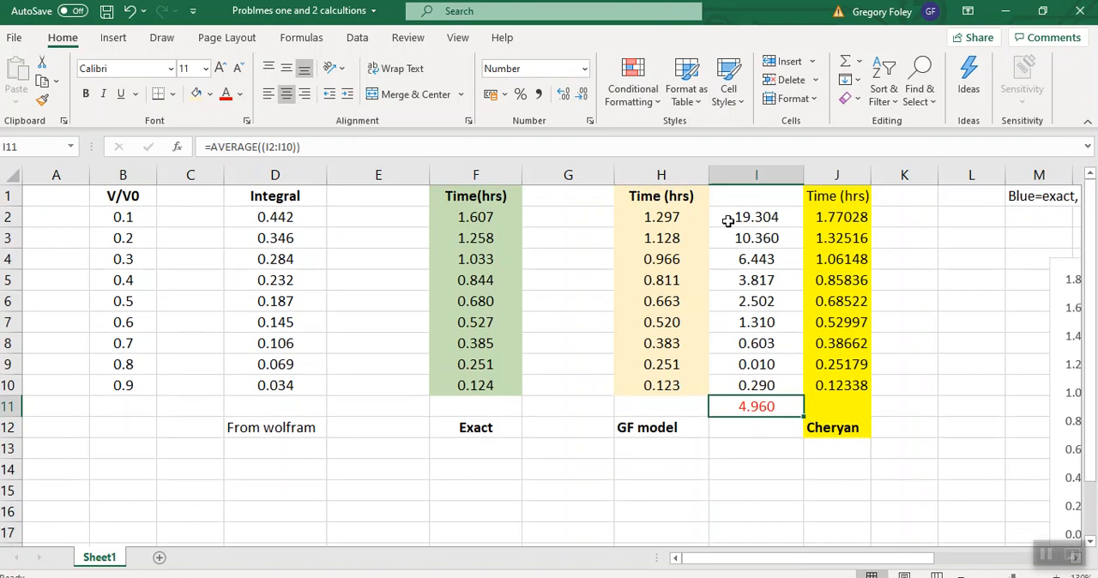
click(756, 216)
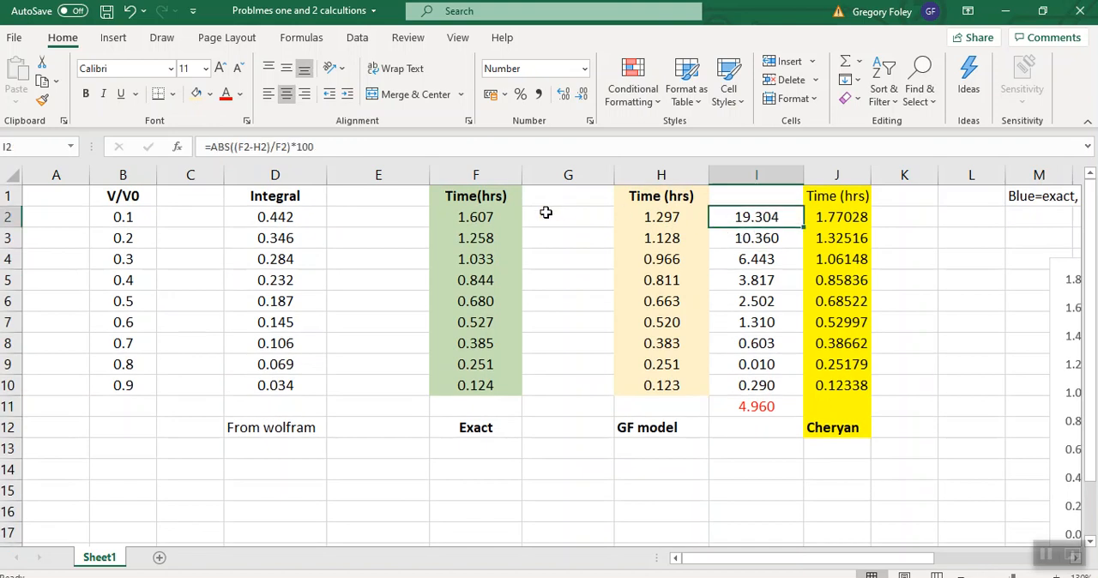
mouse_move(631, 206)
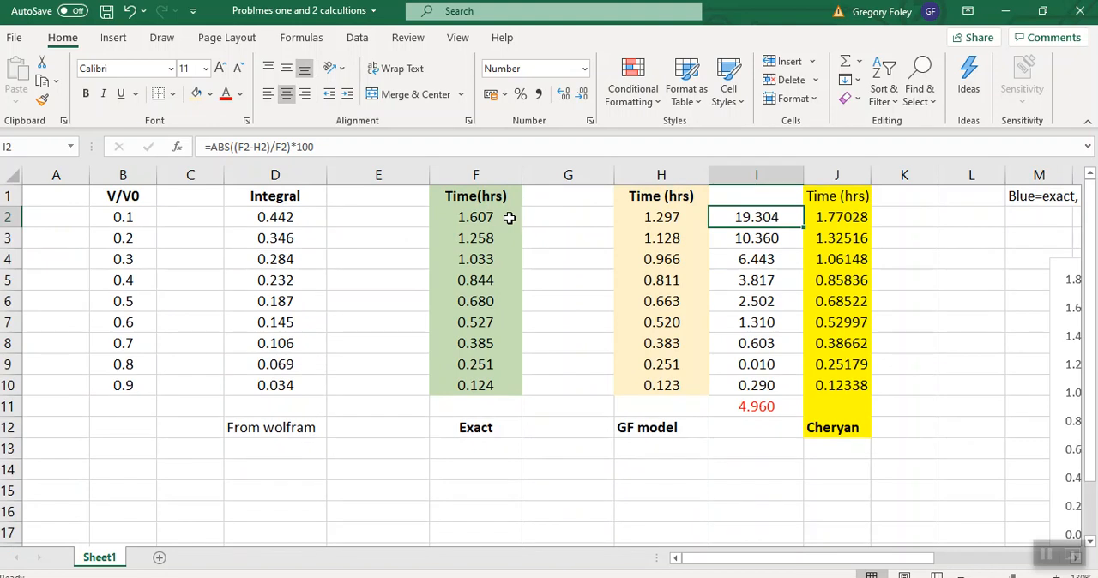
mouse_move(768, 408)
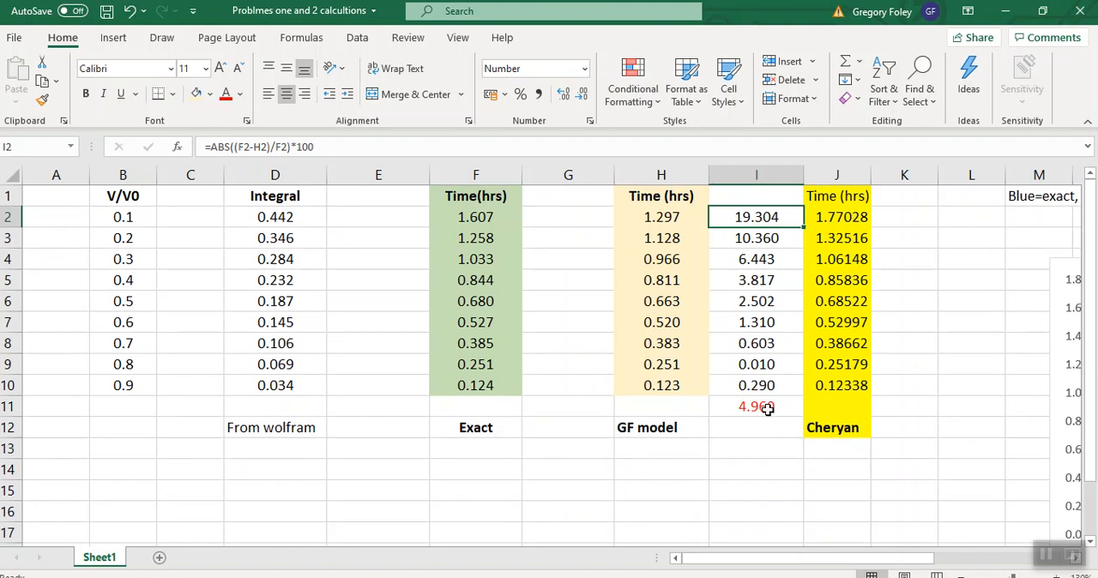
click(756, 405)
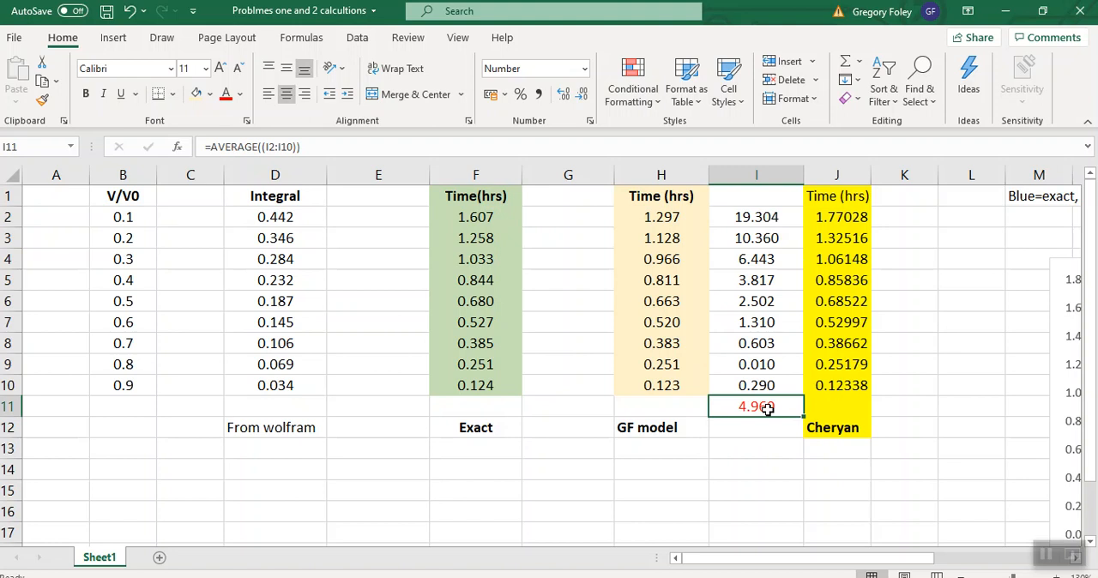
mouse_move(409, 238)
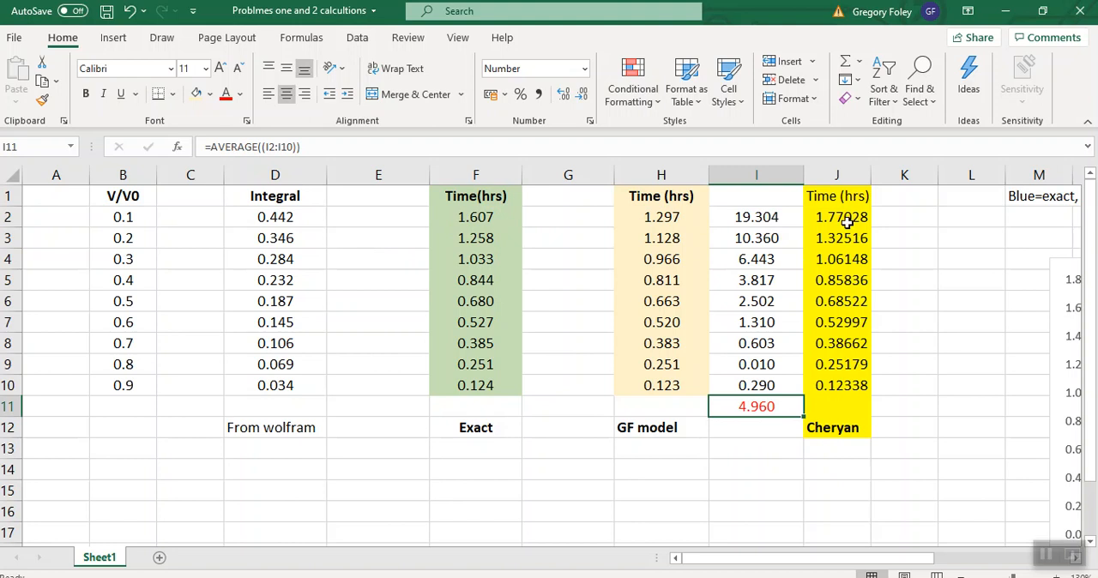
click(903, 217)
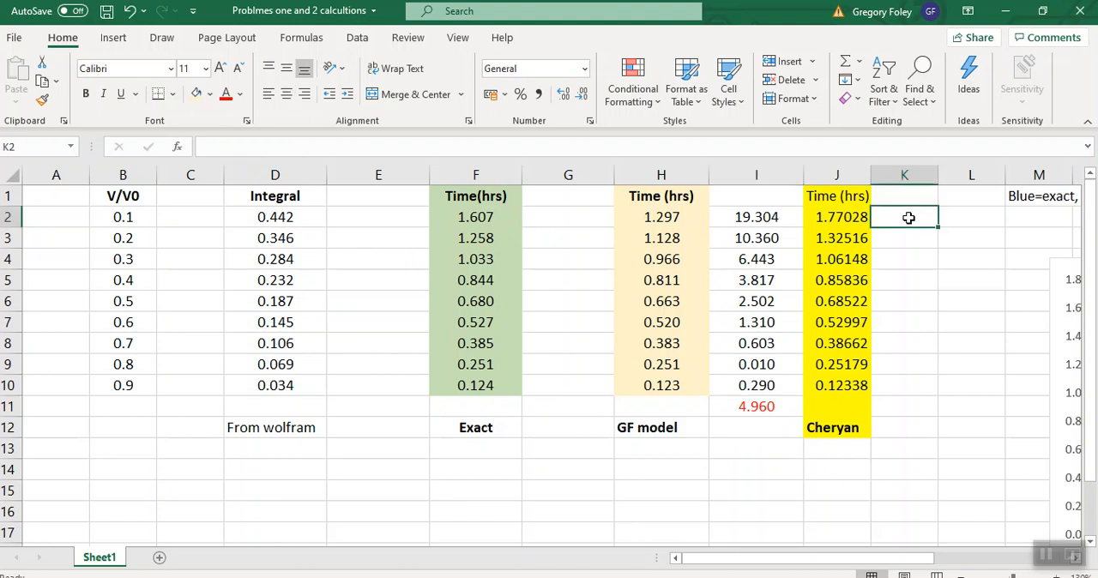
Step: Enter the Cheryan percentage-error formula in K2, comparing J2 against exact time F2, times 100
text(=()
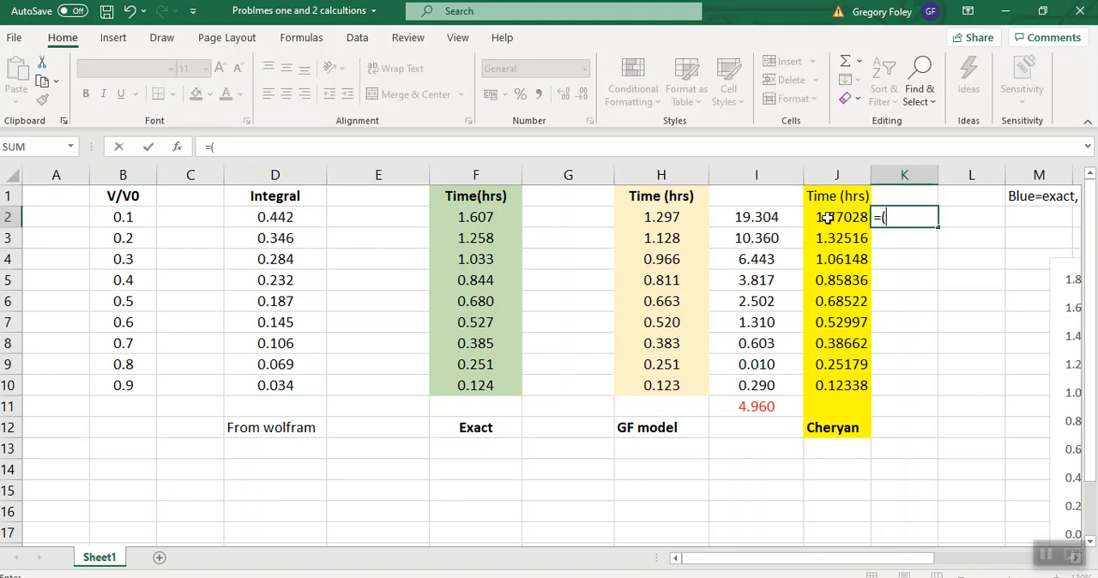
click(836, 216)
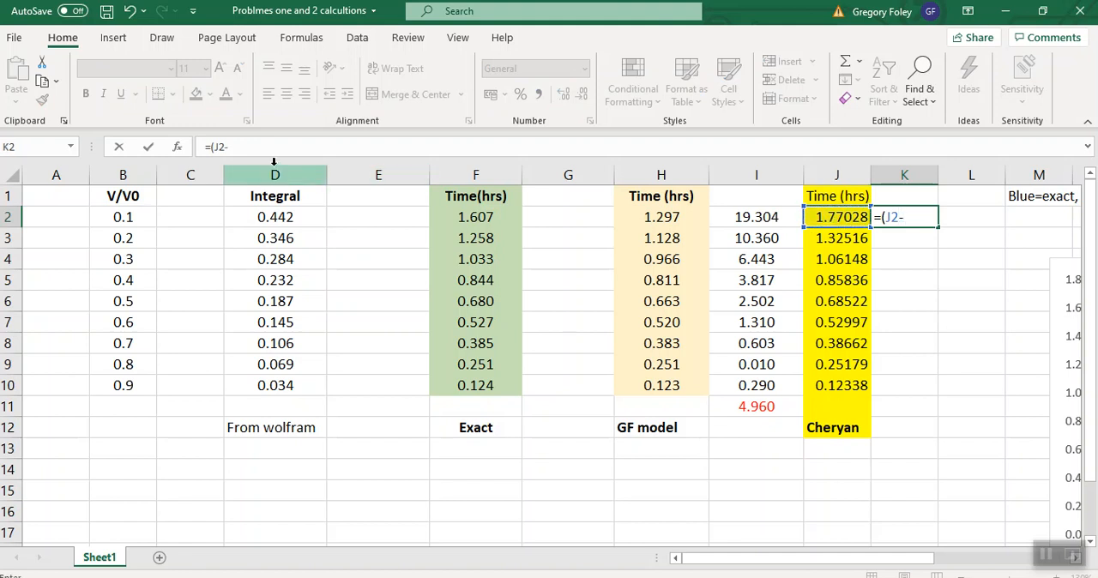
click(475, 216)
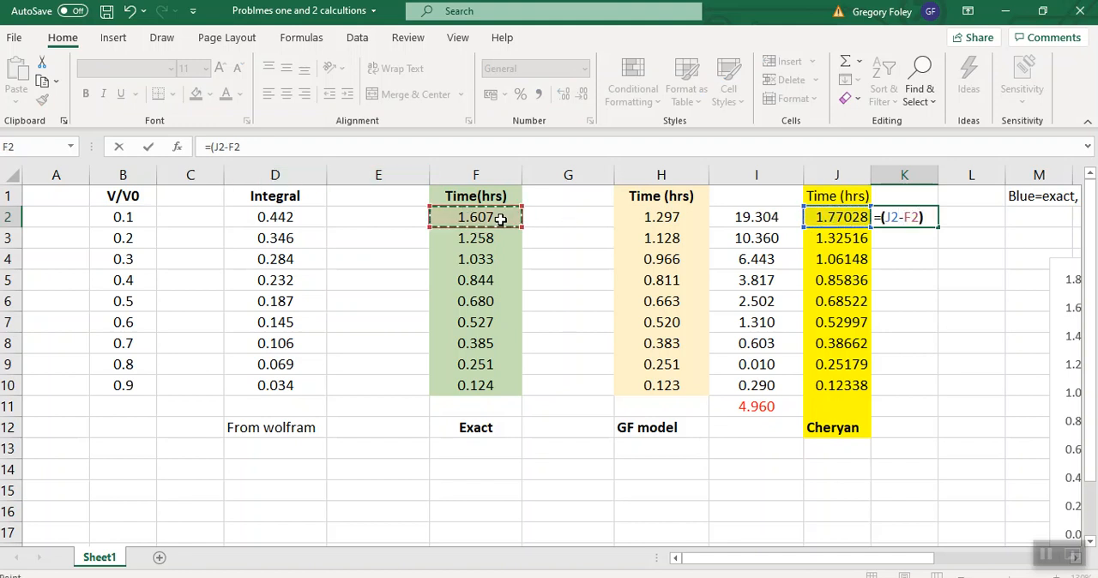
text(/)
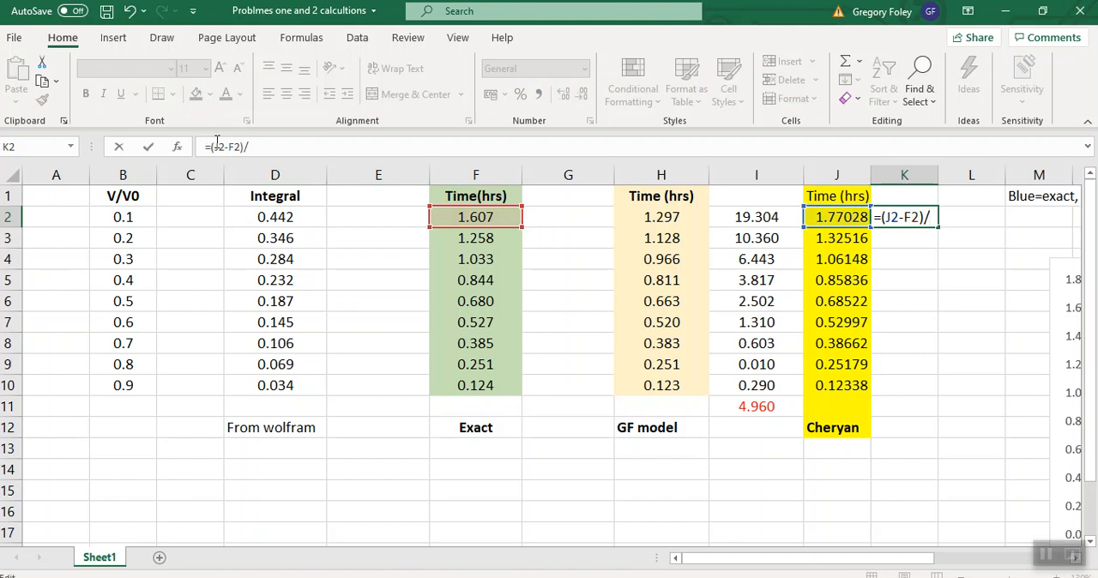
text(abs)
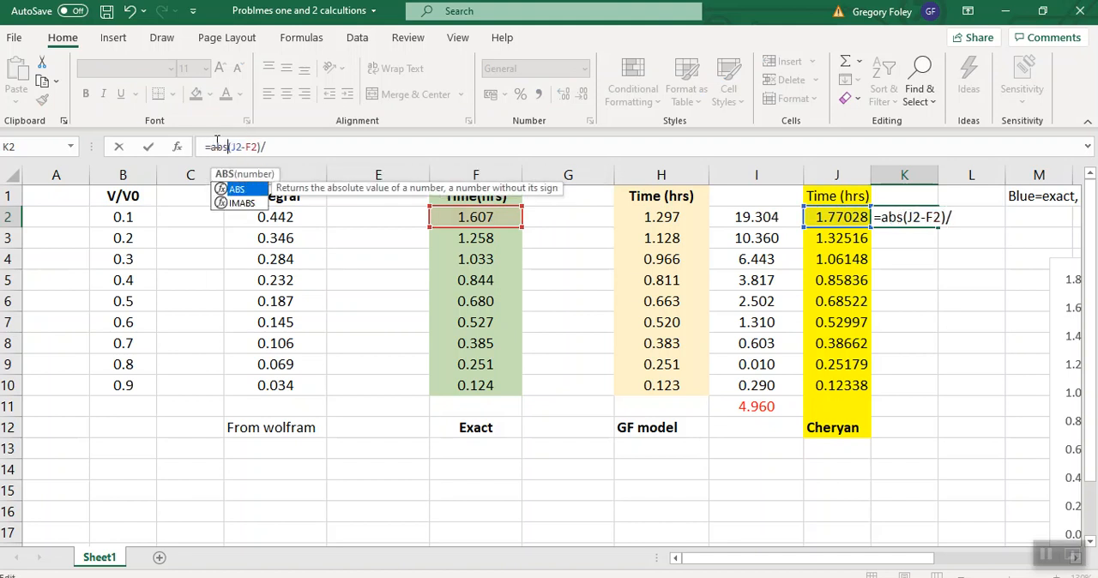
text(()
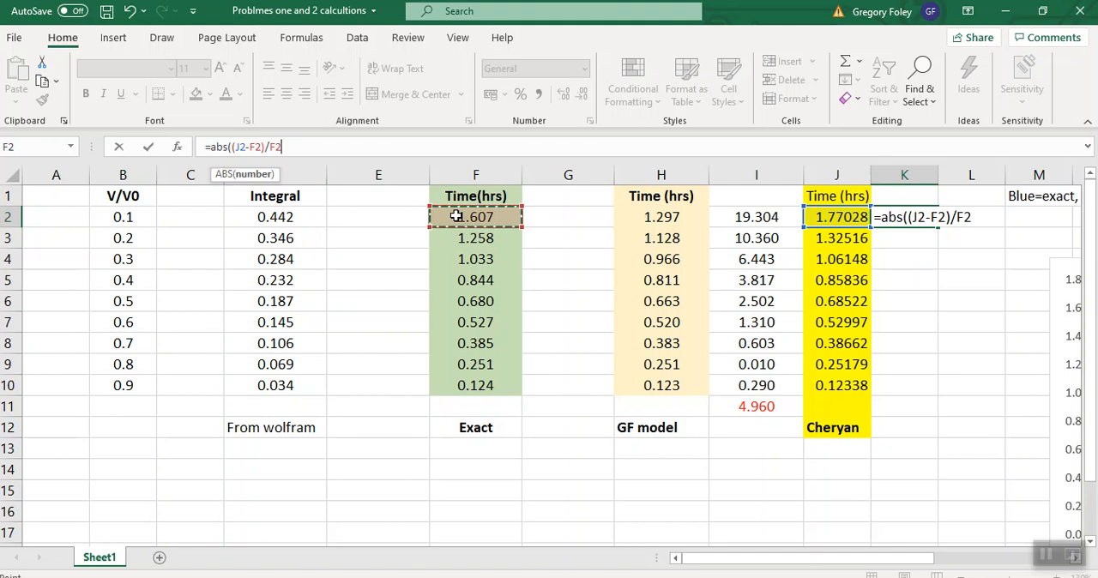
text(*100)
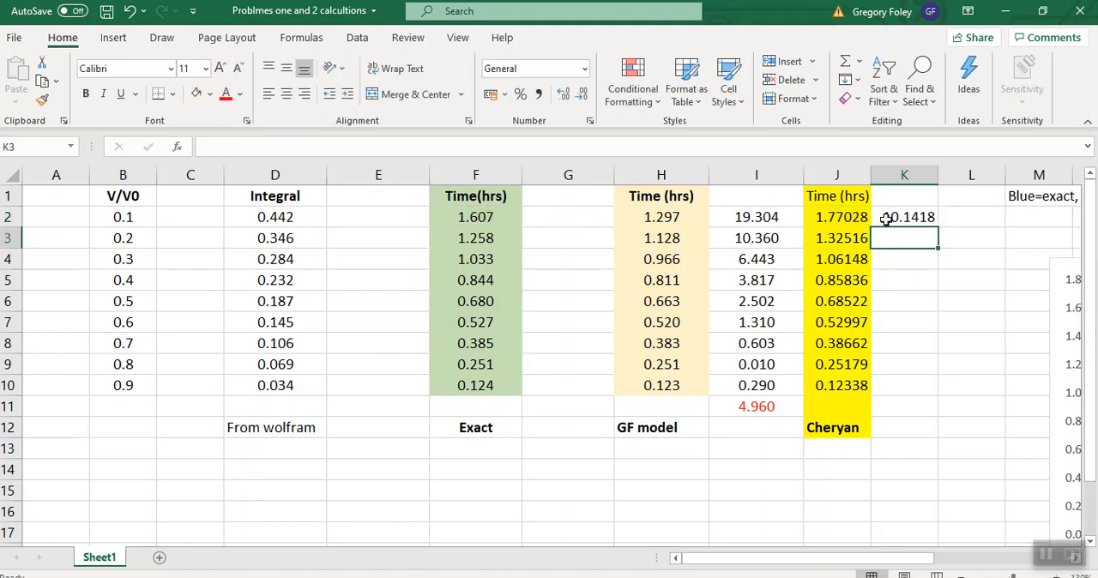
Step: Fill the K2 error formula down to K10 and select K11
click(904, 217)
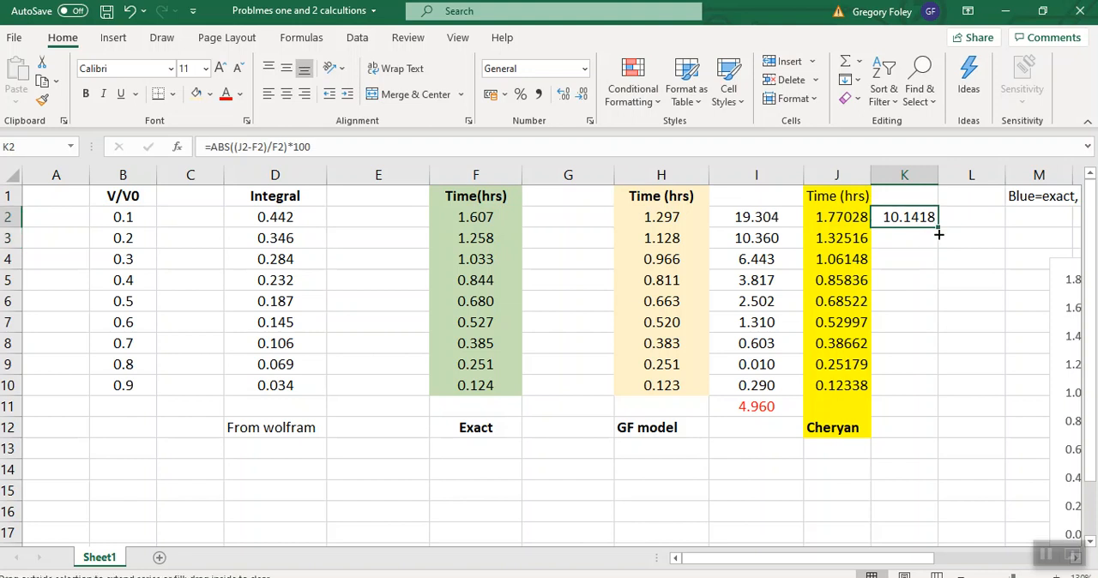
drag(937, 224, 938, 394)
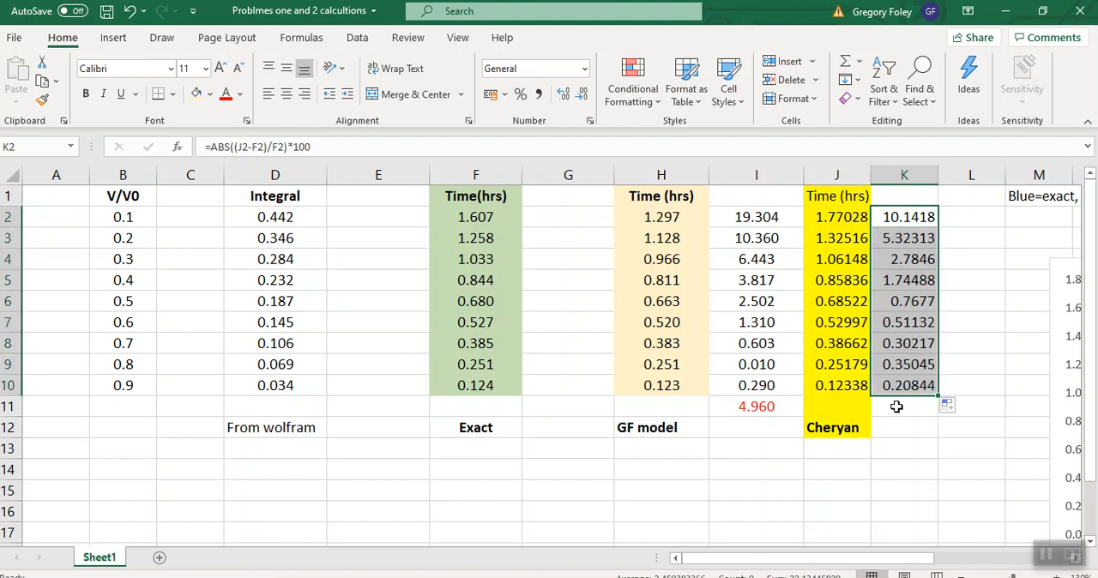
click(904, 406)
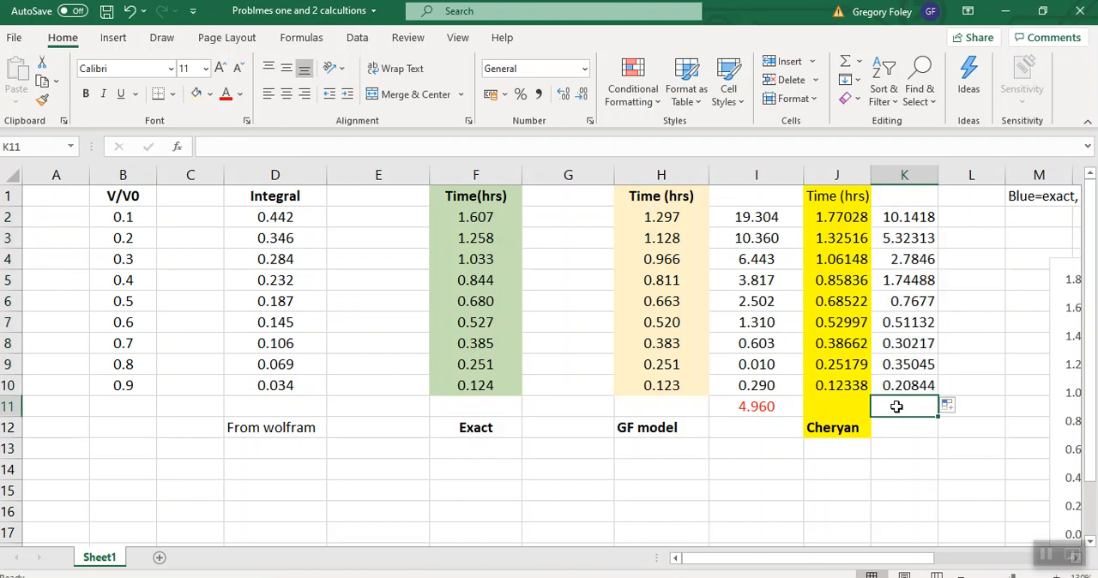
Step: Average K2:K10 in K11, giving 2.4594, and make it red
text(=averag)
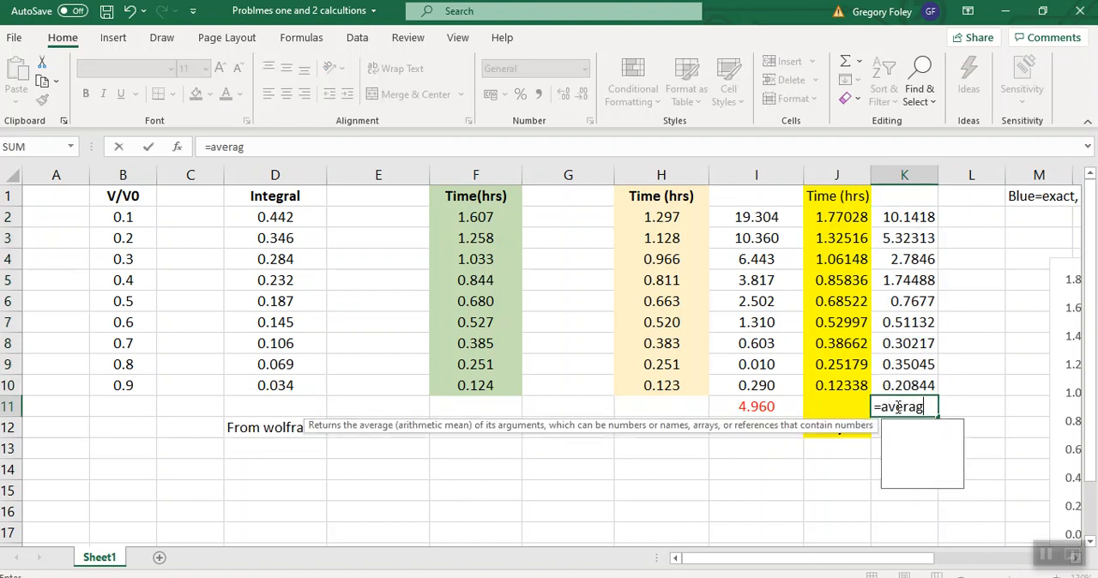
text(e()
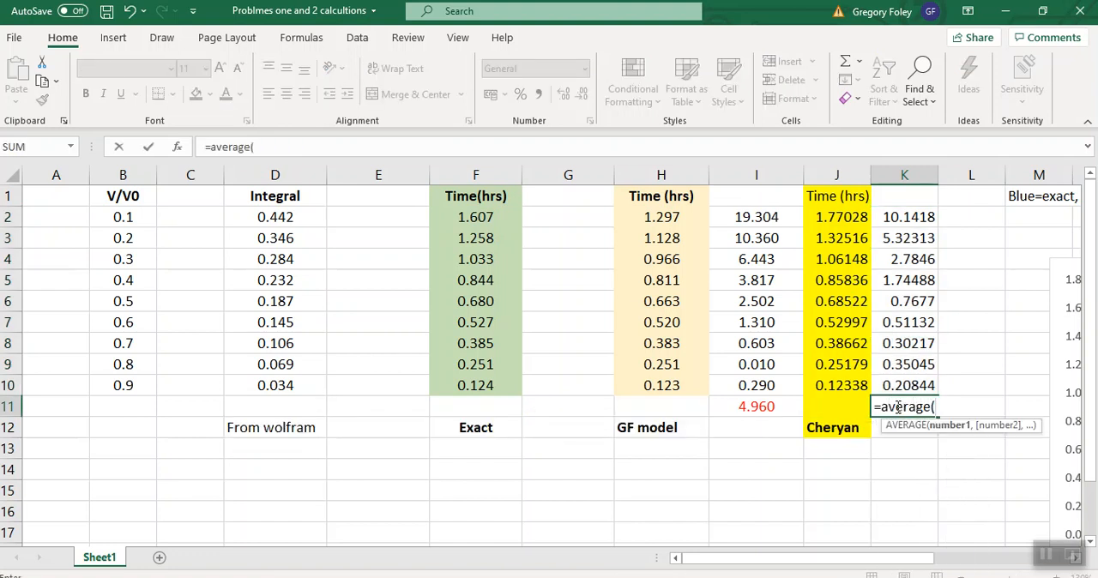
click(904, 217)
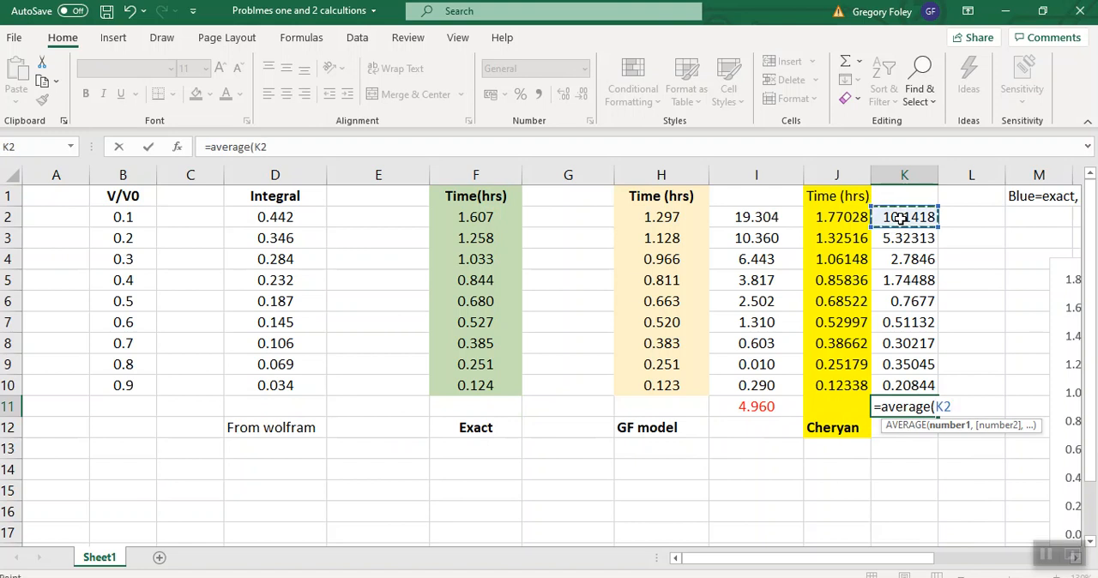
drag(903, 216, 904, 385)
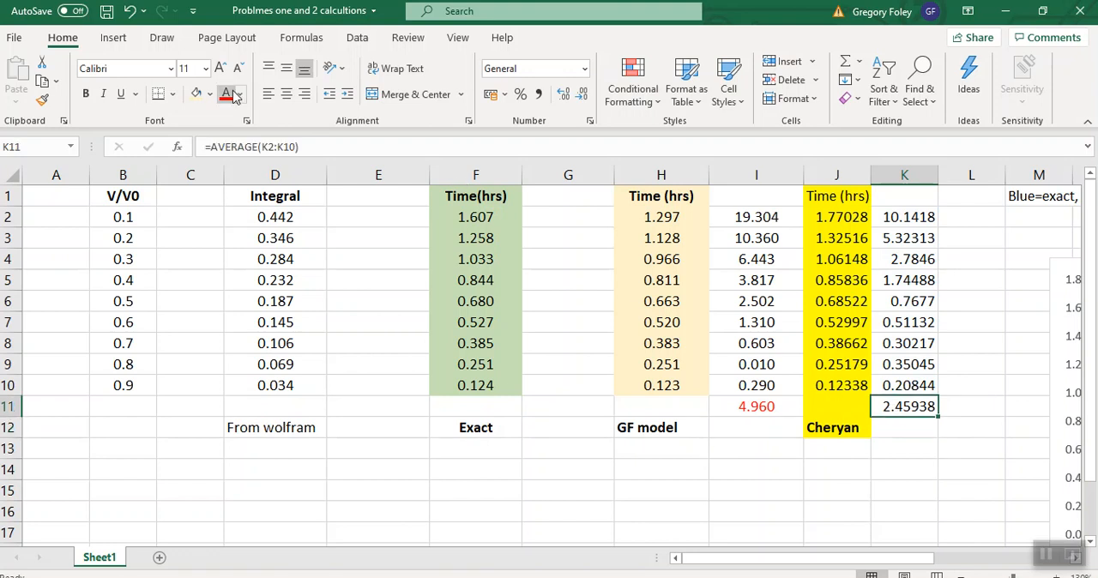
click(837, 468)
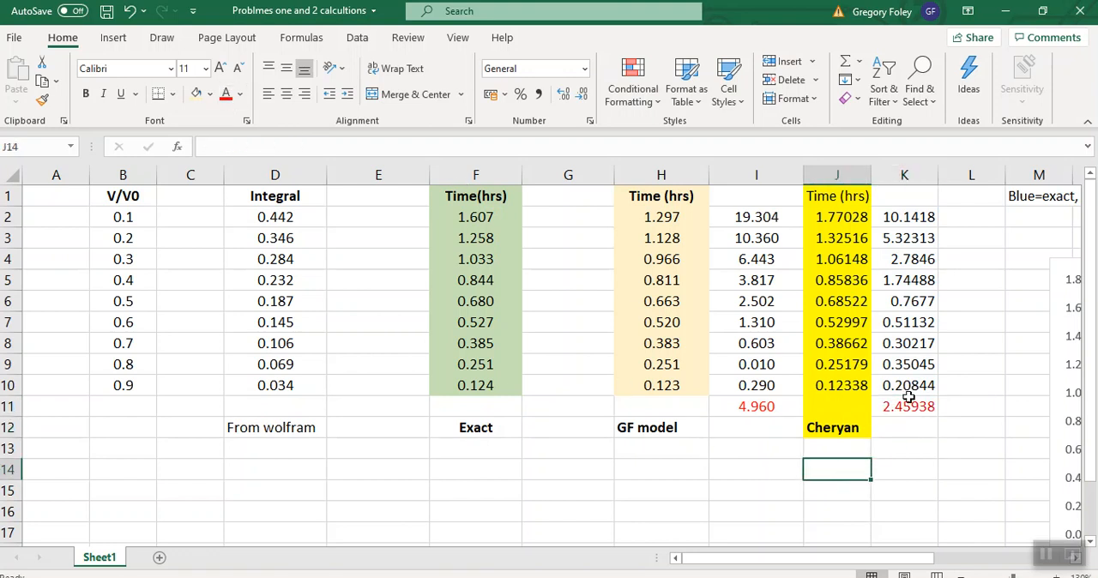
mouse_move(933, 421)
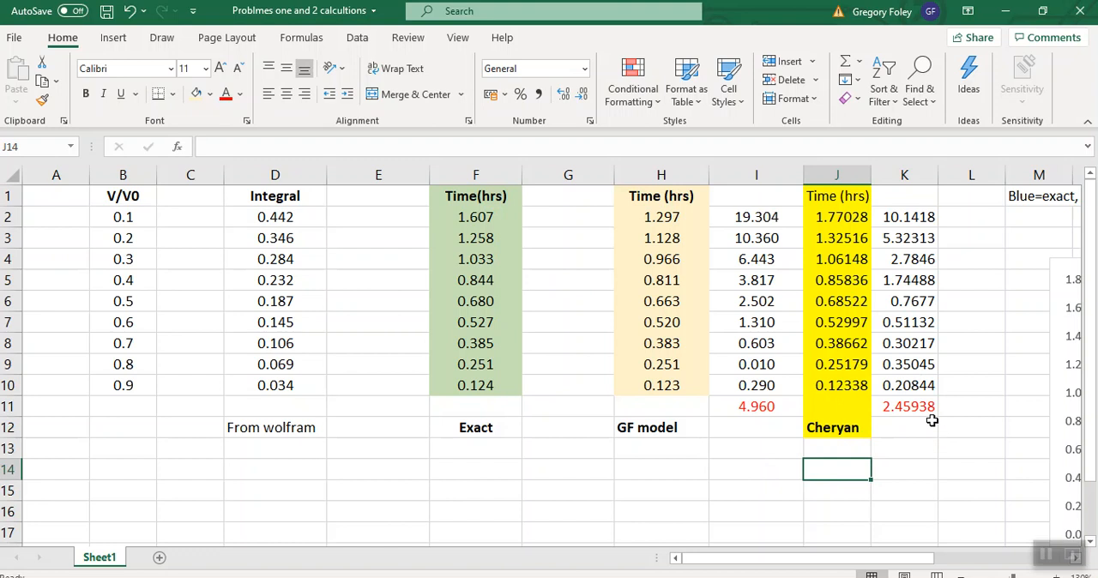
mouse_move(328, 457)
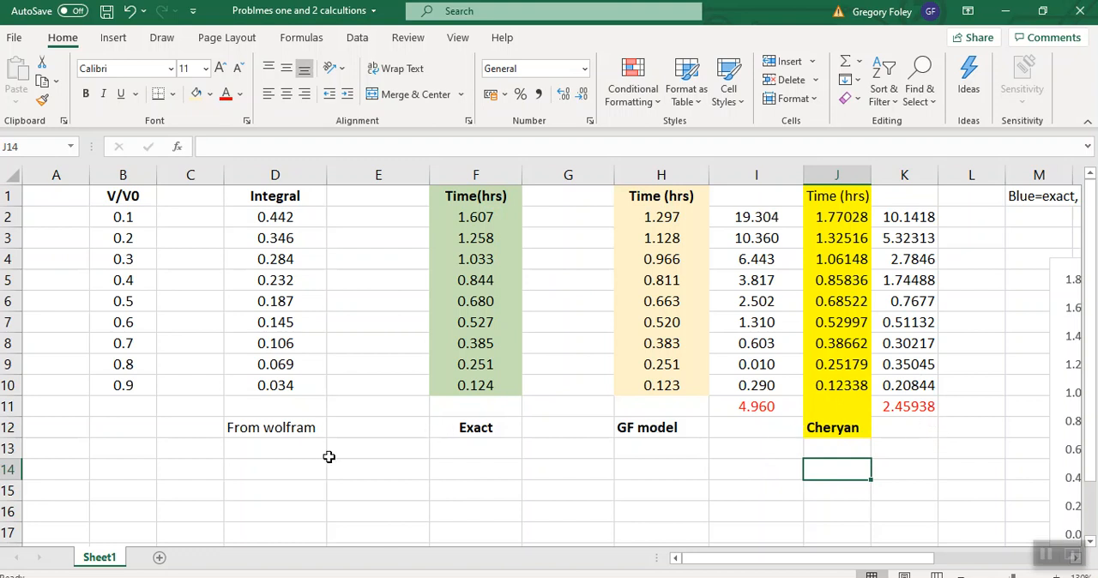
mouse_move(906, 410)
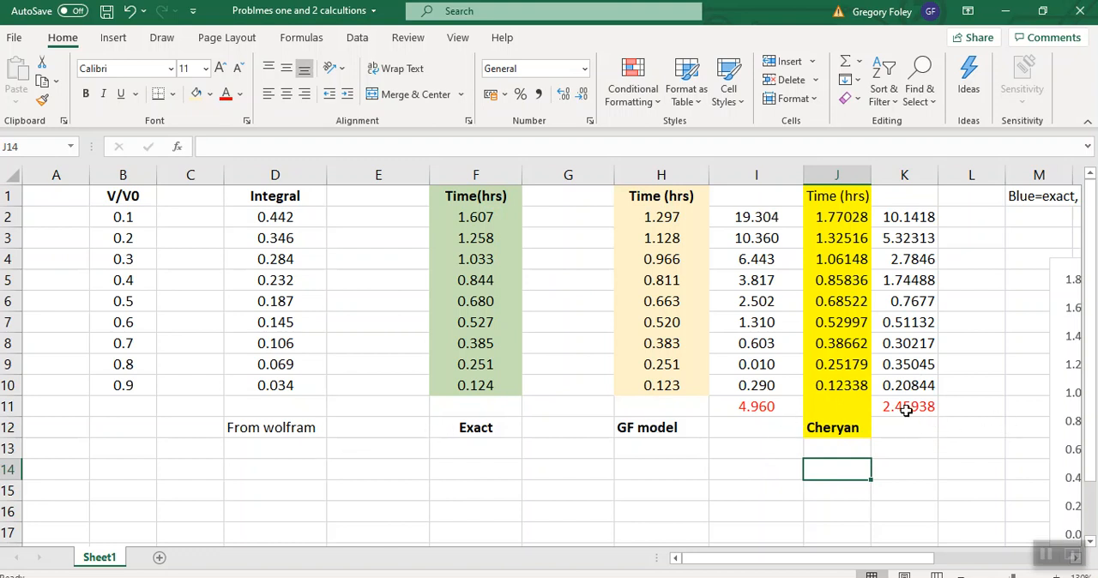
click(904, 406)
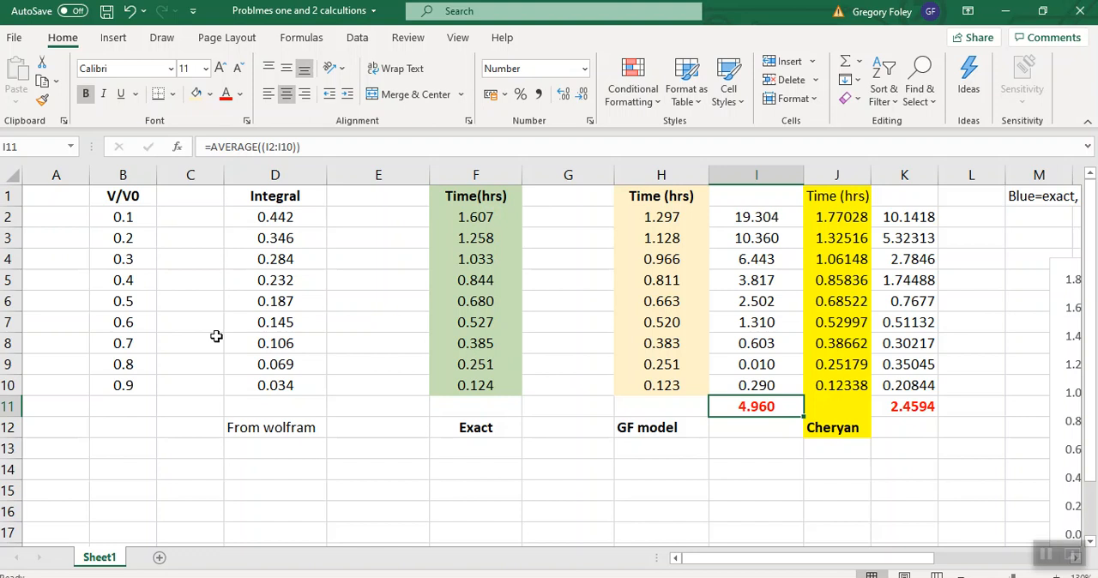
mouse_move(475, 221)
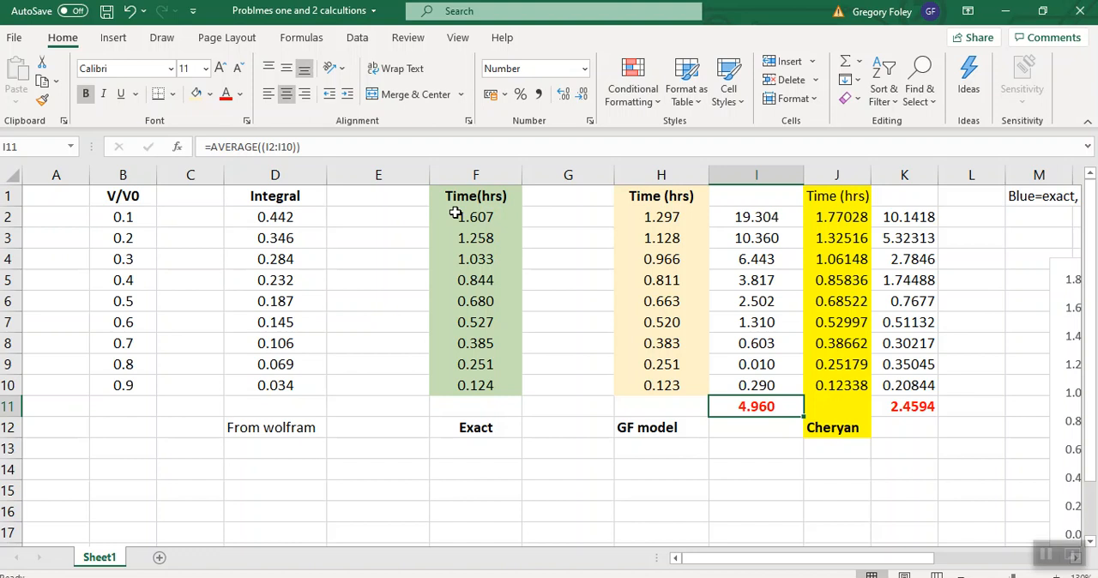
mouse_move(395, 217)
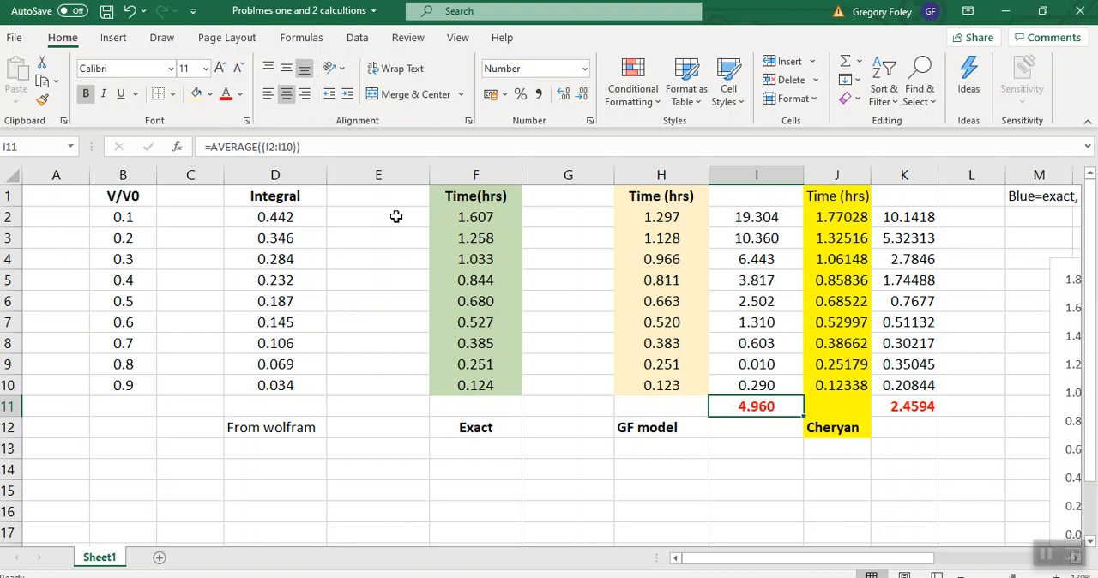
mouse_move(352, 270)
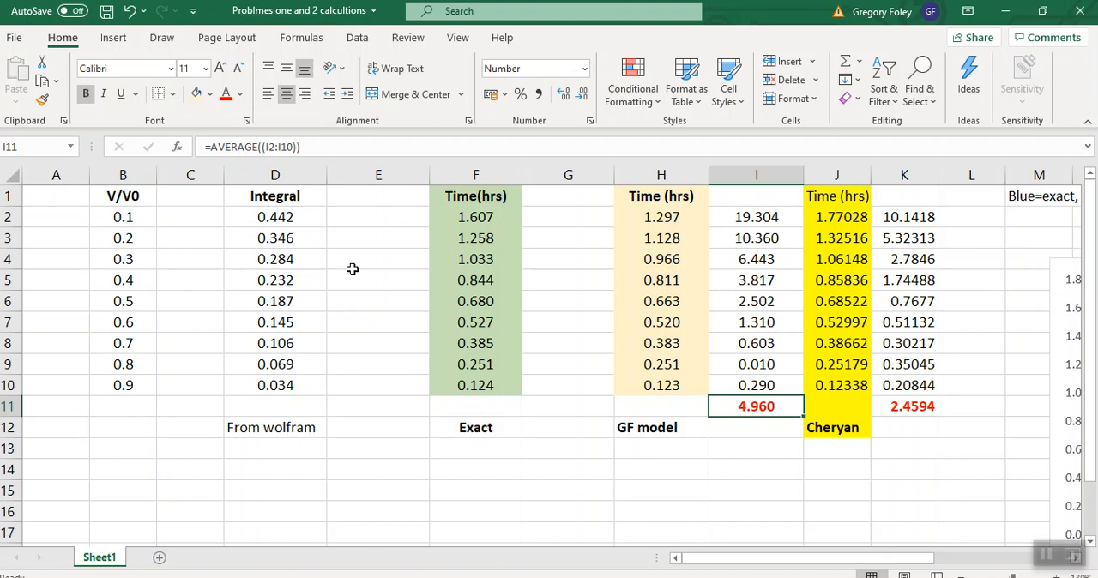
mouse_move(62, 335)
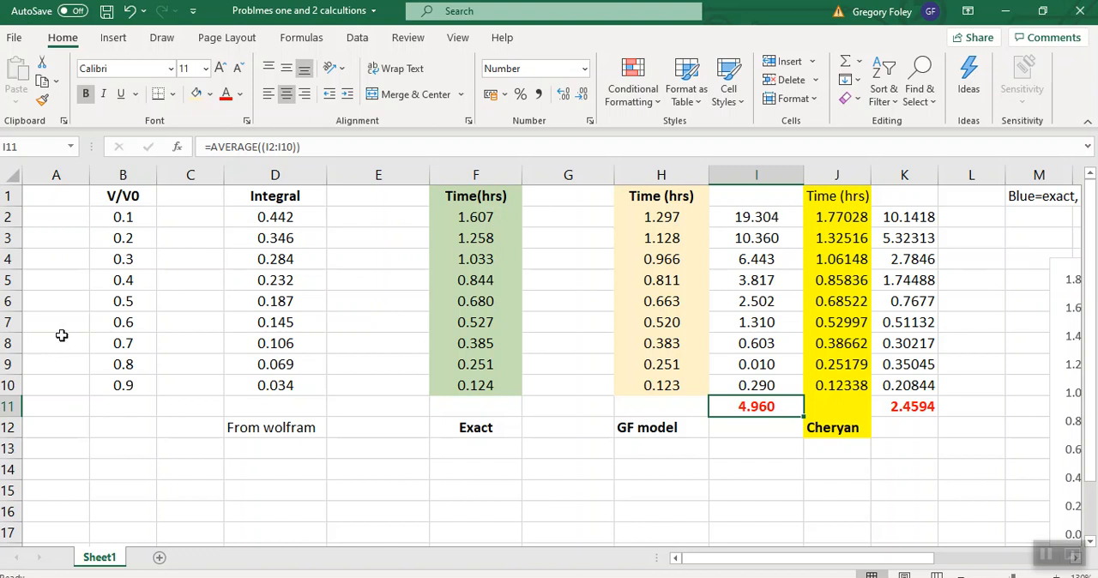
mouse_move(89, 292)
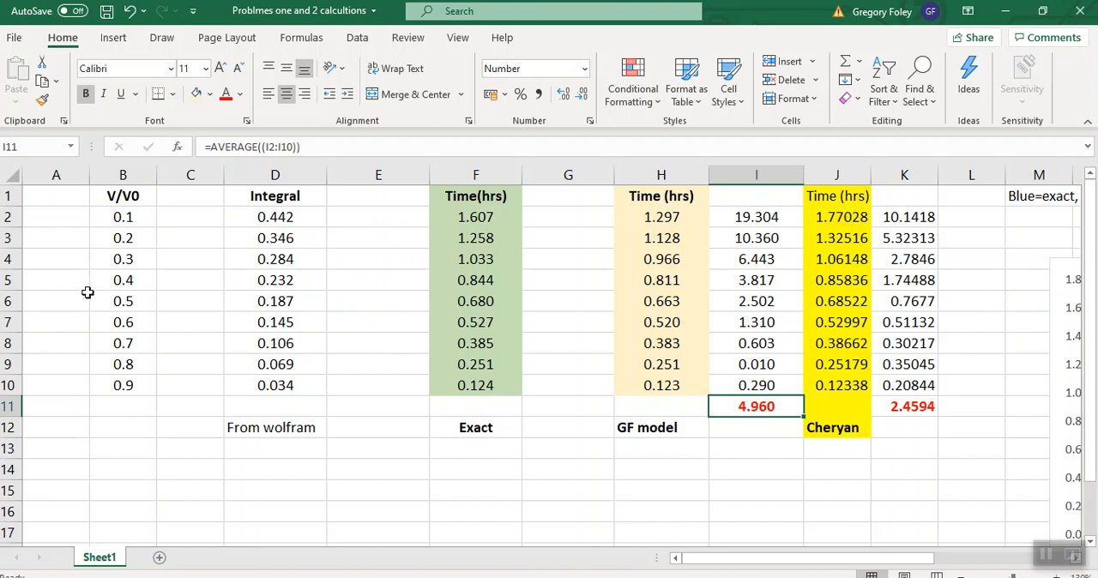
mouse_move(53, 273)
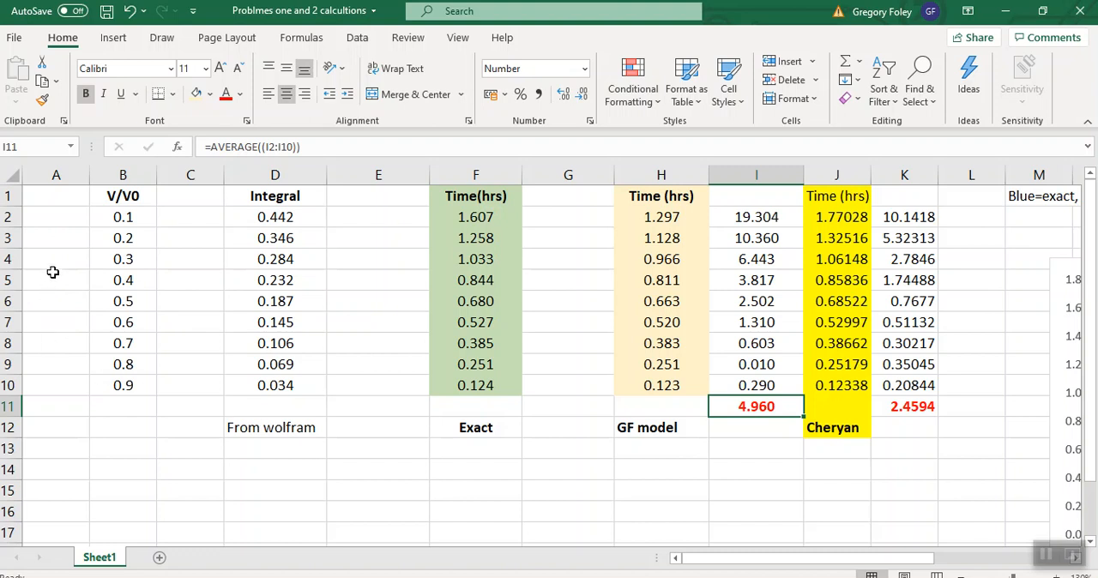
mouse_move(621, 217)
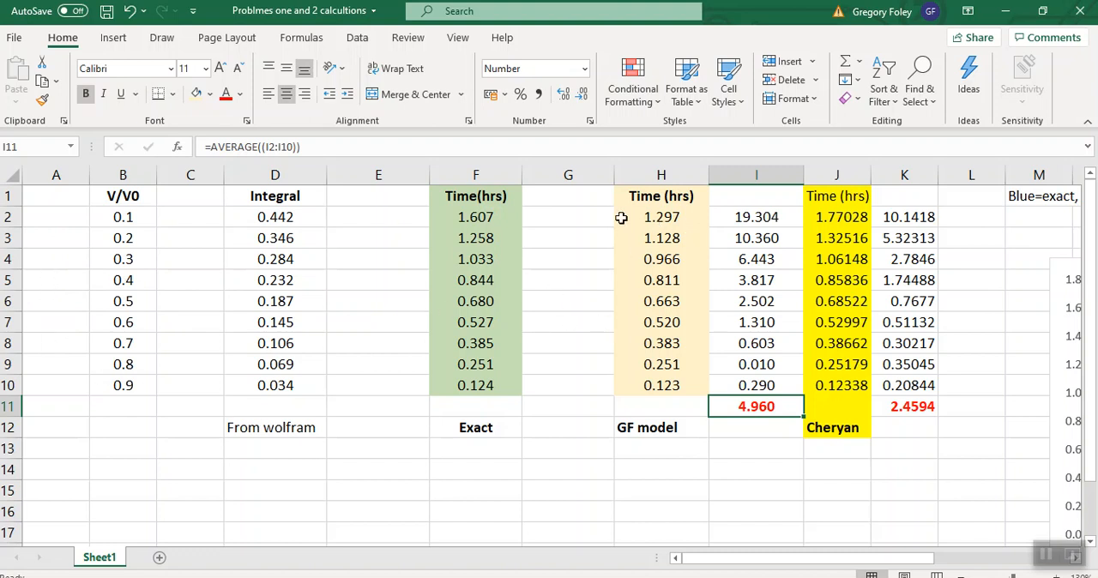
mouse_move(643, 213)
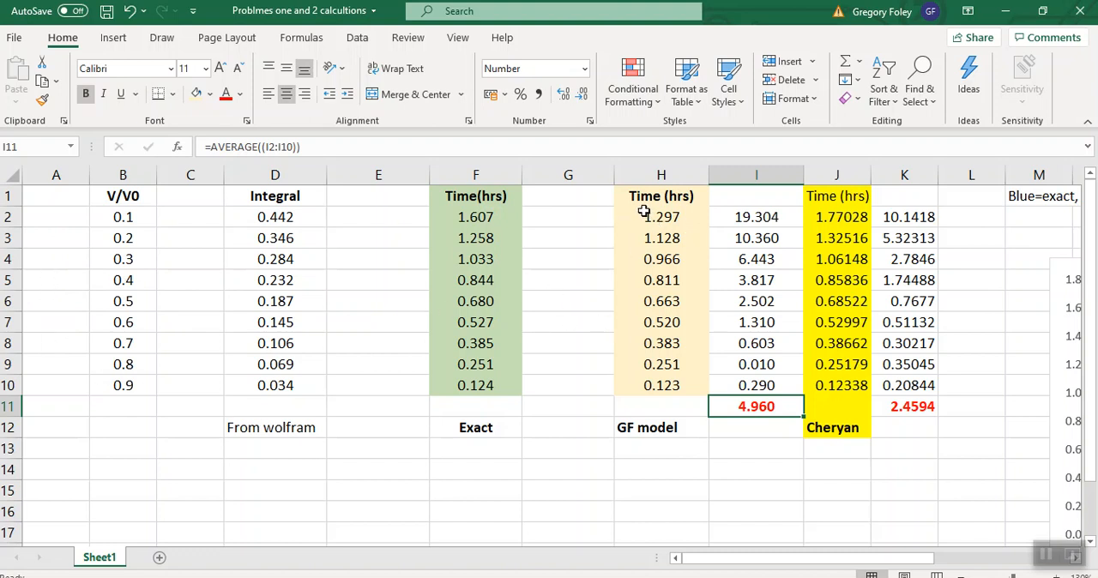
mouse_move(642, 217)
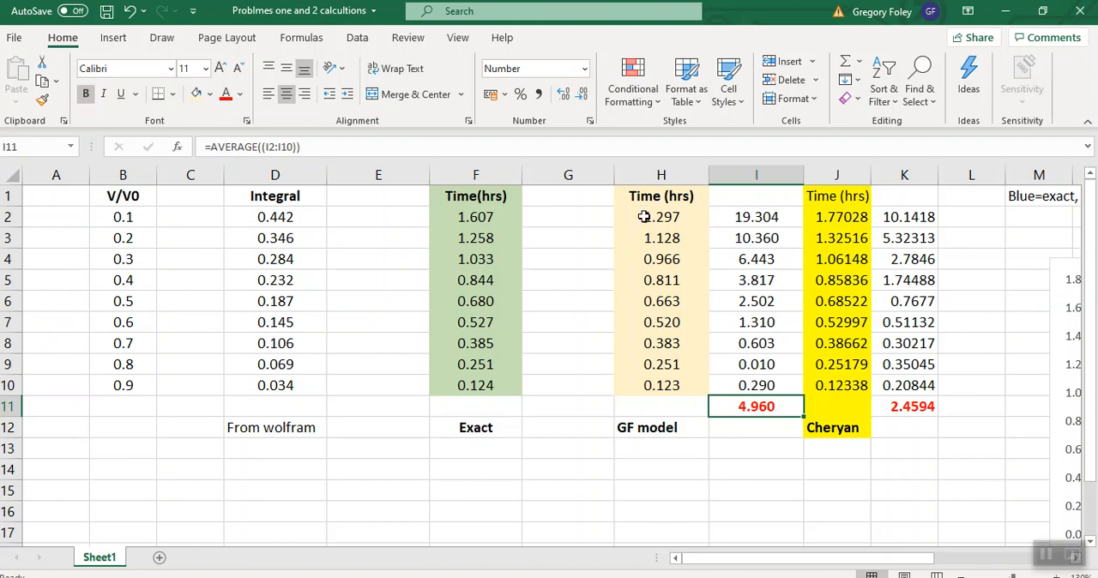
mouse_move(653, 364)
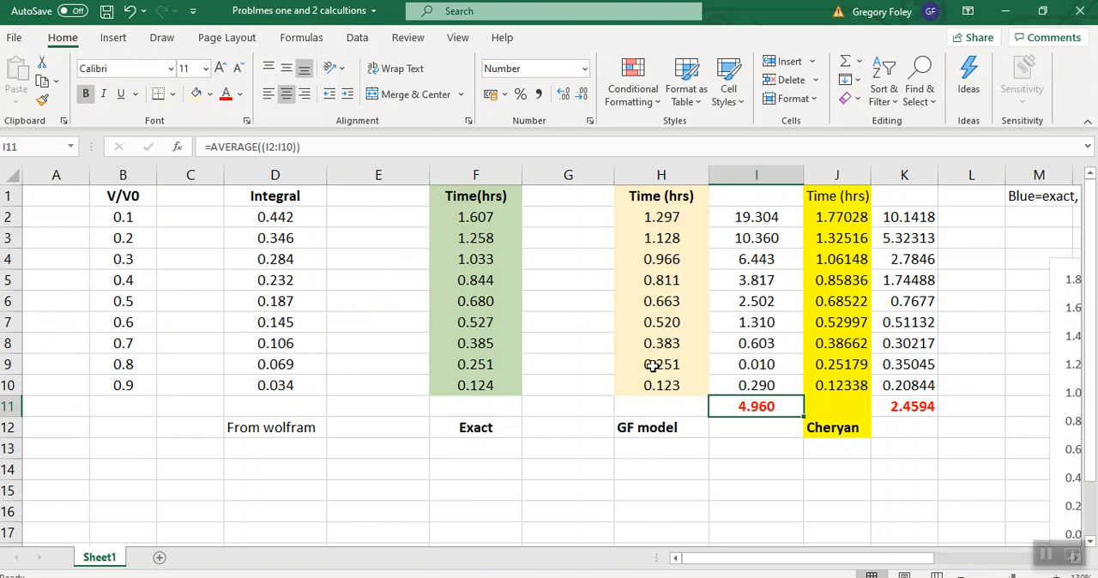
mouse_move(642, 418)
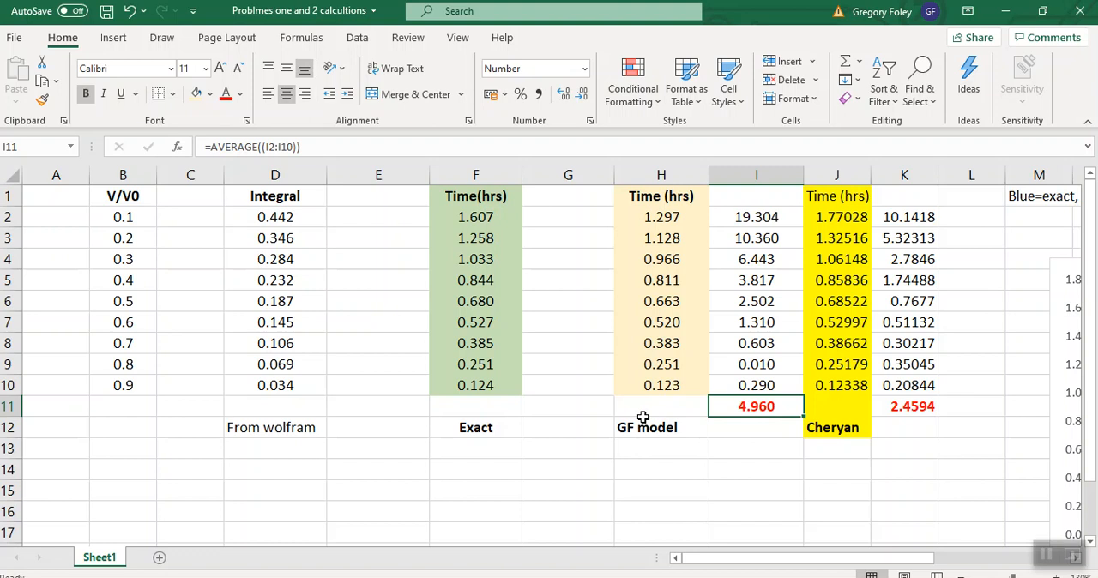
mouse_move(651, 395)
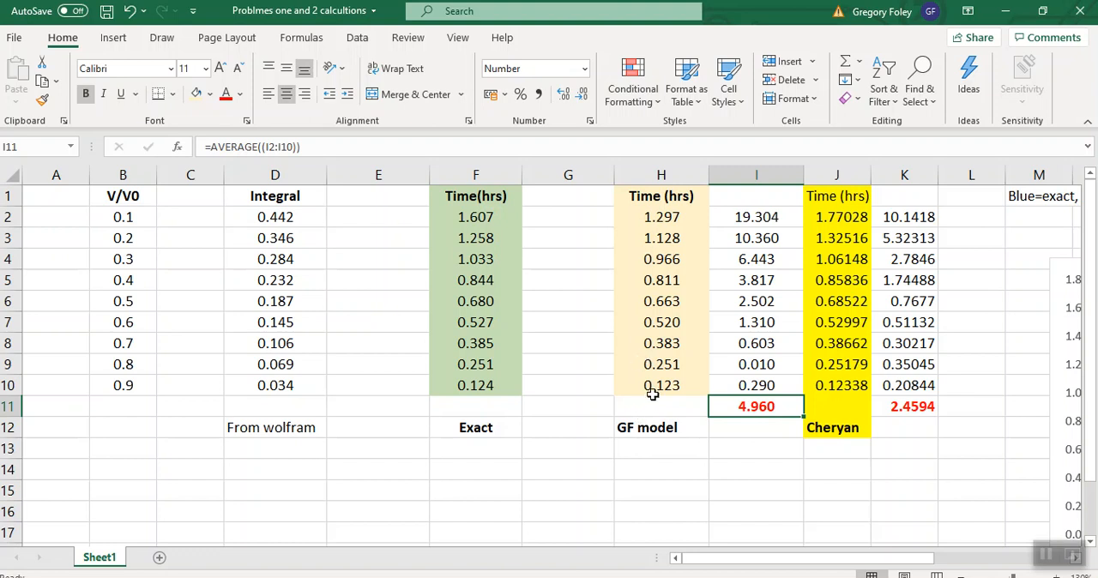
mouse_move(919, 315)
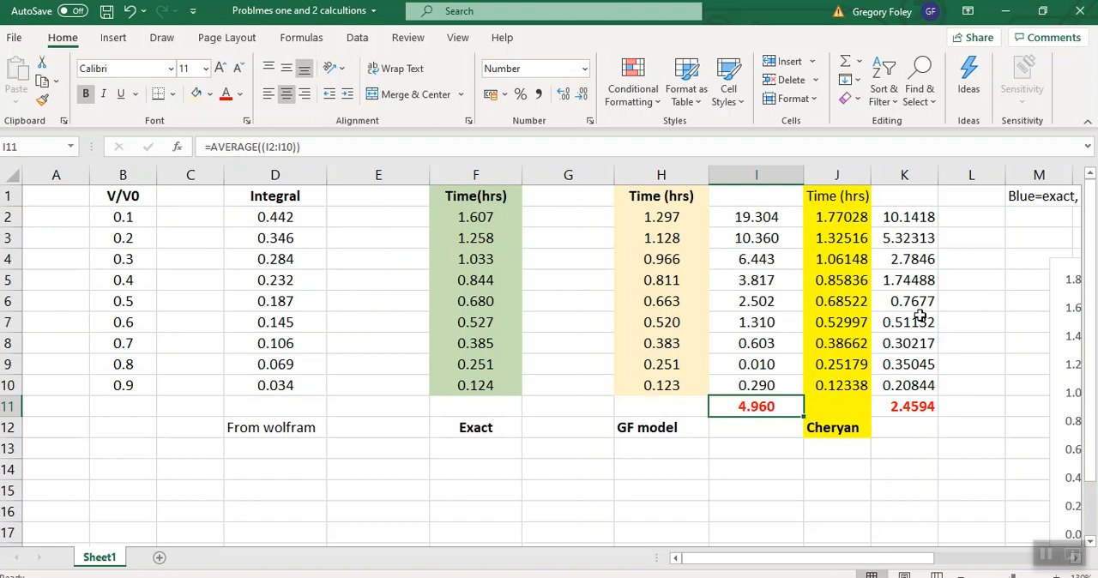
mouse_move(857, 398)
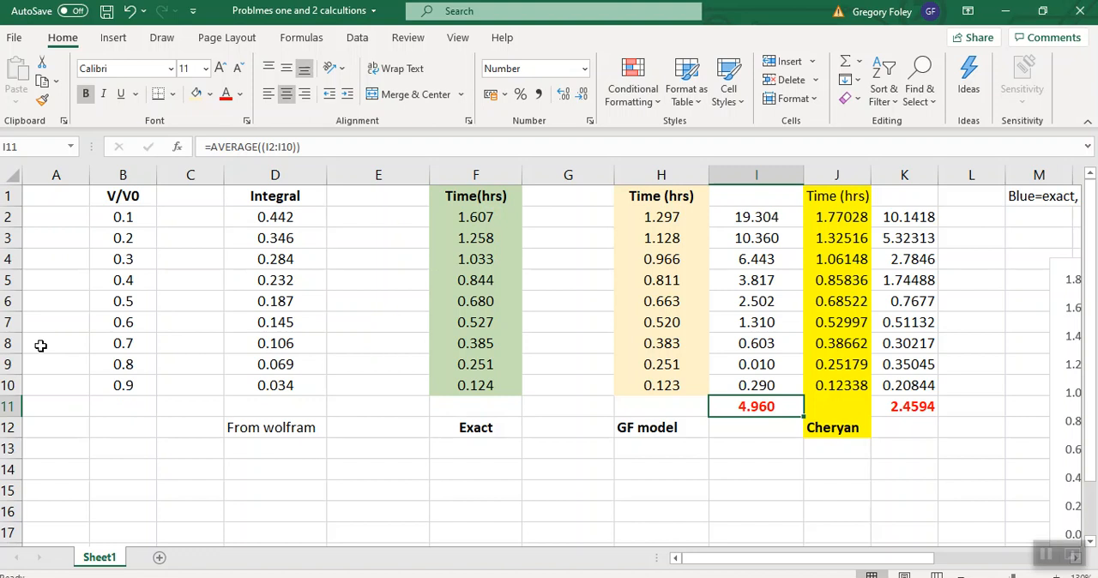
mouse_move(967, 562)
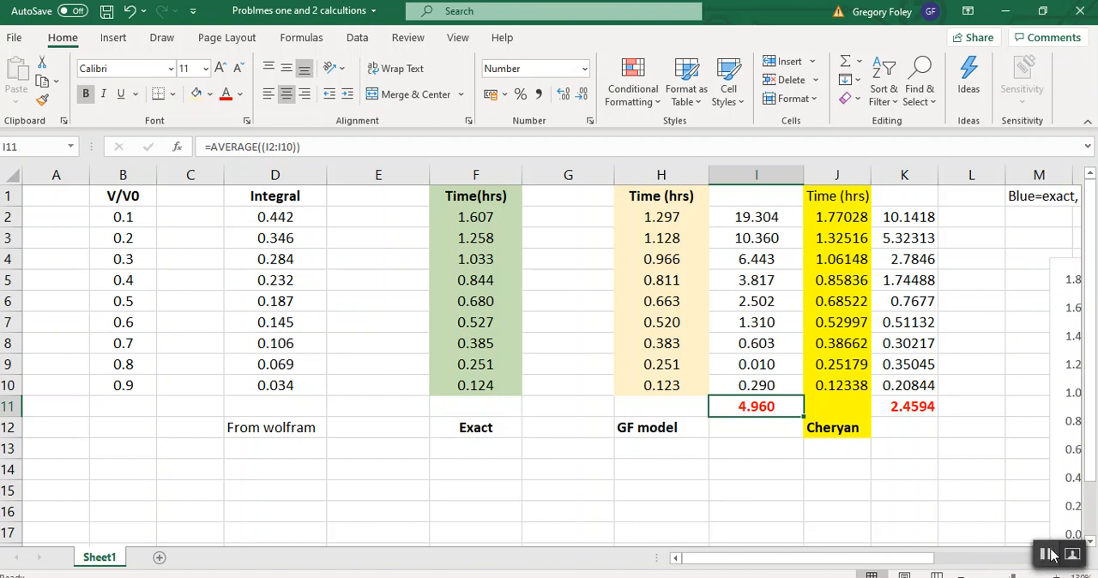
mouse_move(1052, 558)
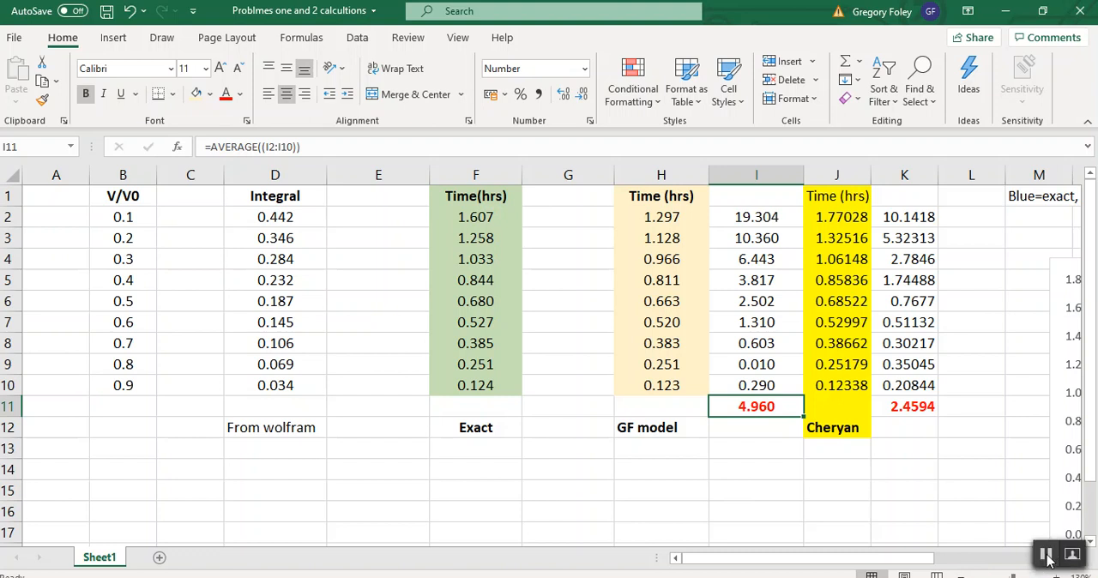